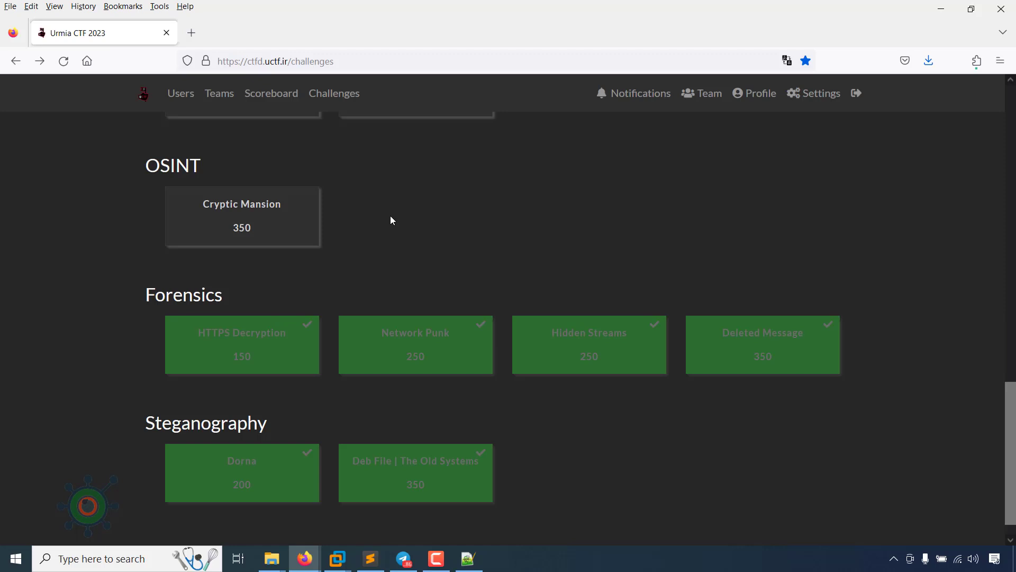
{"action": "mouse_move", "coordinate": [280, 359]}
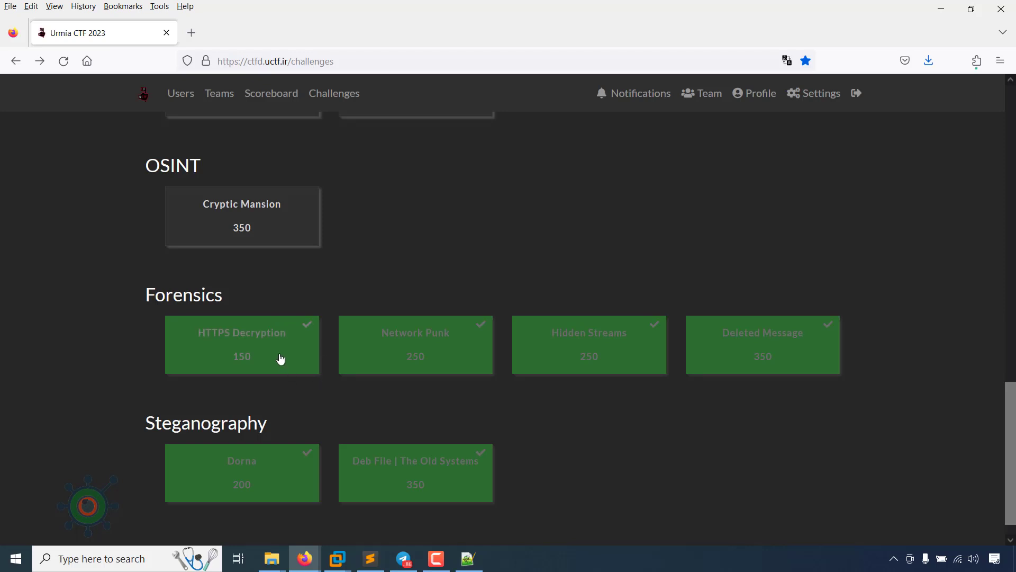
- Show the HTTPS Decryption challenge details with its capture and key file downloads
{"action": "left_click", "coordinate": [242, 344]}
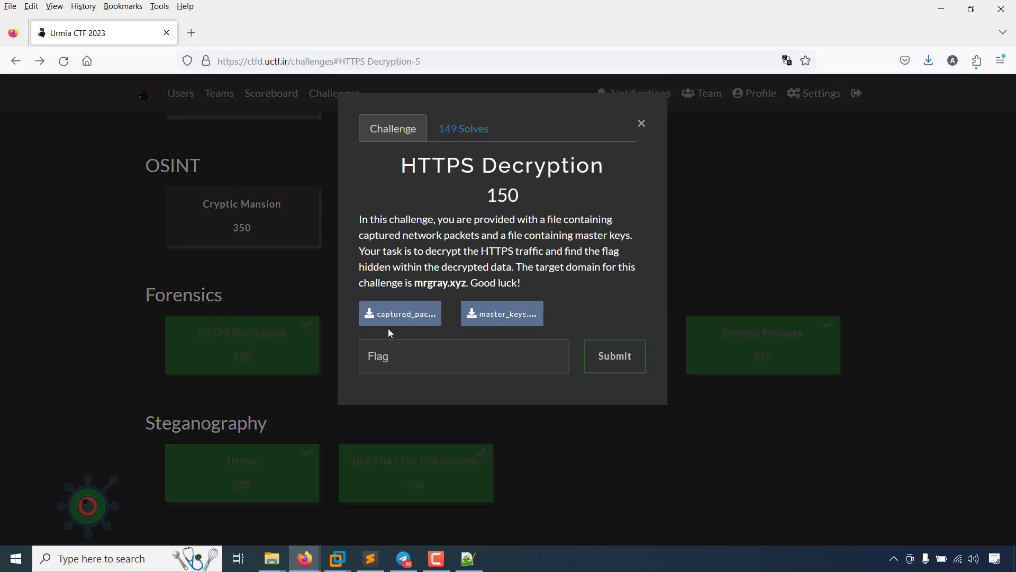
{"action": "mouse_move", "coordinate": [502, 313]}
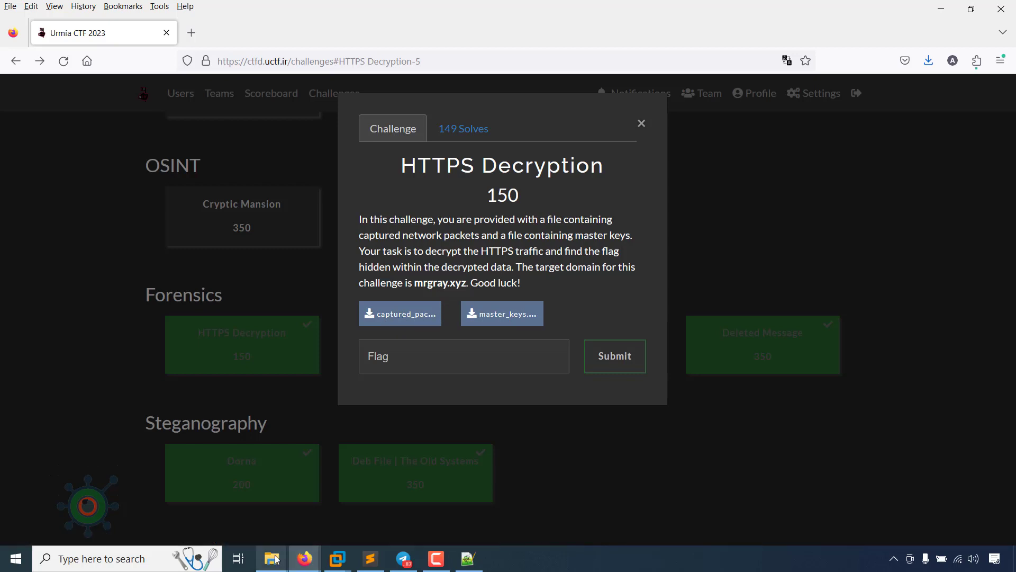
- From the HTTPS Decryption folder, load captured_packets.pcapng into Wireshark
{"action": "left_click", "coordinate": [272, 558]}
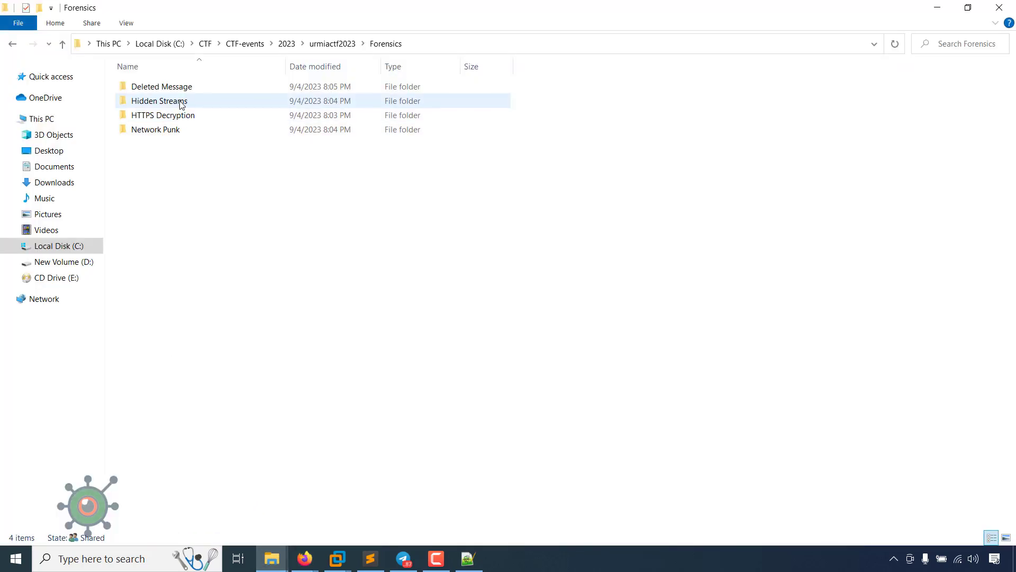
{"action": "double_click", "coordinate": [163, 114]}
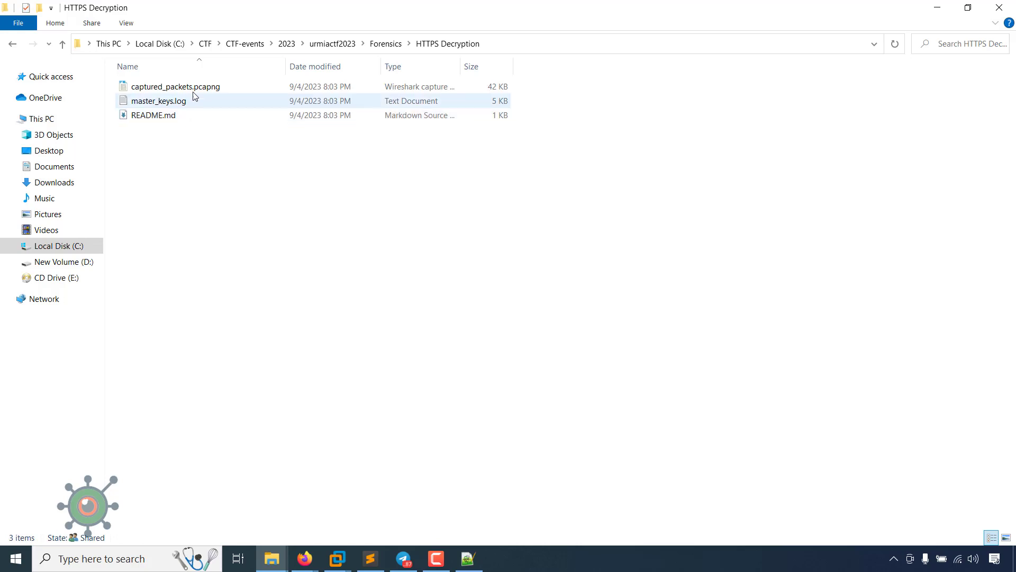
{"action": "left_click", "coordinate": [177, 85]}
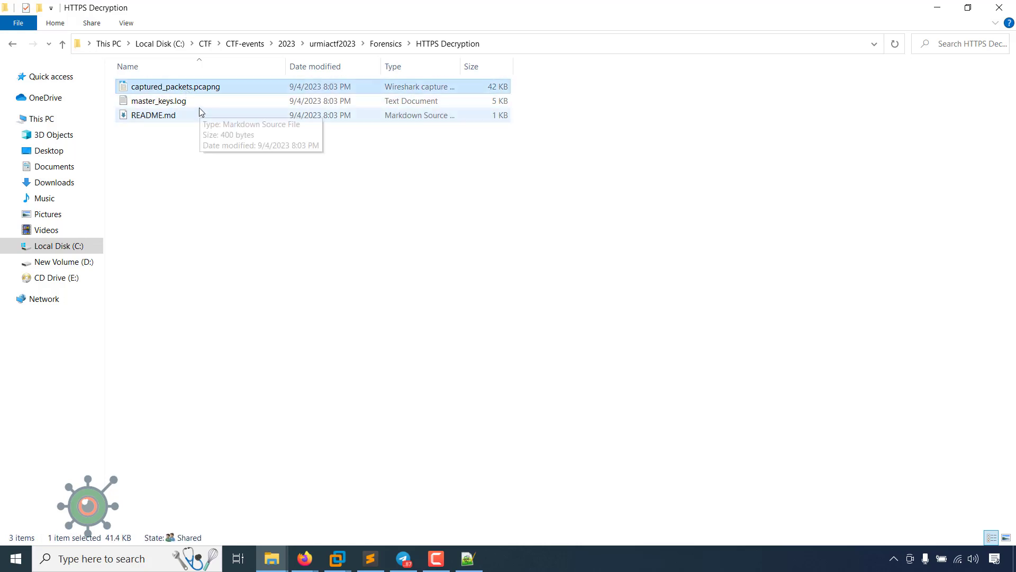
{"action": "left_click", "coordinate": [159, 101]}
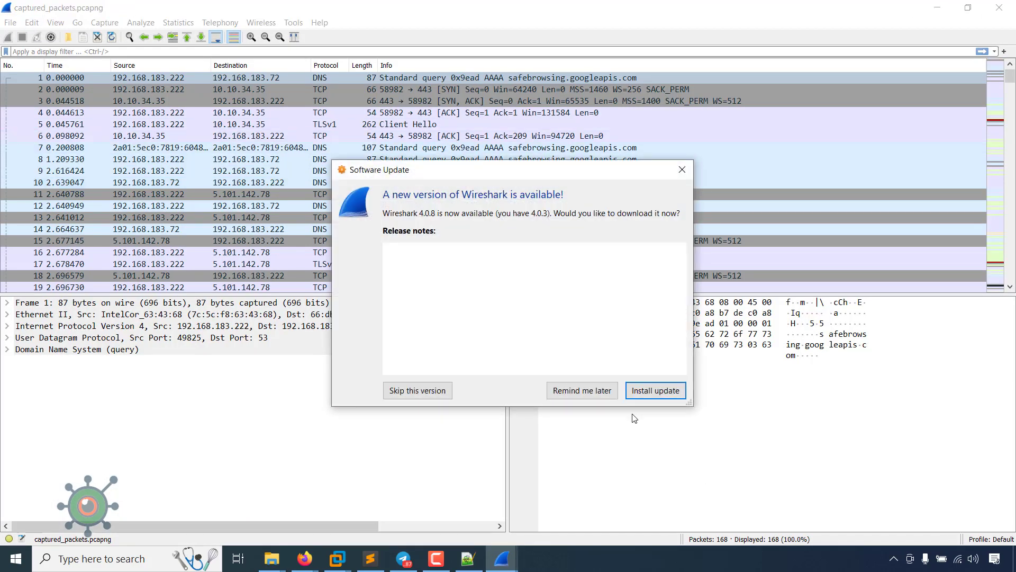
- Dismiss the update notice and follow the TLS stream of the first Client Hello packet
{"action": "left_click", "coordinate": [681, 169]}
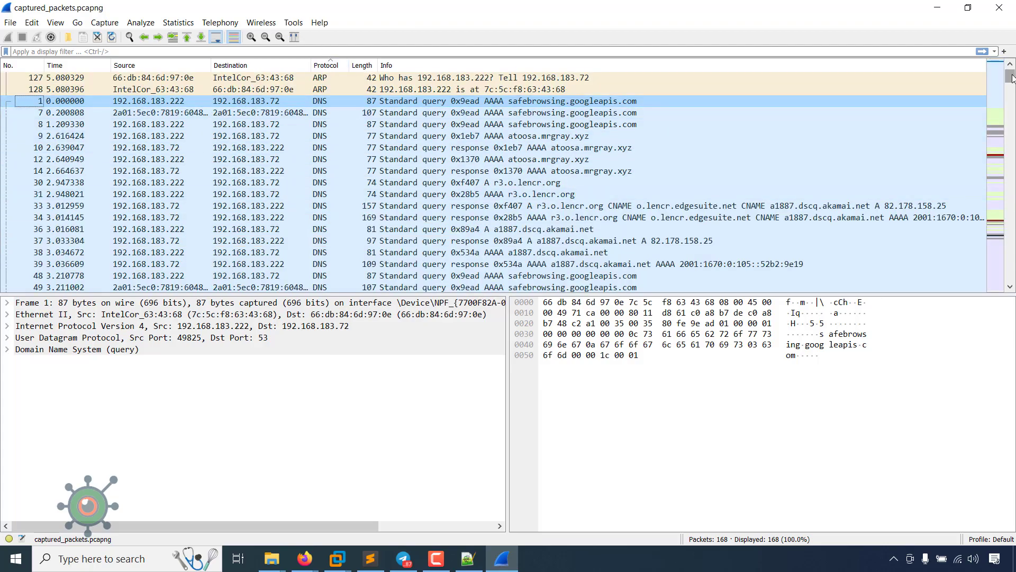
{"action": "scroll", "scroll_direction": "down", "scroll_amount": 3}
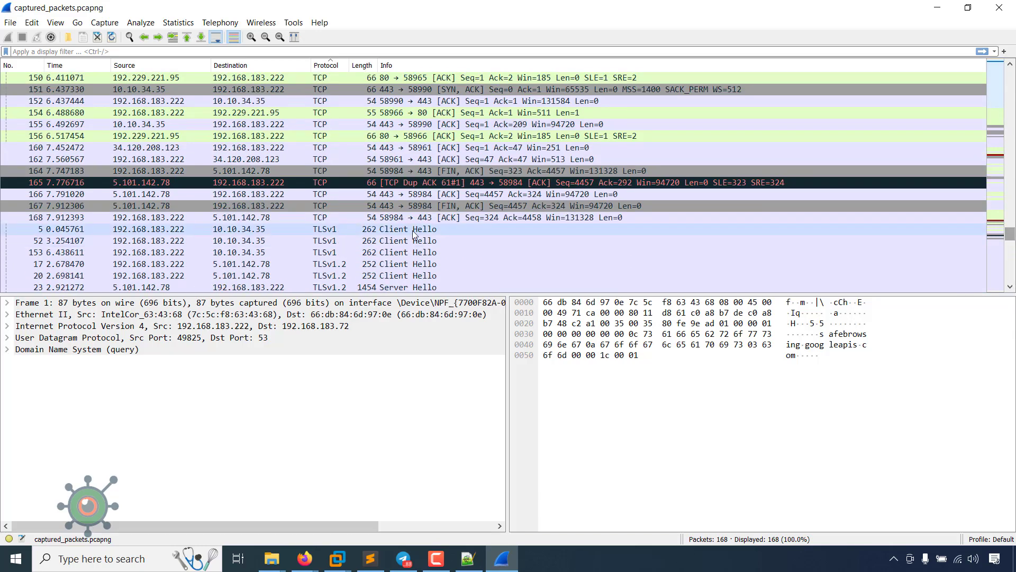
{"action": "left_click", "coordinate": [241, 229]}
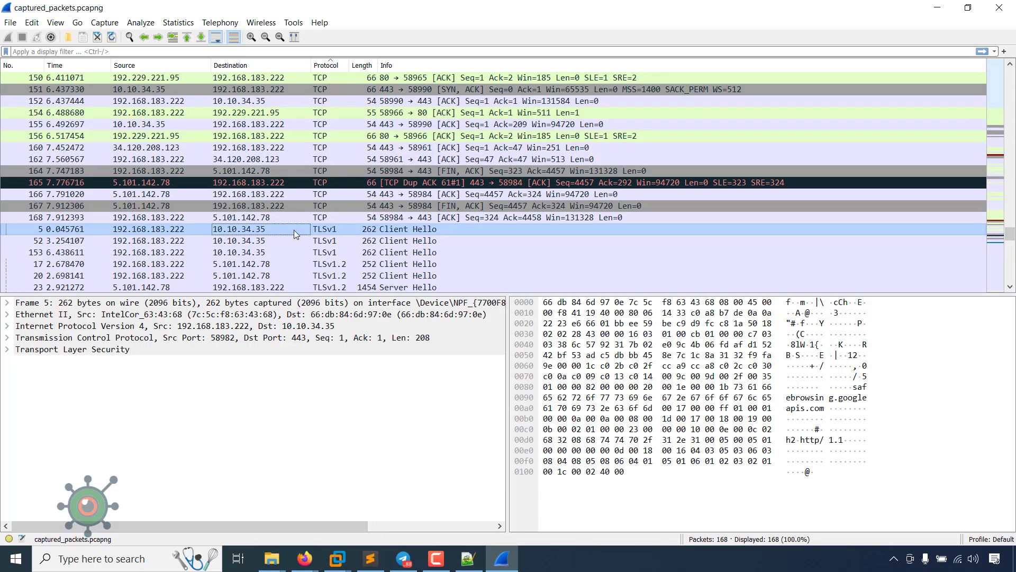
{"action": "right_click", "coordinate": [241, 228]}
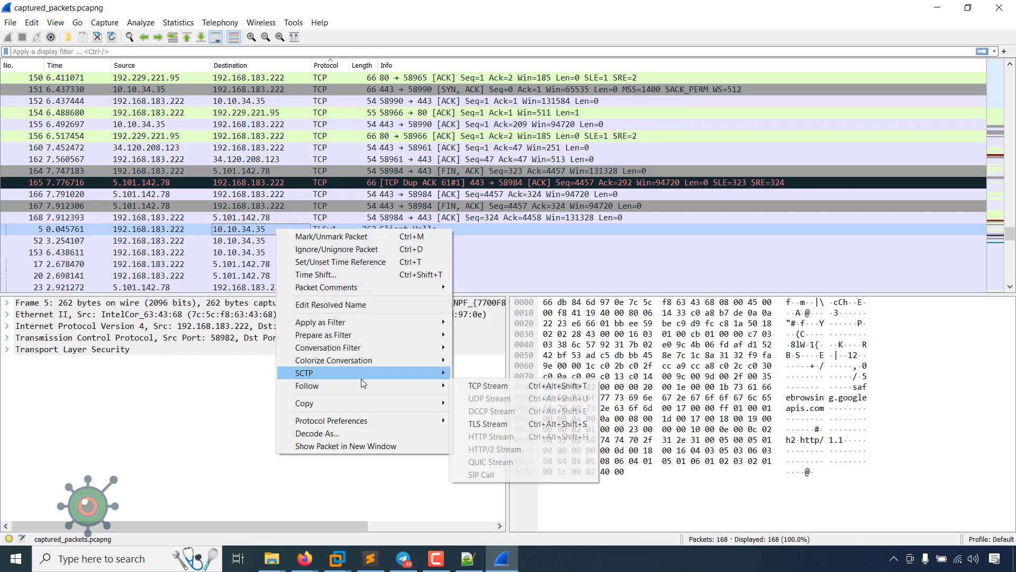
{"action": "left_click", "coordinate": [487, 424]}
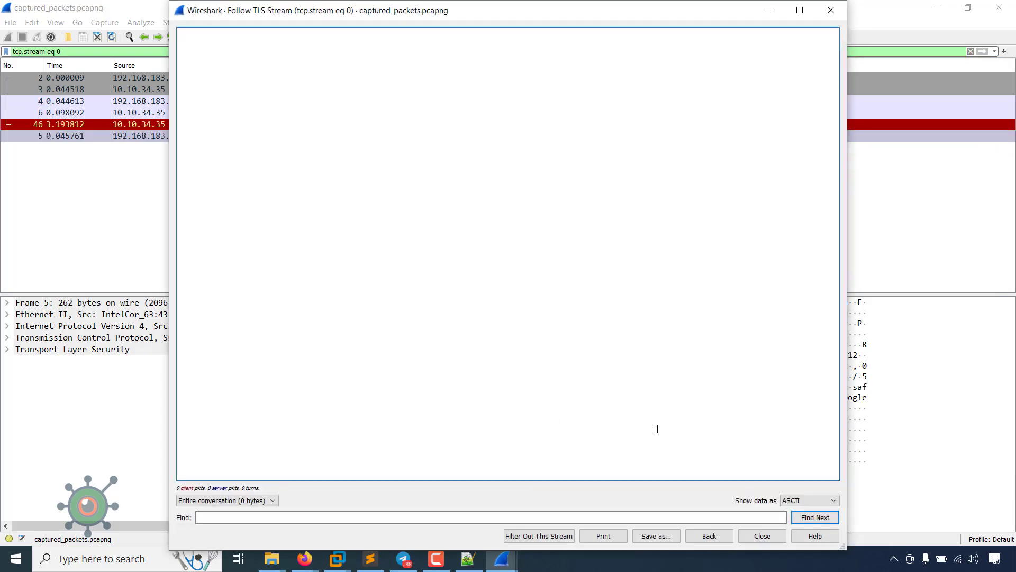
{"action": "left_click", "coordinate": [761, 536]}
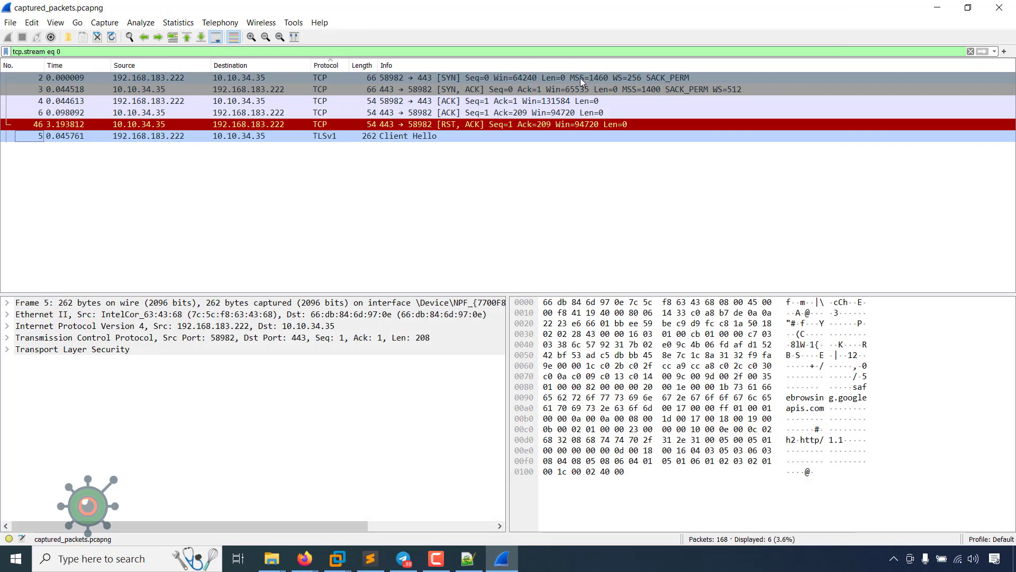
- Inspect the raw TCP stream 1 contents, clear the filter, and bring up Configuration Profiles
{"action": "left_click", "coordinate": [971, 51]}
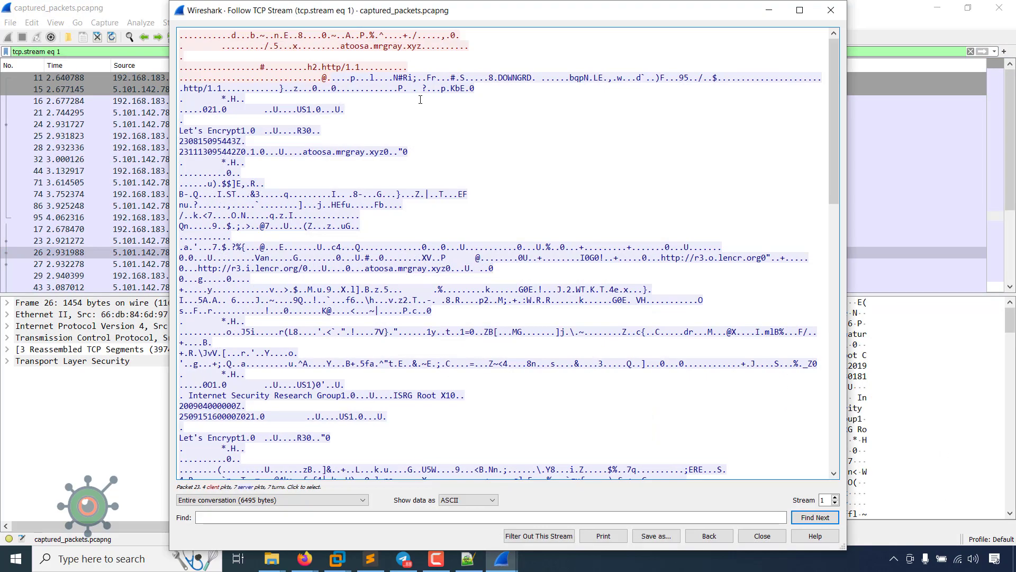
{"action": "scroll", "scroll_direction": "down", "scroll_amount": 3}
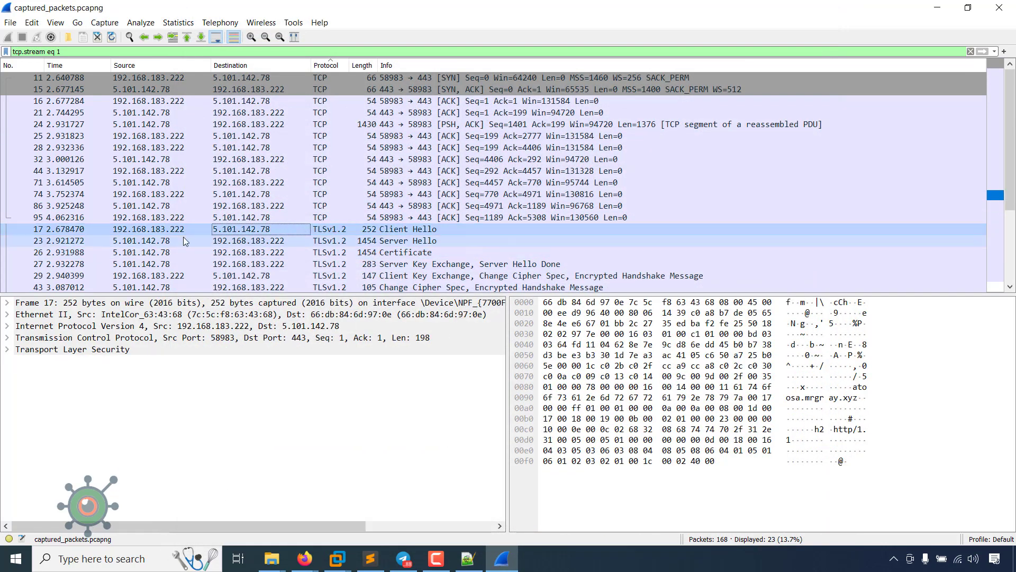
{"action": "left_click", "coordinate": [971, 51]}
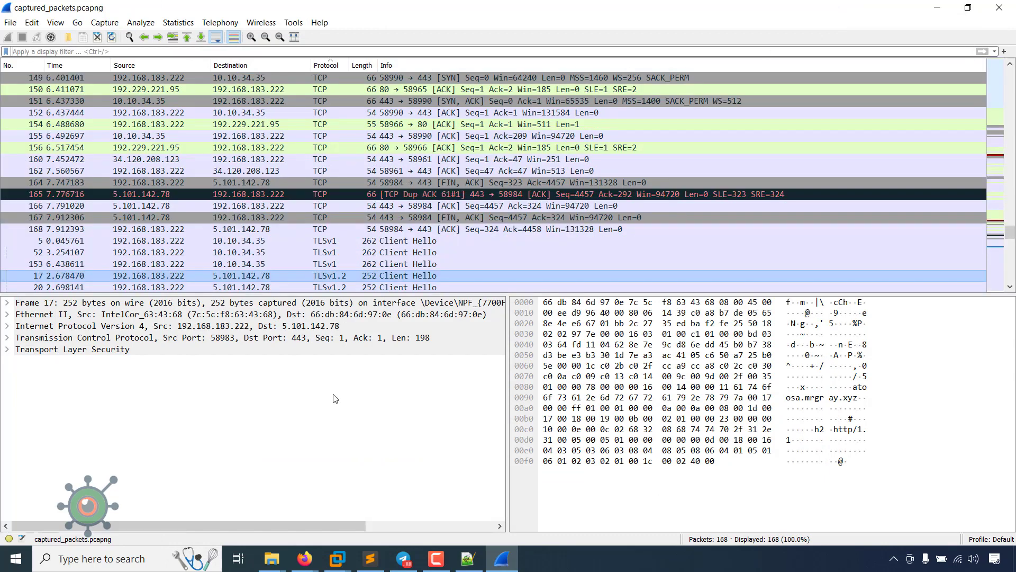
{"action": "left_click", "coordinate": [271, 558]}
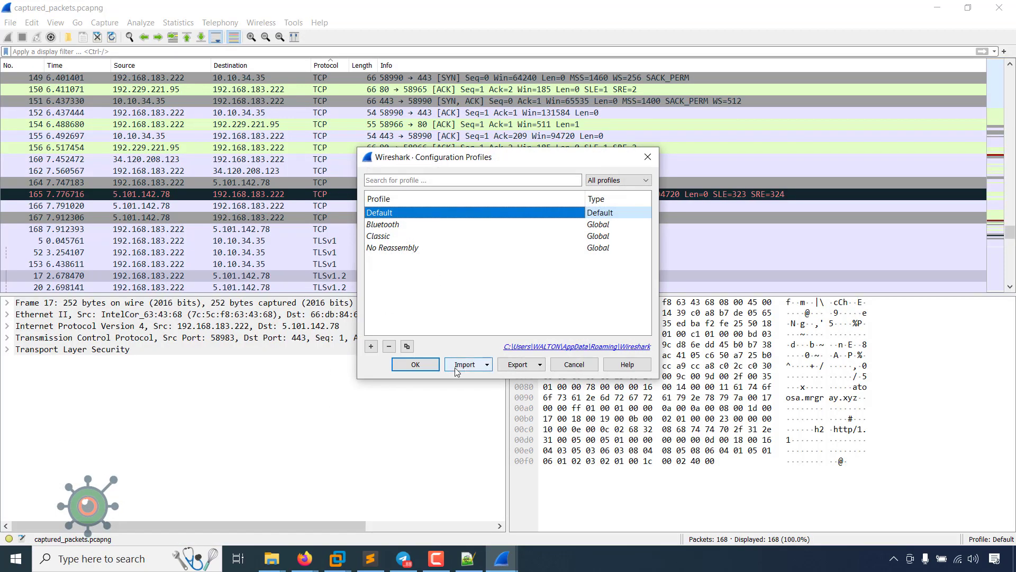
- Reach the TLS protocol page in Wireshark Preferences
{"action": "left_click", "coordinate": [31, 22]}
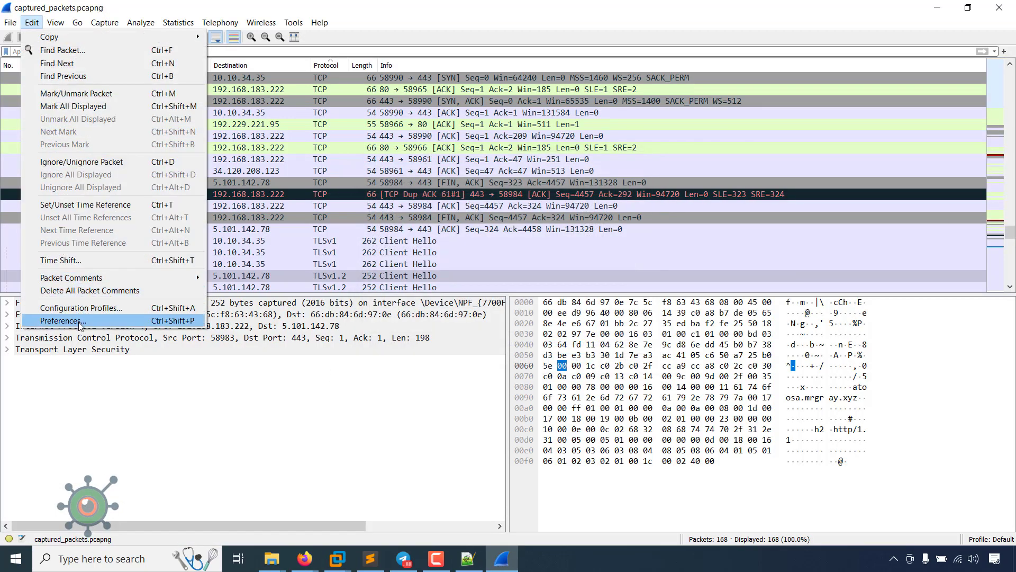
{"action": "left_click", "coordinate": [61, 320]}
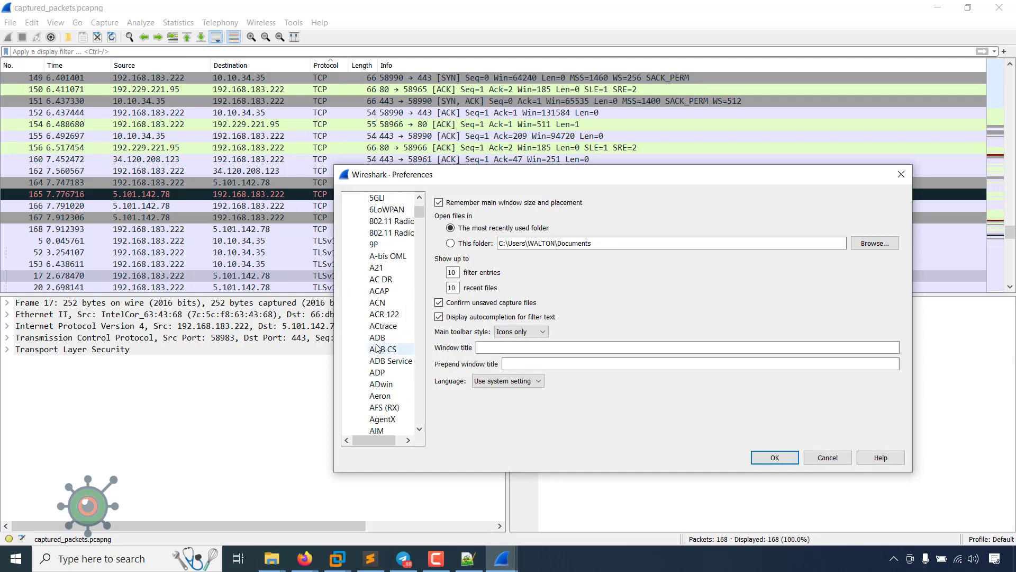
{"action": "scroll", "scroll_direction": "down", "scroll_amount": 3}
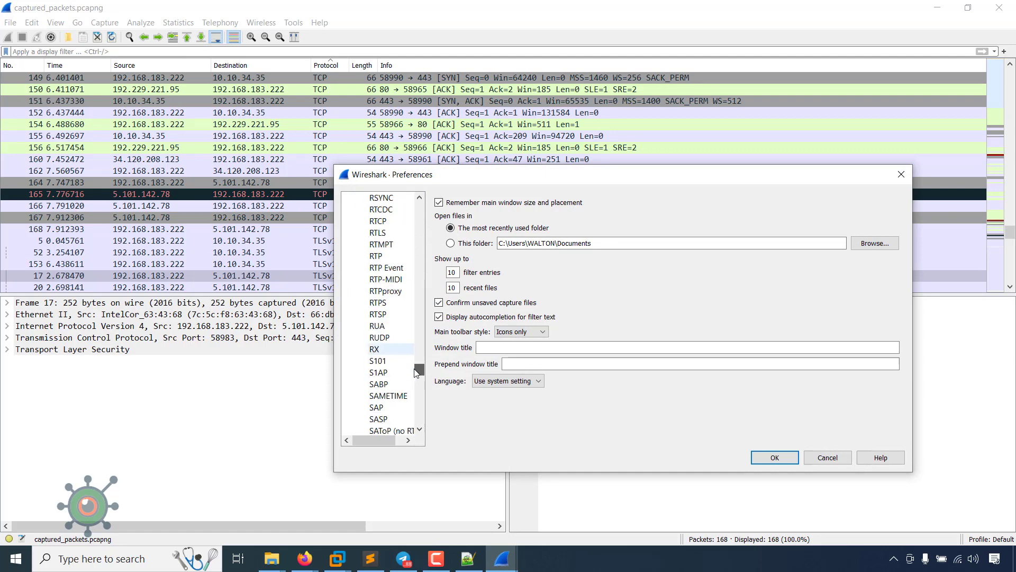
{"action": "scroll", "scroll_direction": "down", "scroll_amount": 3}
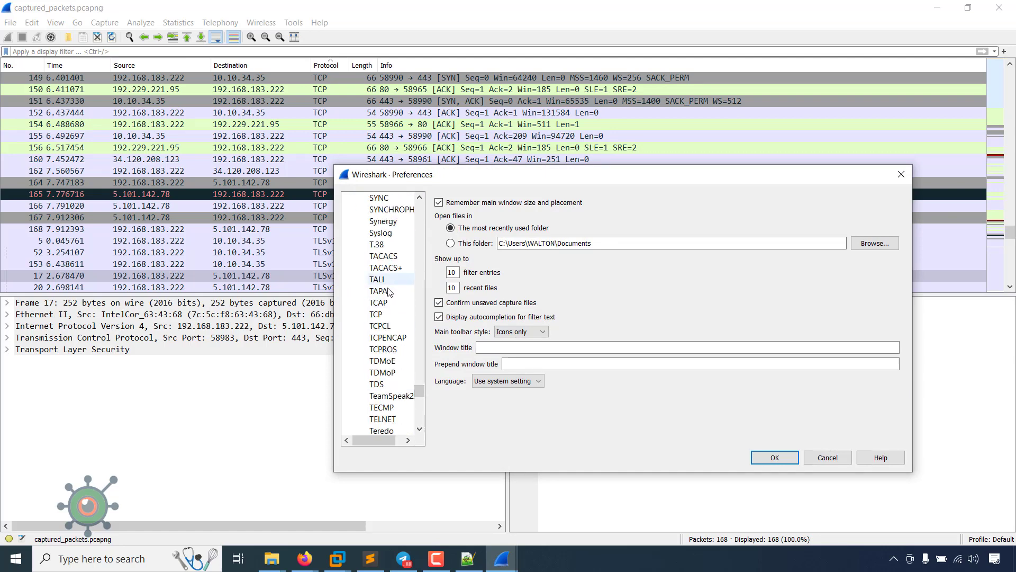
{"action": "scroll", "scroll_direction": "down", "scroll_amount": 3}
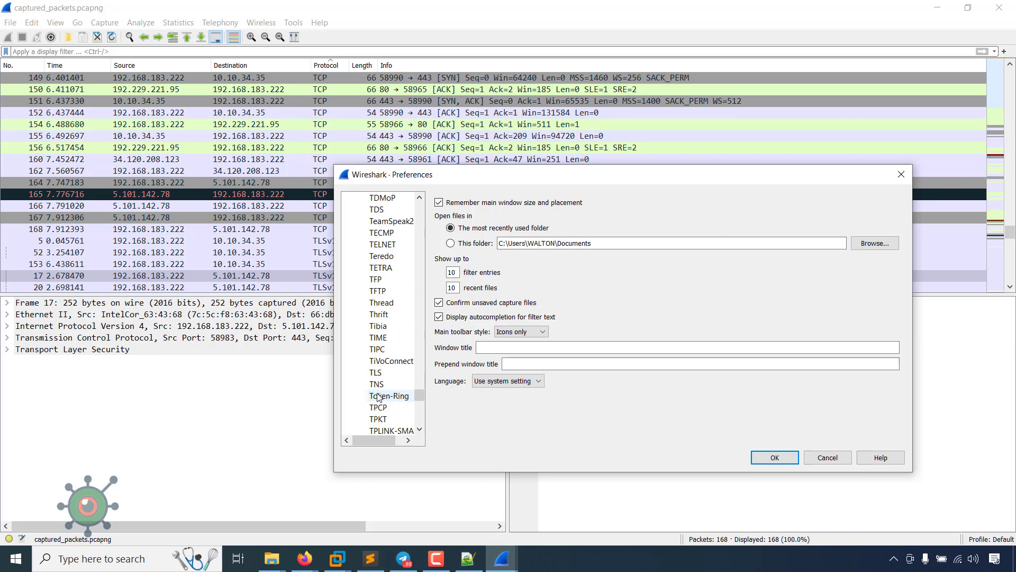
{"action": "scroll", "scroll_direction": "down", "scroll_amount": 3}
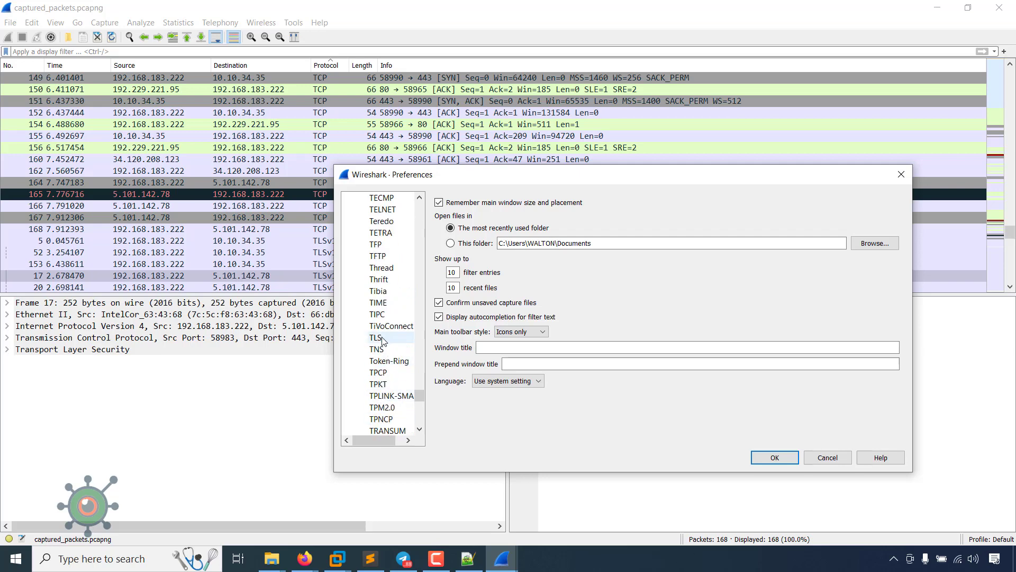
{"action": "left_click", "coordinate": [375, 337]}
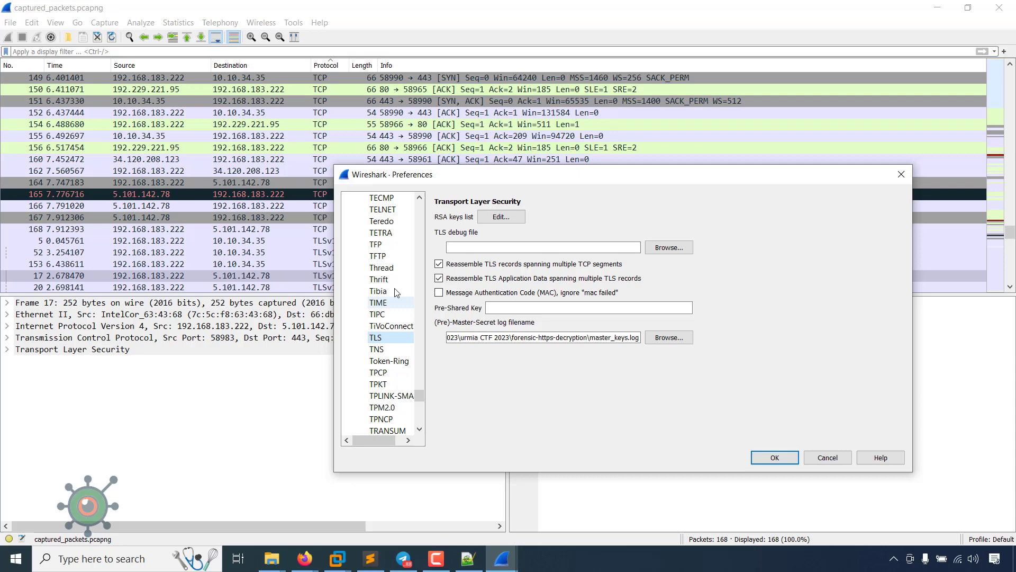
{"action": "mouse_move", "coordinate": [464, 331]}
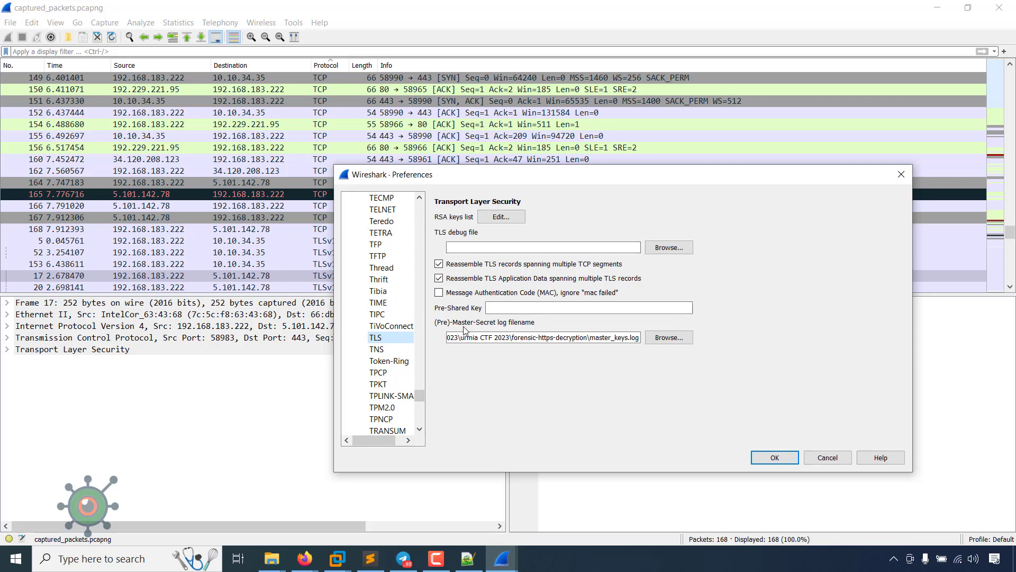
- Set the (Pre)-Master-Secret log filename to master_keys.log and apply it
{"action": "left_click", "coordinate": [668, 337]}
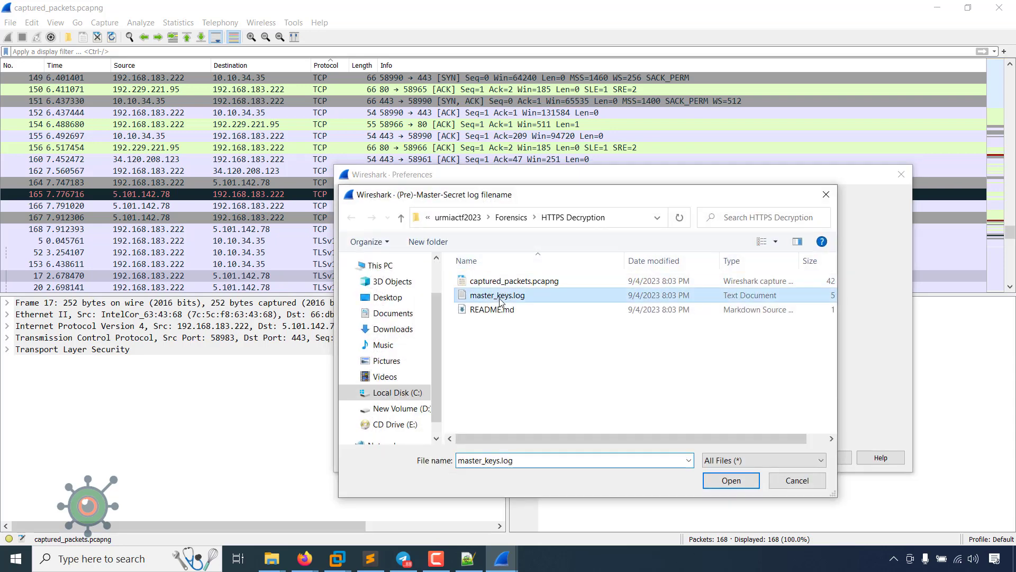
{"action": "mouse_move", "coordinate": [497, 296]}
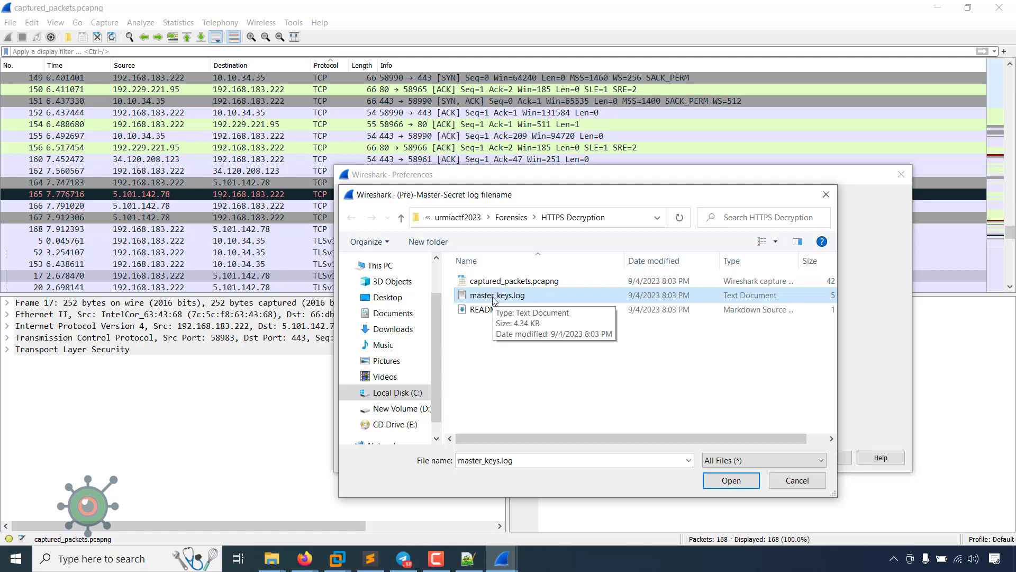
{"action": "left_click", "coordinate": [731, 480]}
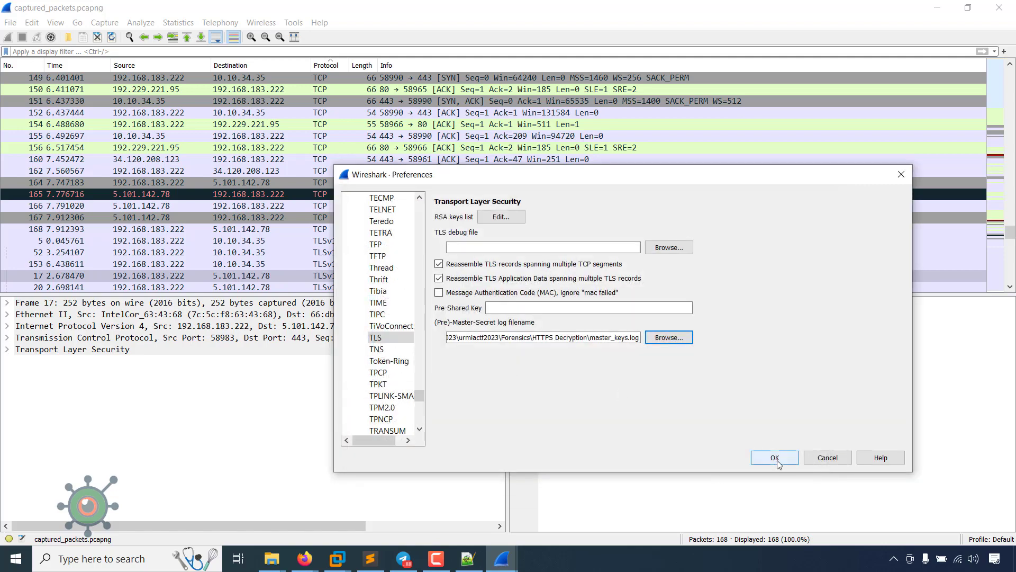
{"action": "left_click", "coordinate": [774, 458]}
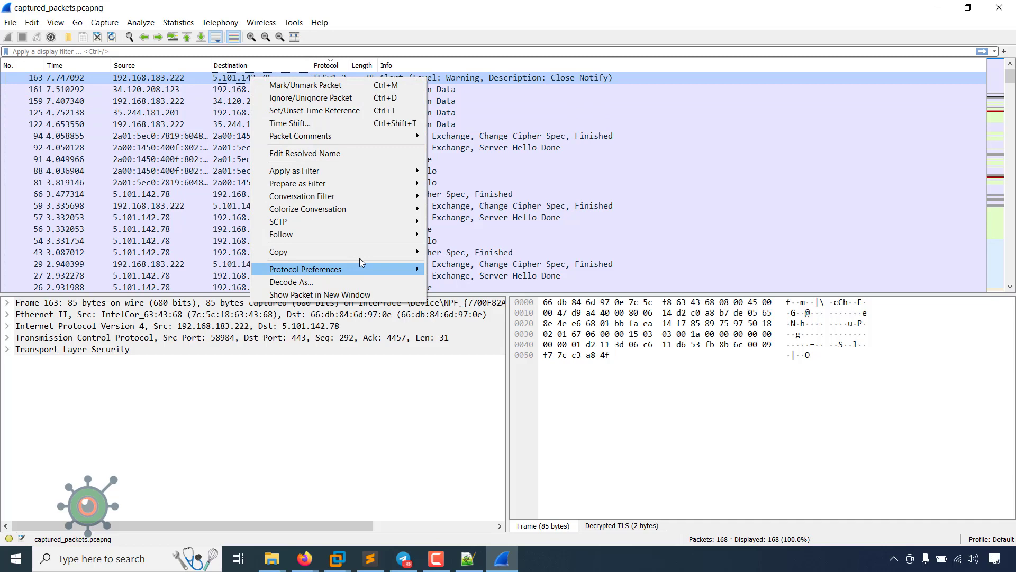
- Check the TLS stream, clear the filter, and follow the TCP conversation from 35.244.181.201
{"action": "left_click", "coordinate": [280, 235]}
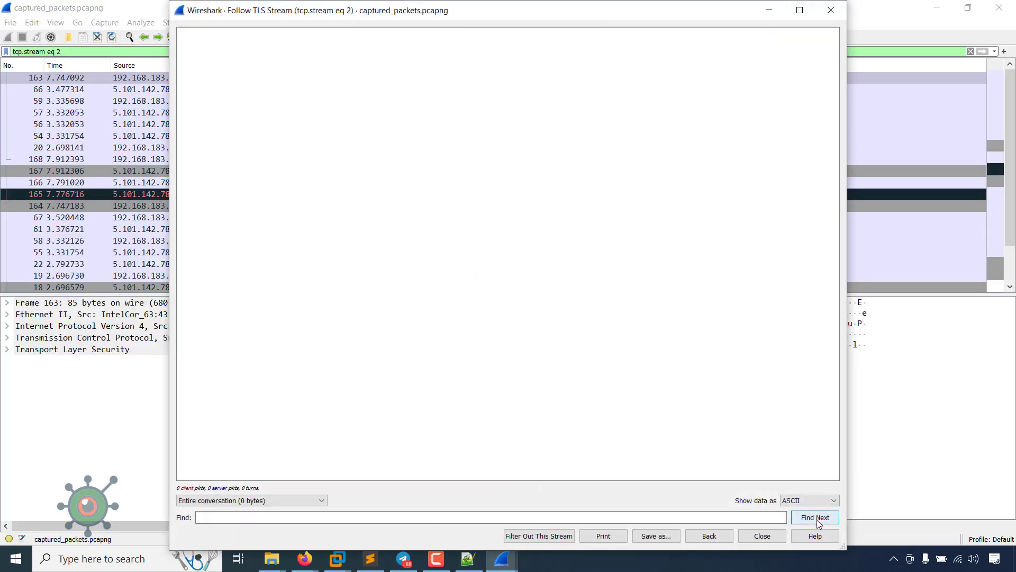
{"action": "left_click", "coordinate": [761, 535]}
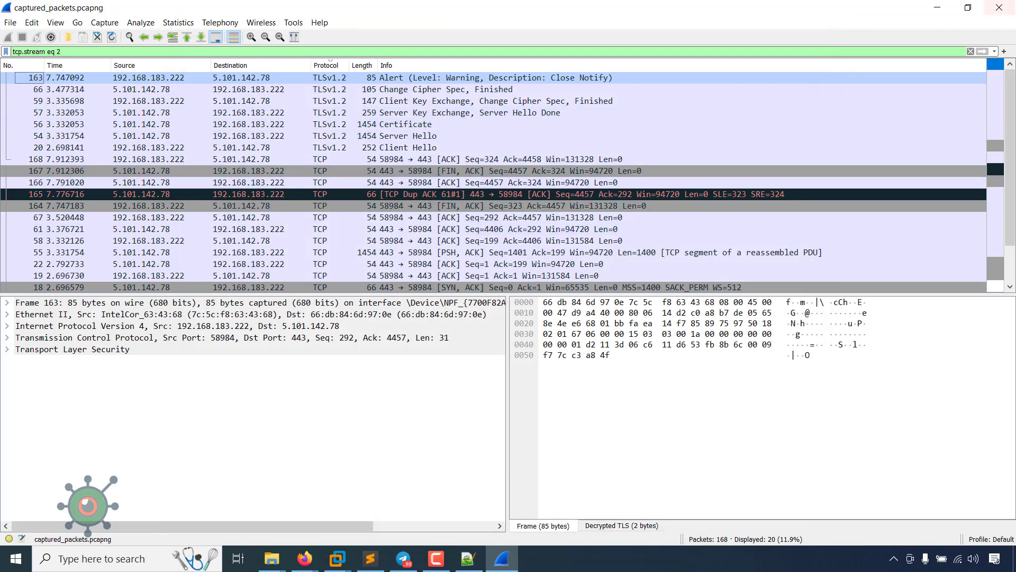
{"action": "left_click", "coordinate": [970, 51]}
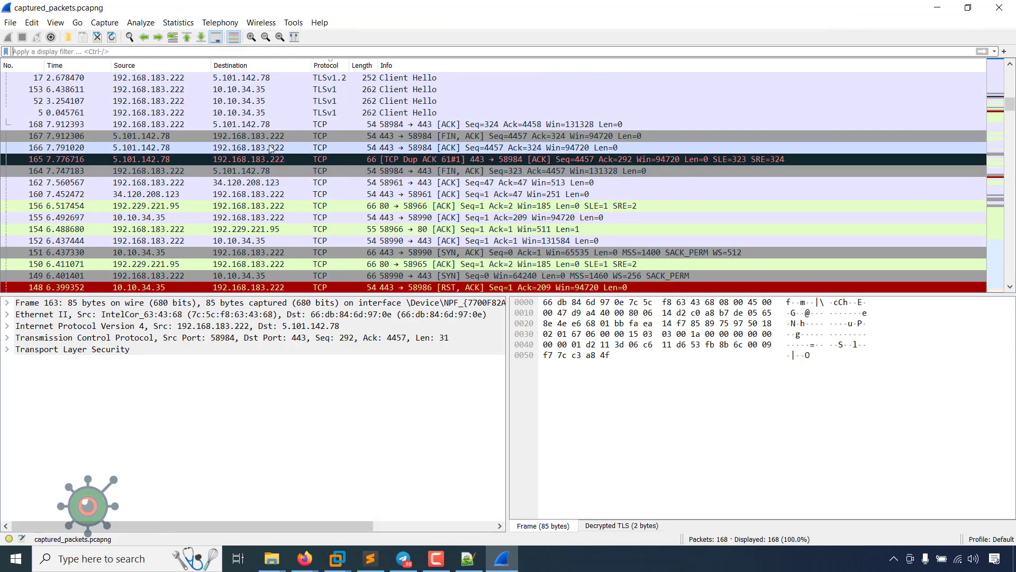
{"action": "right_click", "coordinate": [159, 112]}
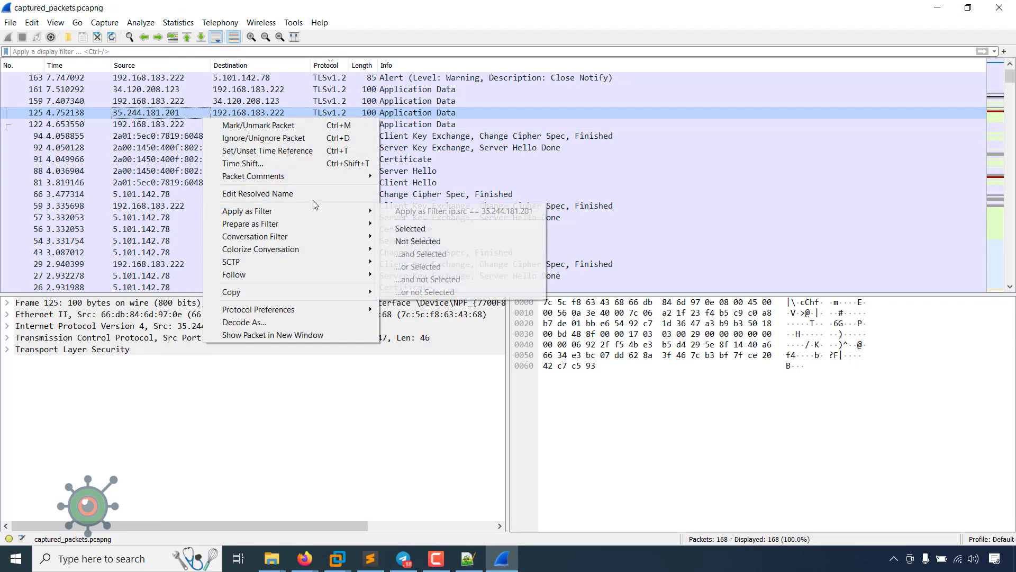
{"action": "left_click", "coordinate": [233, 275]}
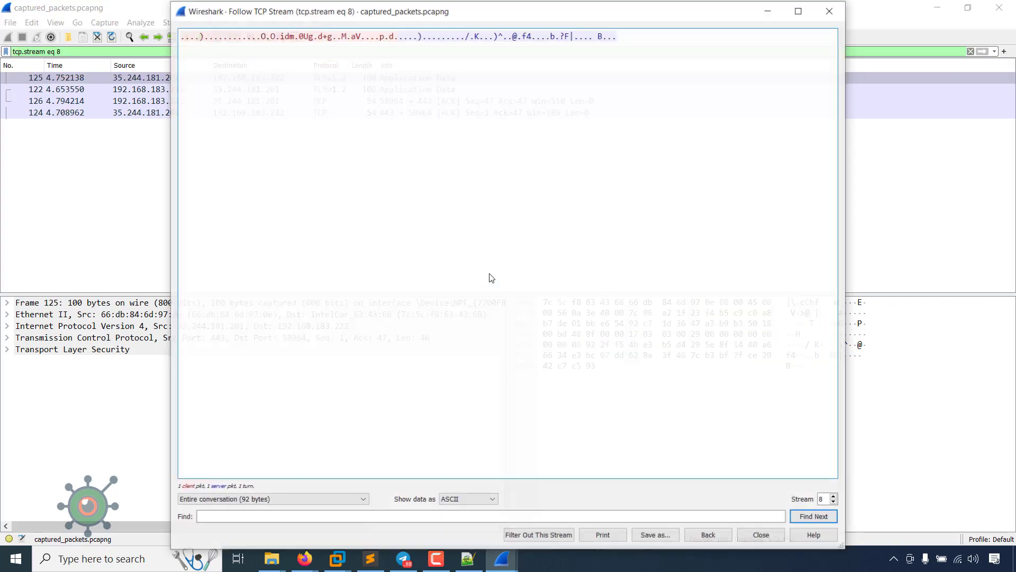
- Browse TCP streams 8, 15 and 6, then leave the list filtered to stream 1
{"action": "left_click", "coordinate": [833, 496]}
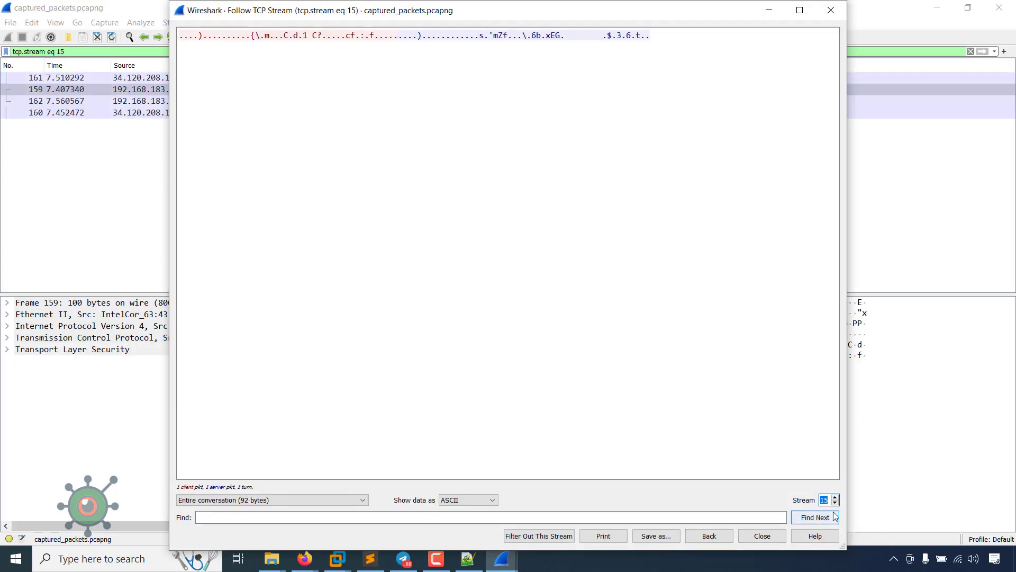
{"action": "left_click", "coordinate": [835, 503]}
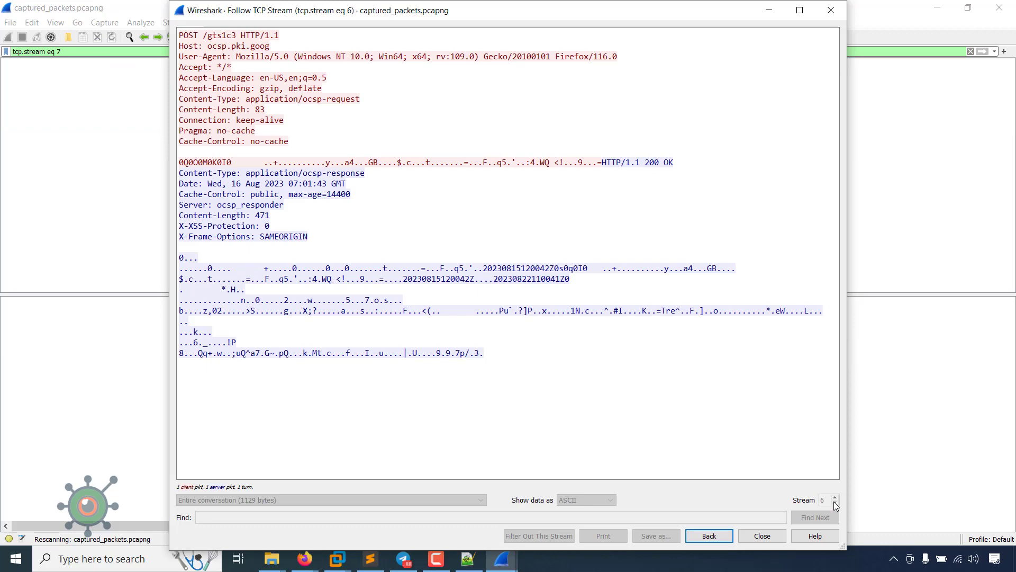
{"action": "left_click", "coordinate": [835, 502]}
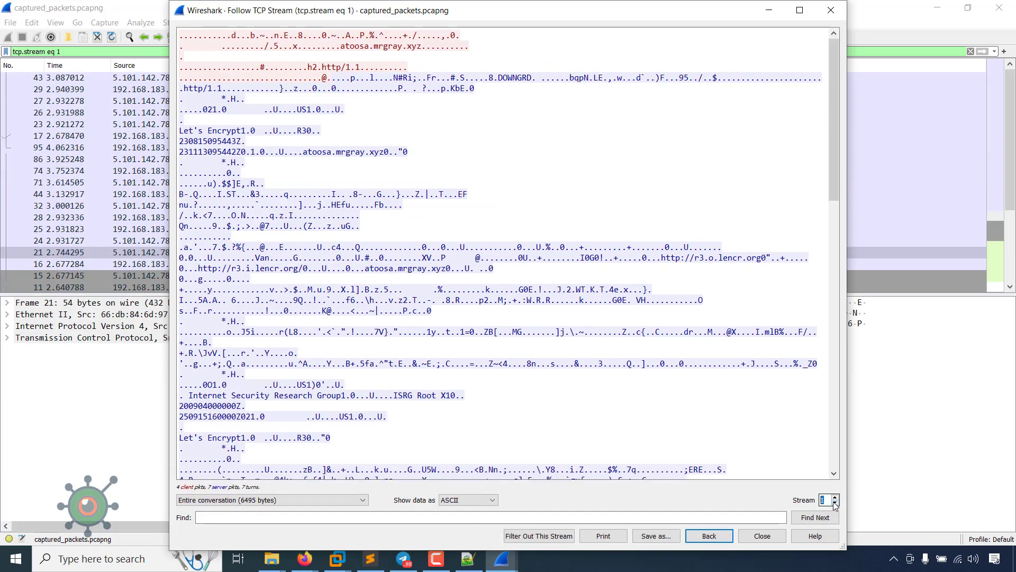
{"action": "left_click", "coordinate": [761, 535]}
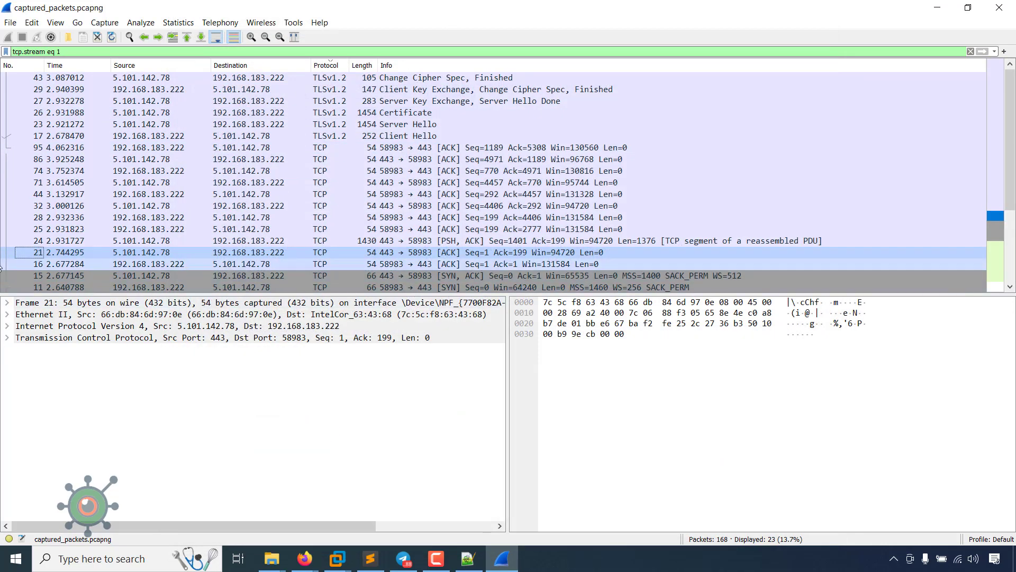
- Follow the Certificate packet's decrypted TLS stream and select the flag uctf{St._Sarkis_Church}
{"action": "right_click", "coordinate": [162, 252]}
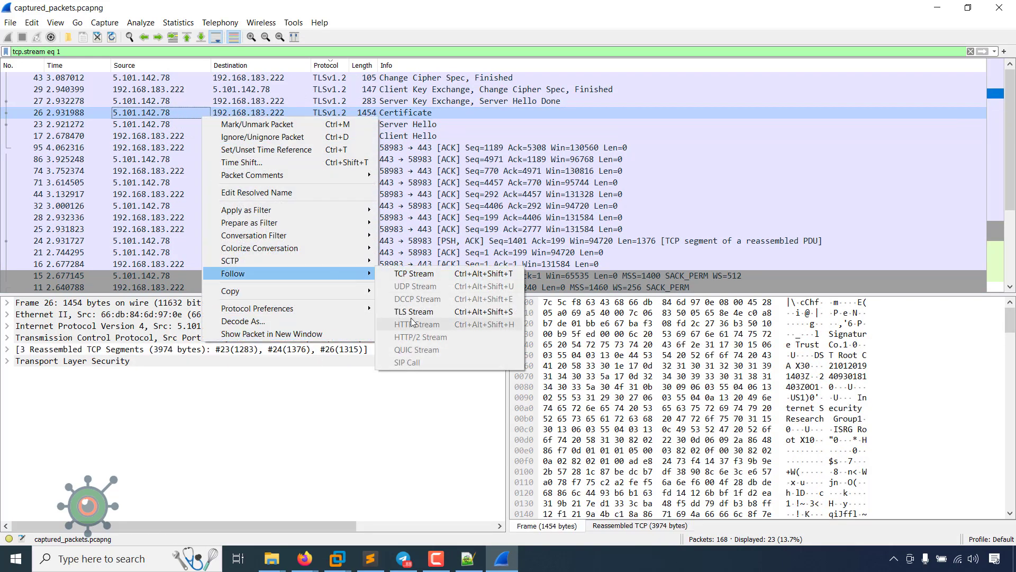
{"action": "left_click", "coordinate": [414, 311]}
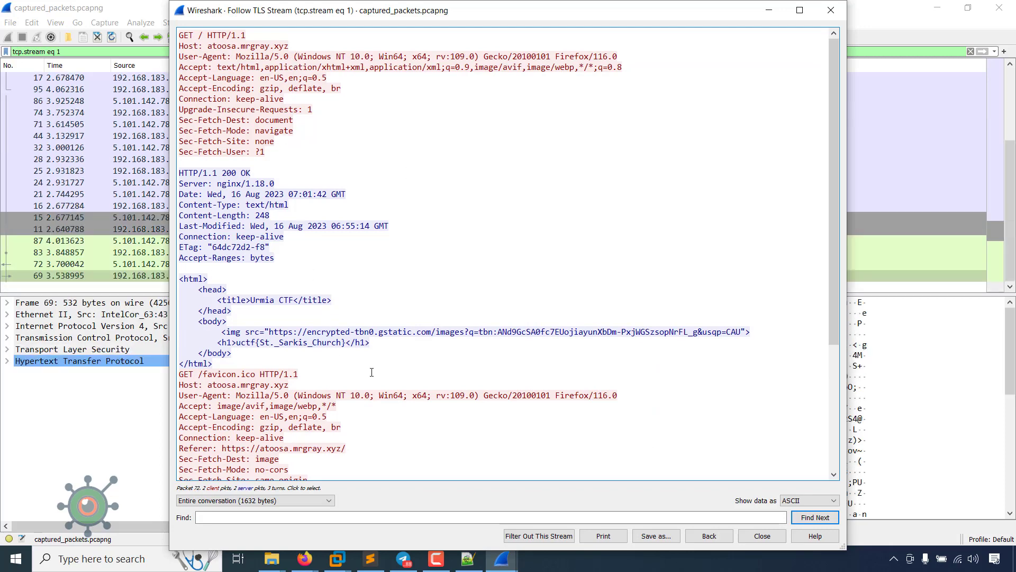
{"action": "double_click", "coordinate": [293, 342]}
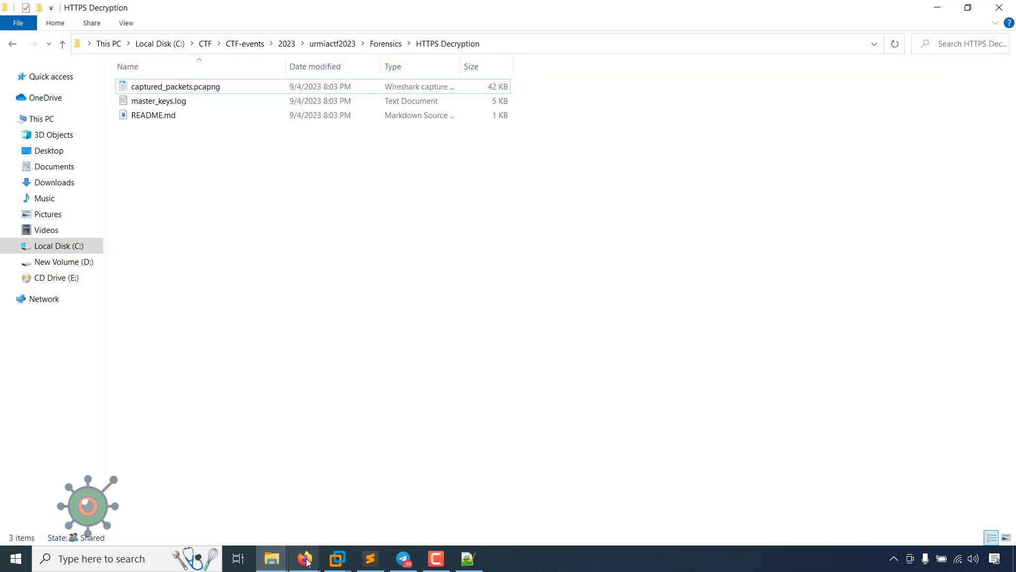
- View the Network Punk challenge in Firefox, then show its folder holding traffic.pcap
{"action": "left_click", "coordinate": [304, 558]}
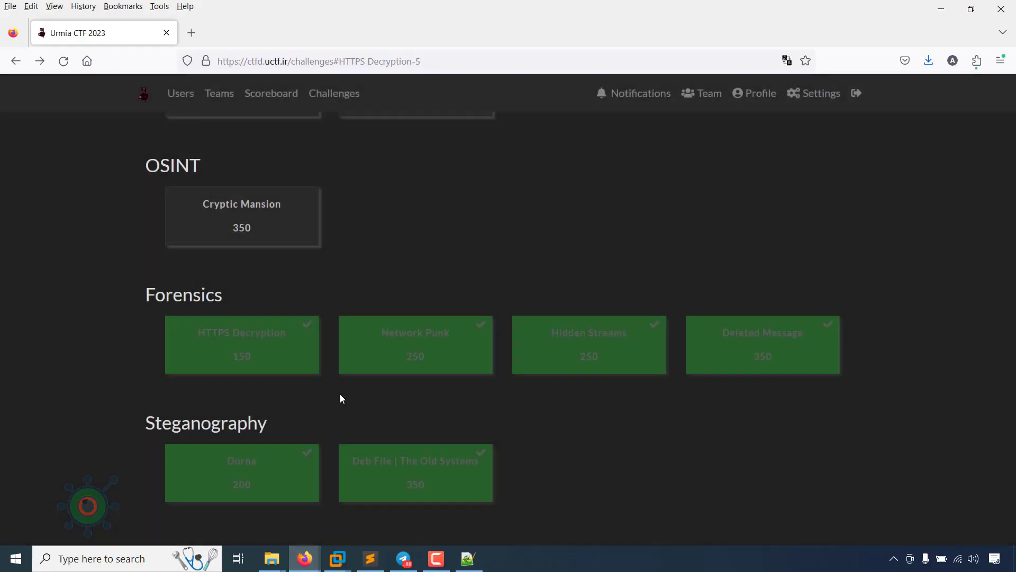
{"action": "left_click", "coordinate": [415, 344]}
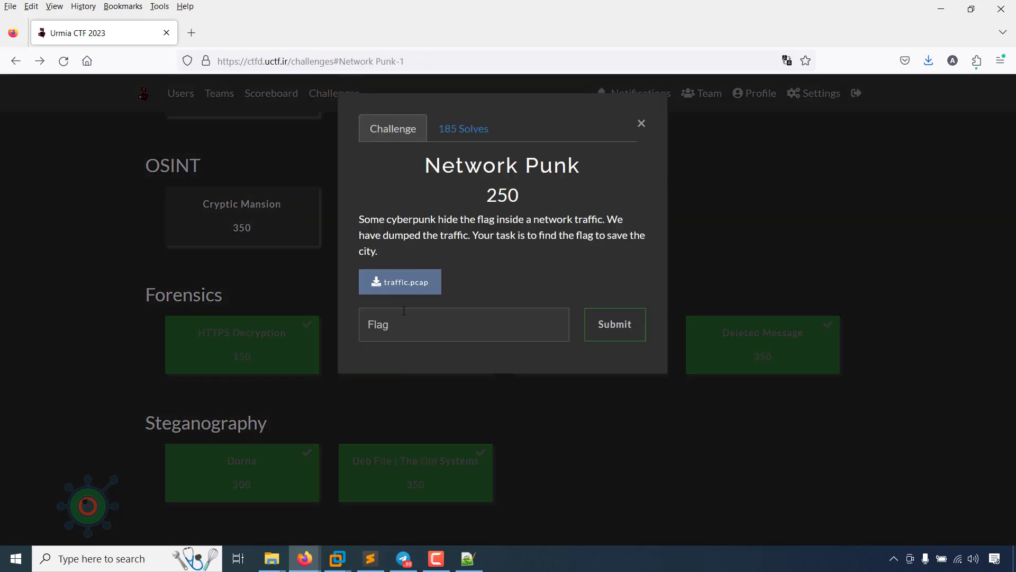
{"action": "left_click", "coordinate": [272, 558]}
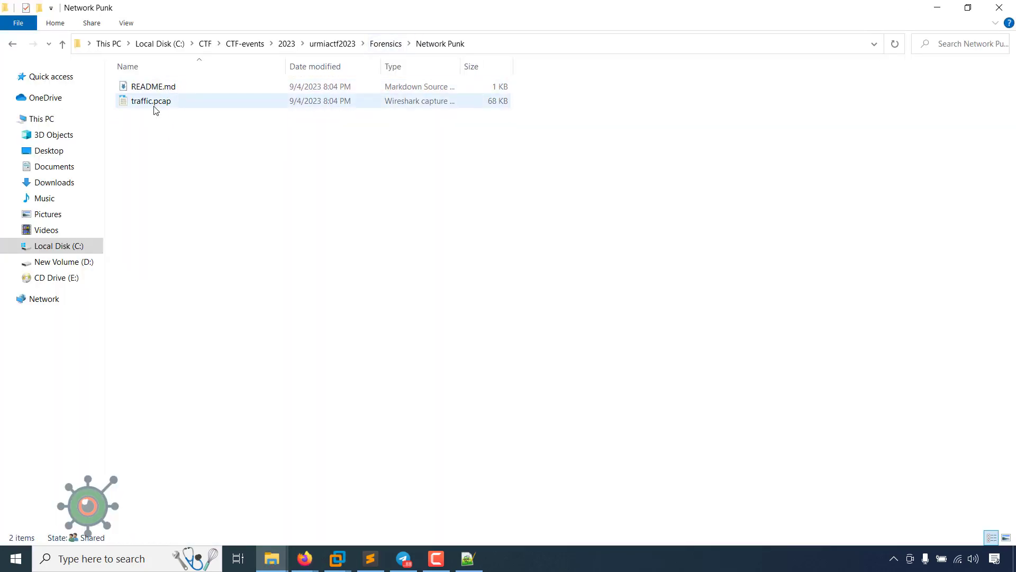
- Load traffic.pcap in Wireshark and view the raw contents of TCP stream 1
{"action": "left_click", "coordinate": [150, 100]}
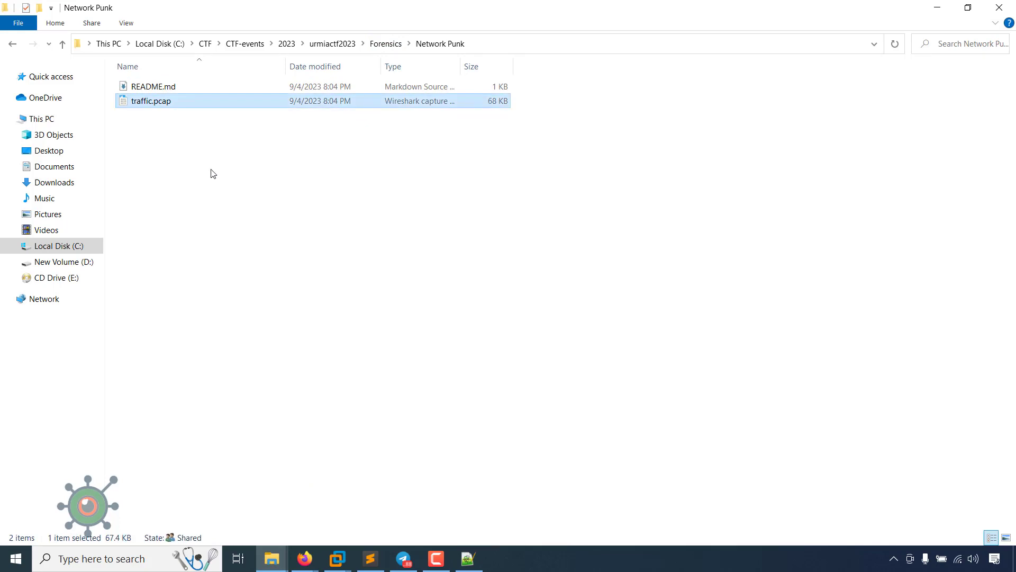
{"action": "double_click", "coordinate": [151, 101]}
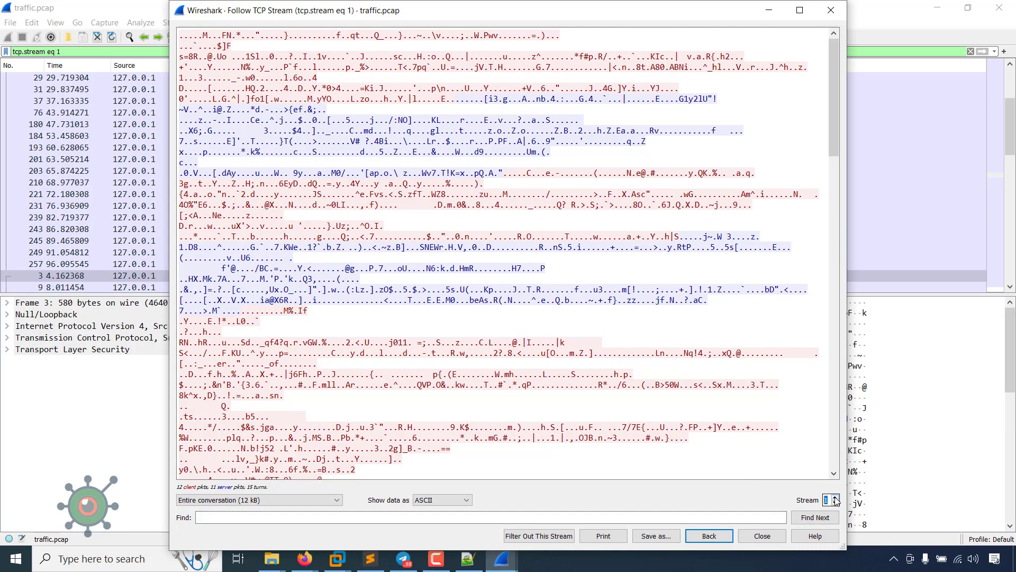
{"action": "left_click", "coordinate": [837, 497]}
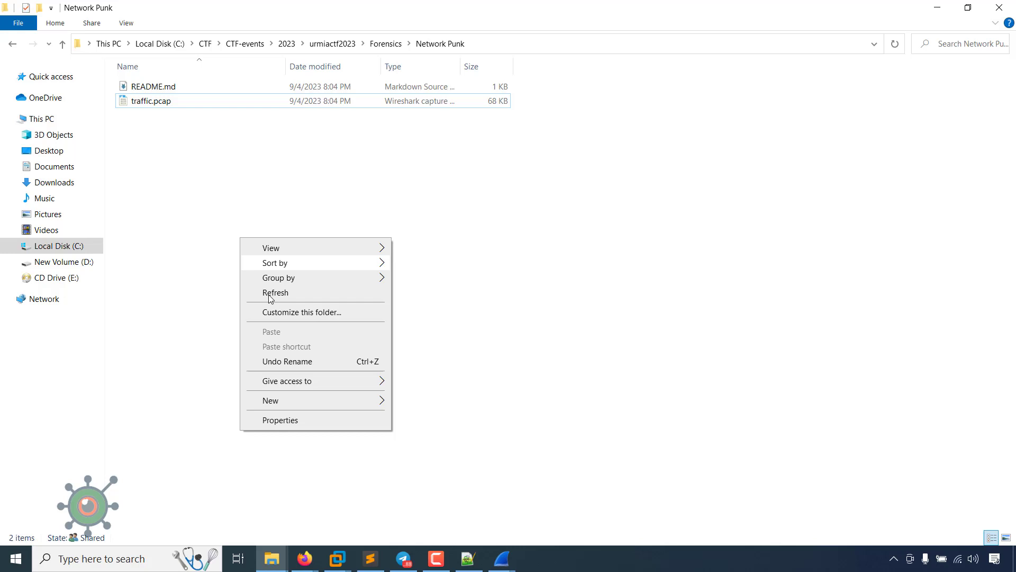
- Create flag.txt in the Network Punk folder and view it in Sublime Text
{"action": "left_click", "coordinate": [270, 400]}
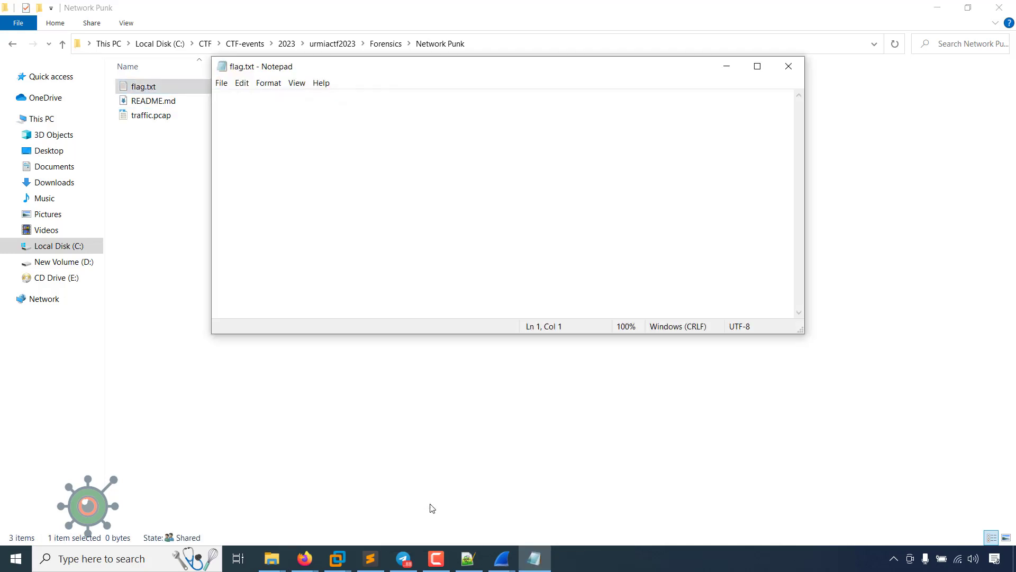
{"action": "left_click", "coordinate": [370, 558]}
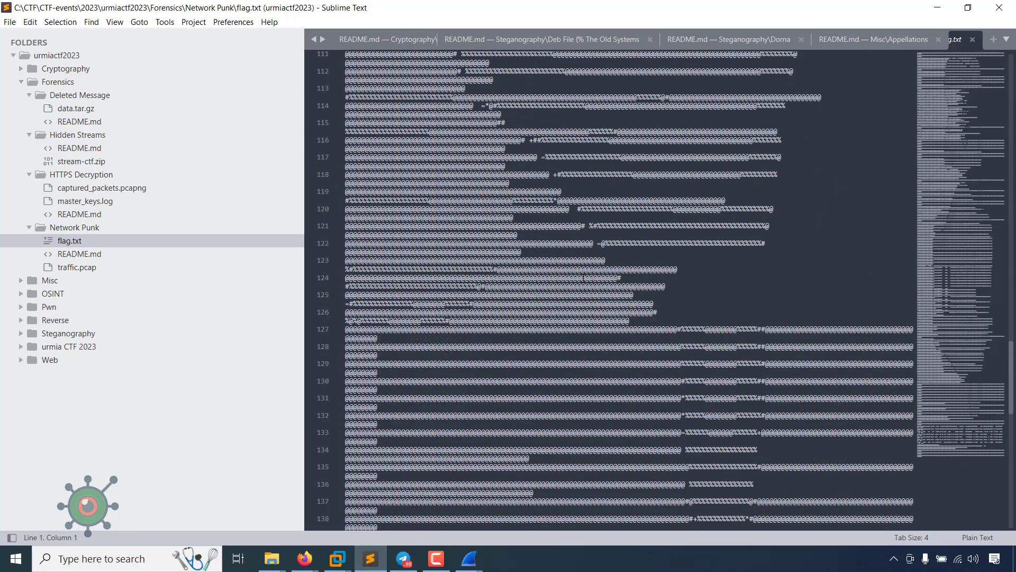
- Turn off Word Wrap so the art spells the uctf{urm14_n3tw0rk…} flag, then return to the challenges
{"action": "scroll", "scroll_direction": "down", "scroll_amount": 3}
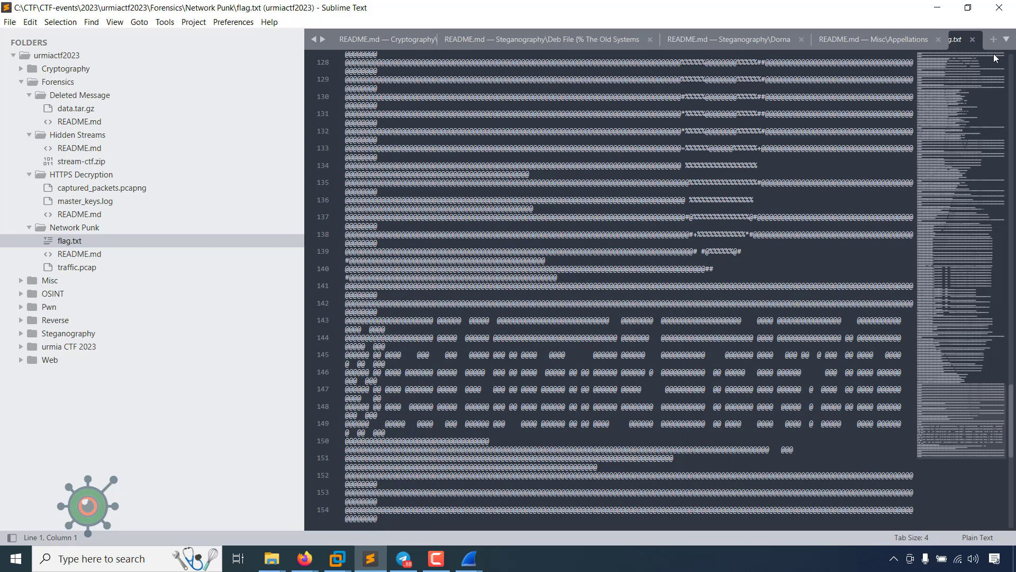
{"action": "left_click", "coordinate": [420, 132]}
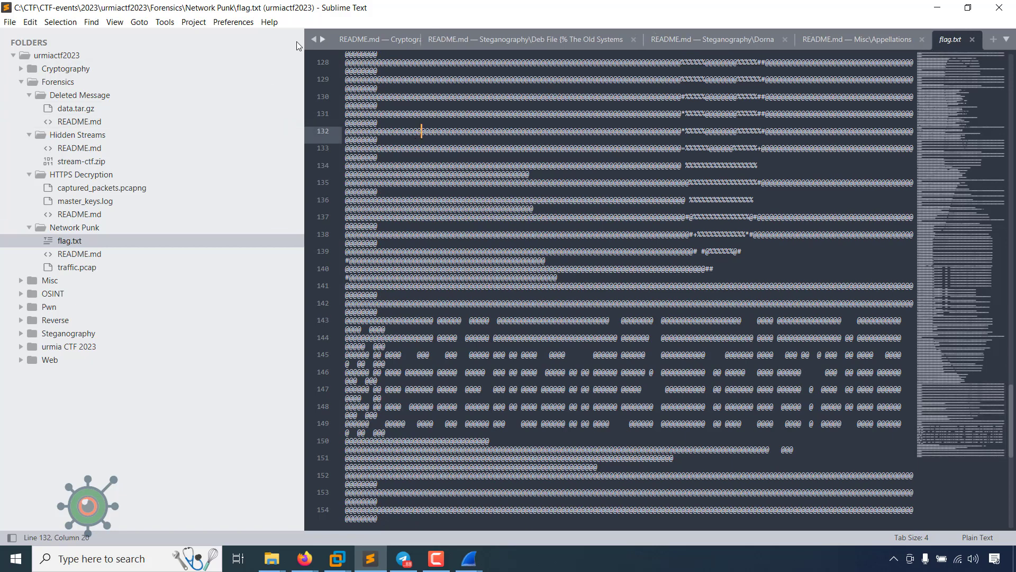
{"action": "left_click", "coordinate": [115, 21]}
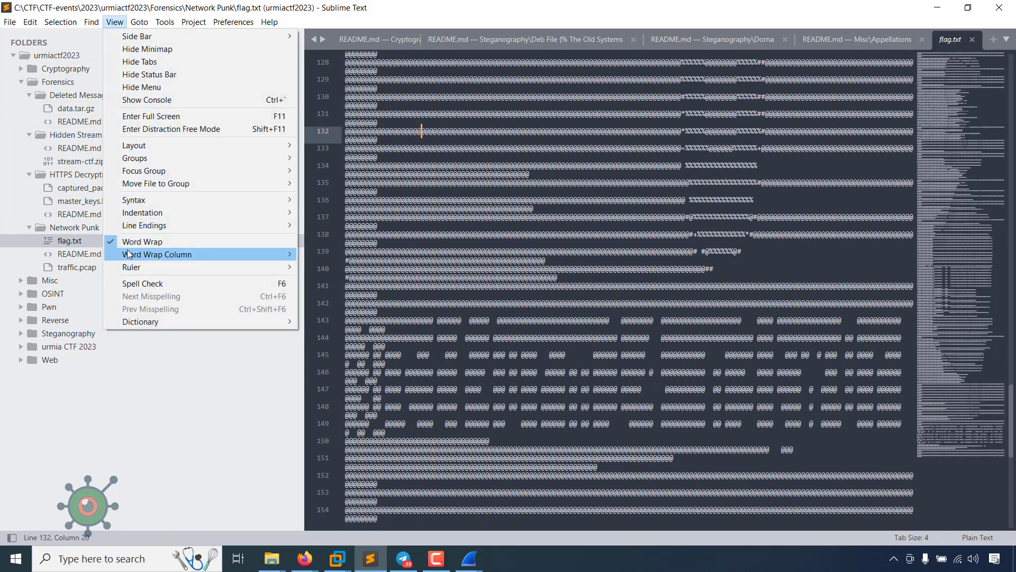
{"action": "left_click", "coordinate": [141, 241]}
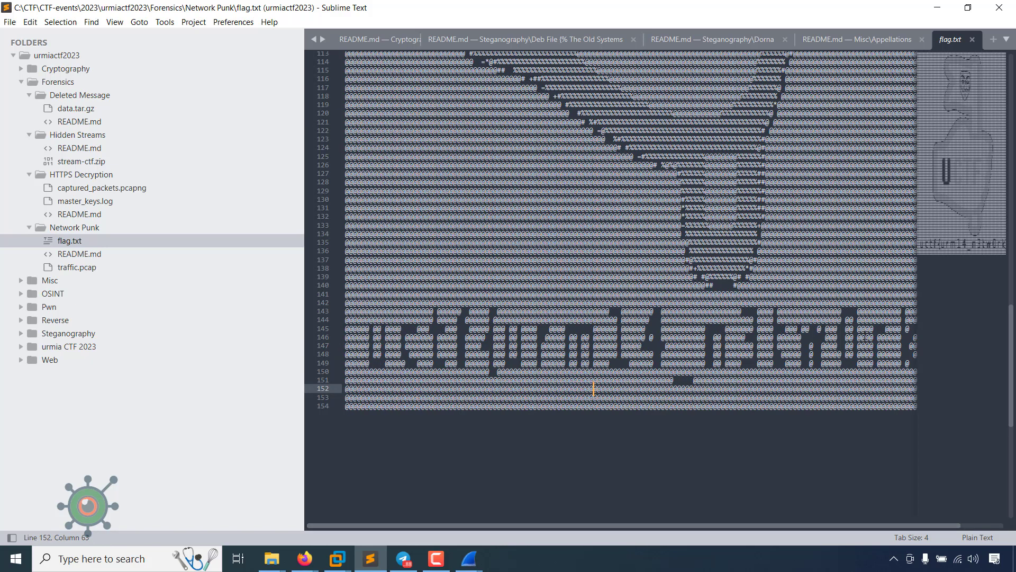
{"action": "left_click", "coordinate": [368, 344]}
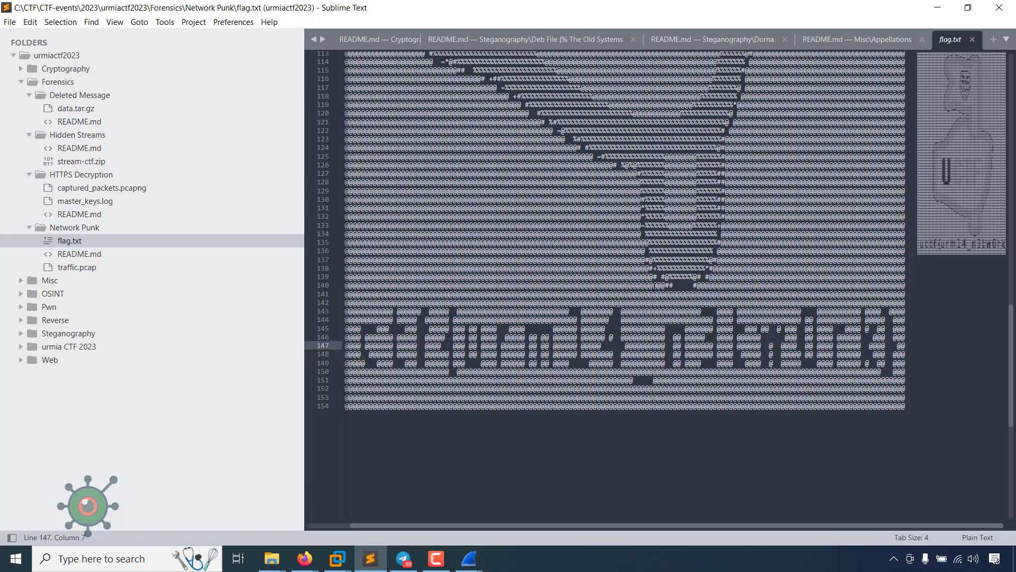
{"action": "left_click", "coordinate": [305, 558]}
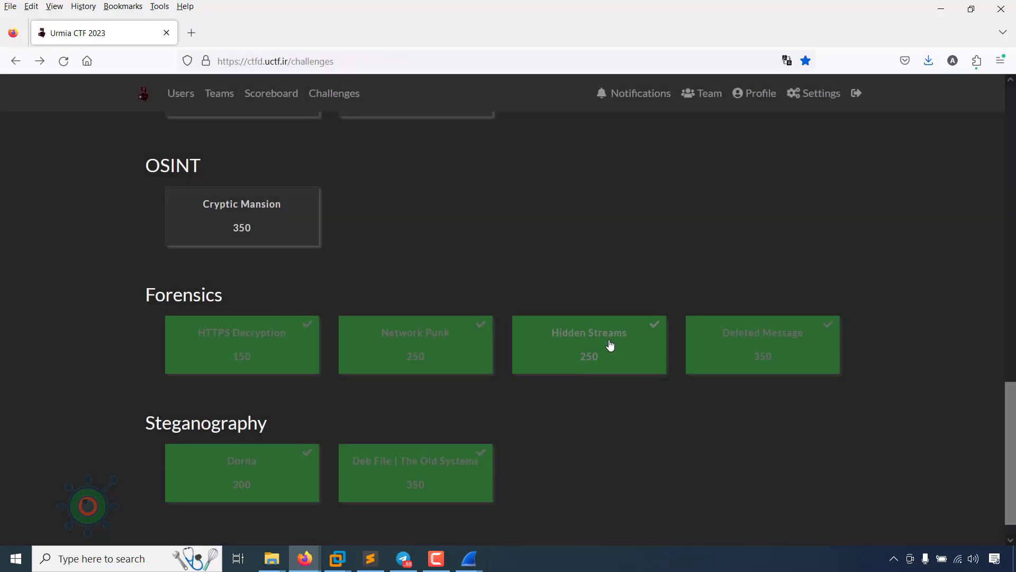
- Extract stream-ctf.zip here, producing the stream-ctf.vhd disk image in the Hidden Streams folder
{"action": "left_click", "coordinate": [587, 344]}
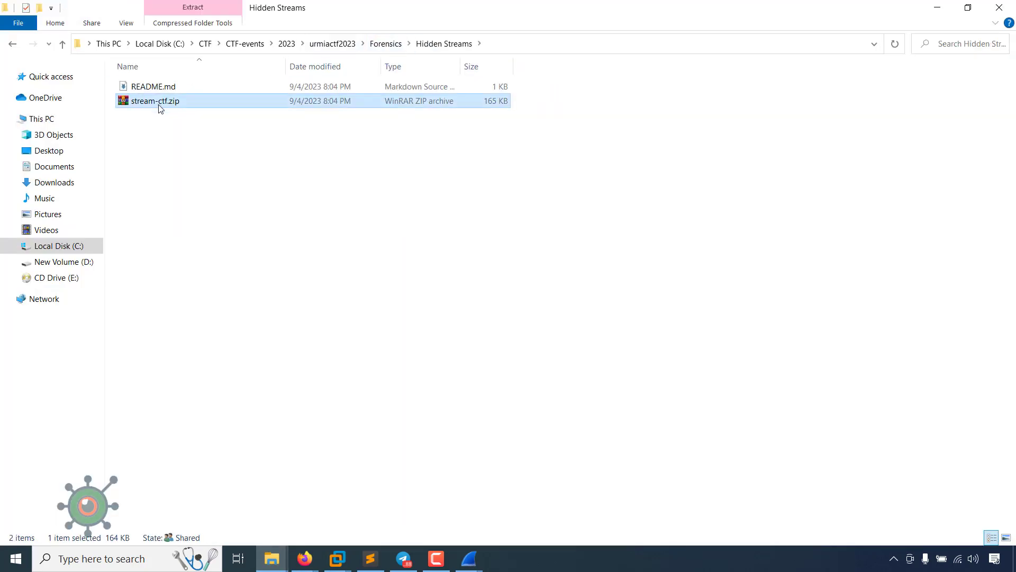
{"action": "right_click", "coordinate": [154, 100]}
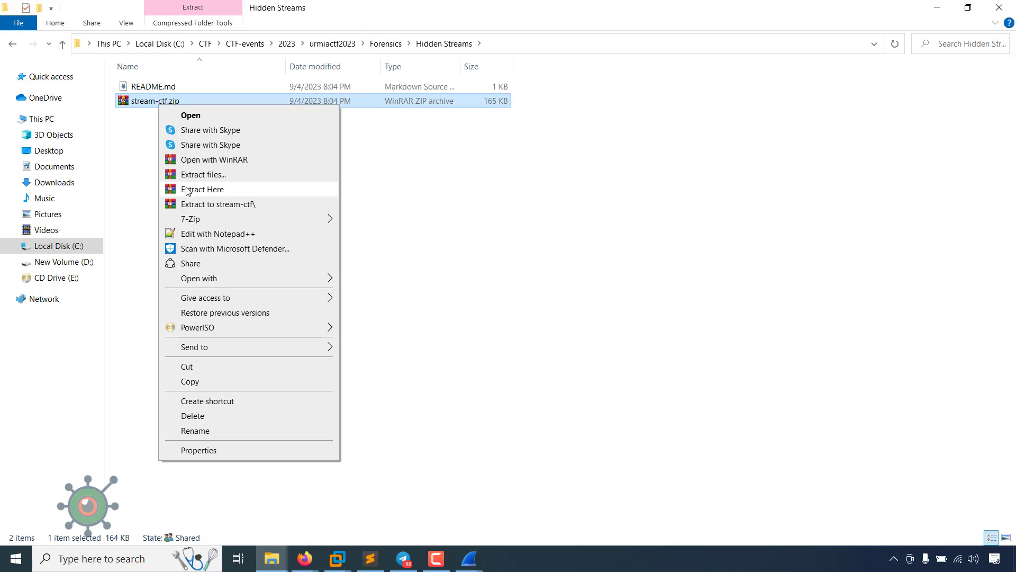
{"action": "left_click", "coordinate": [202, 188]}
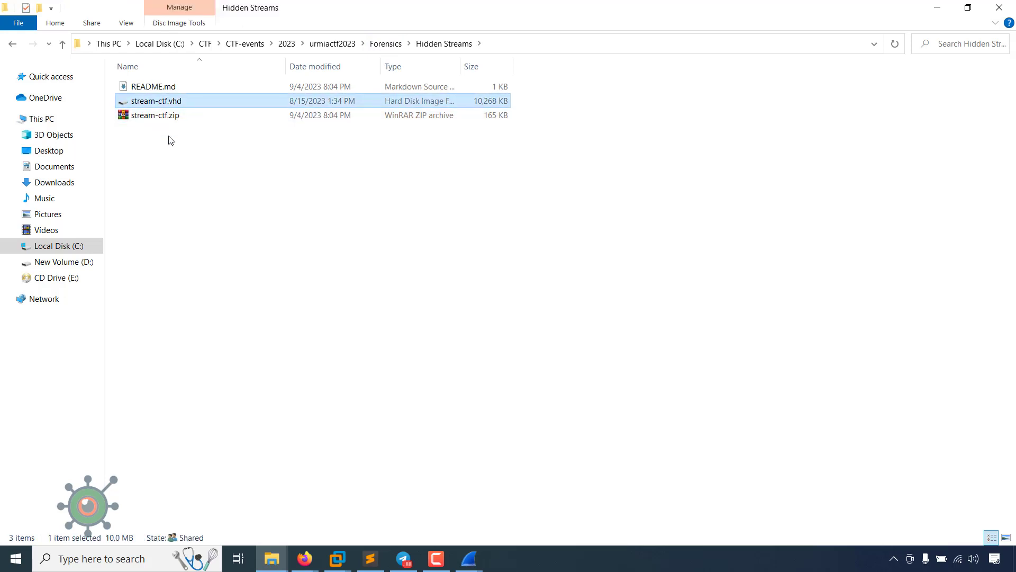
{"action": "mouse_move", "coordinate": [156, 101]}
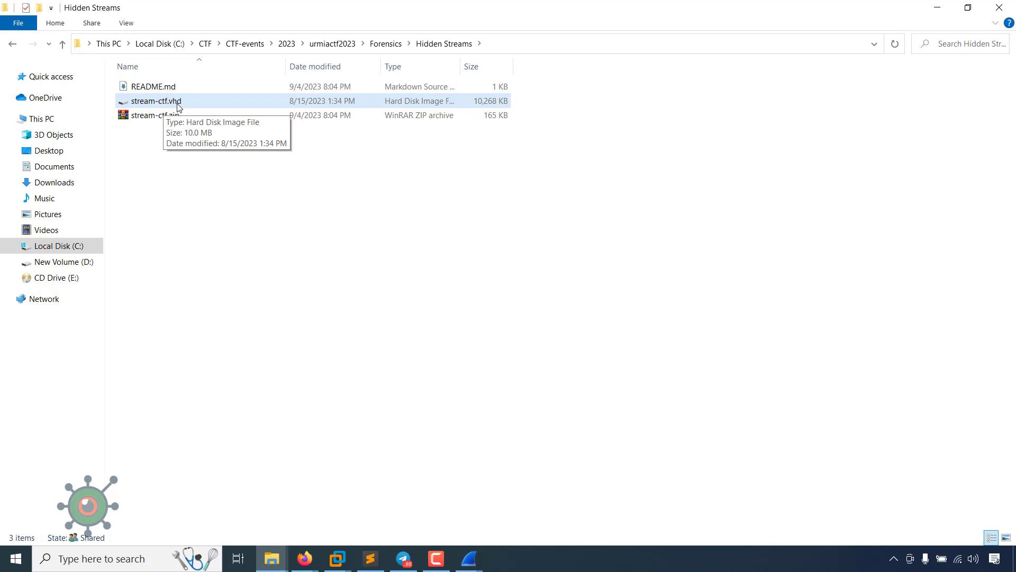
{"action": "mouse_move", "coordinate": [196, 152]}
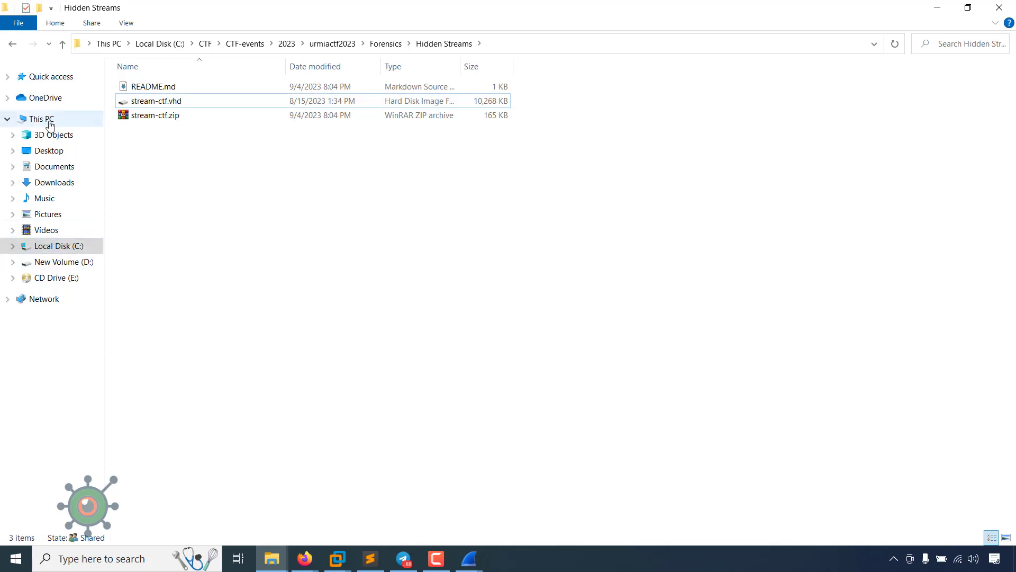
- Attach stream-ctf.vhd as a virtual disk through Disk Management, mounting it as drive F:
{"action": "right_click", "coordinate": [40, 119]}
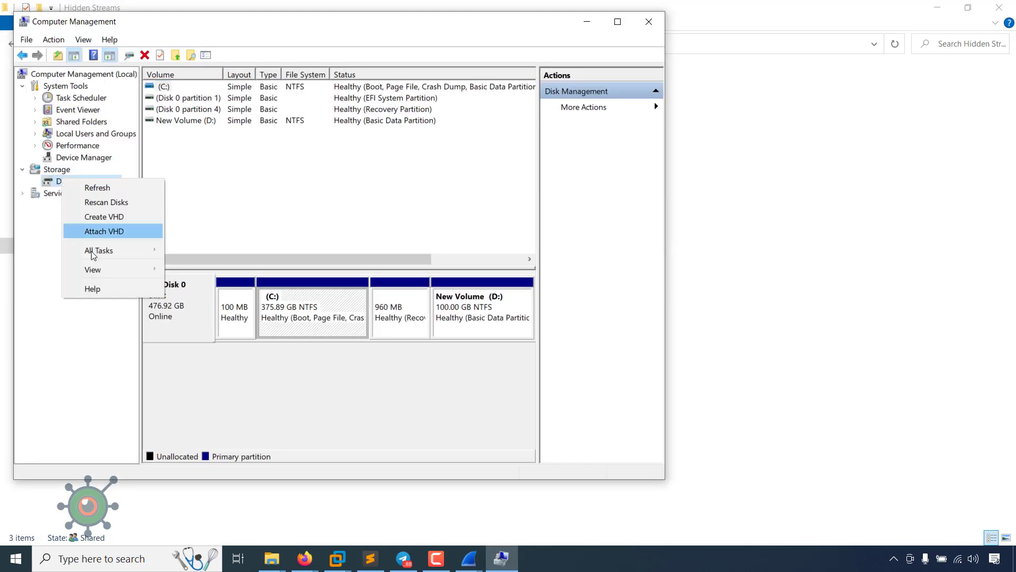
{"action": "left_click", "coordinate": [103, 231]}
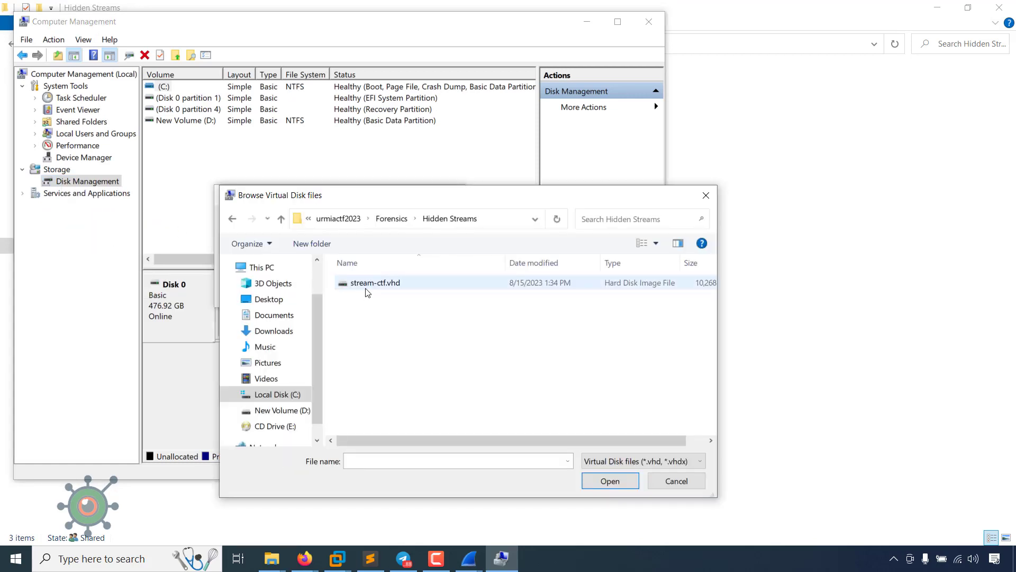
{"action": "mouse_move", "coordinate": [369, 285]}
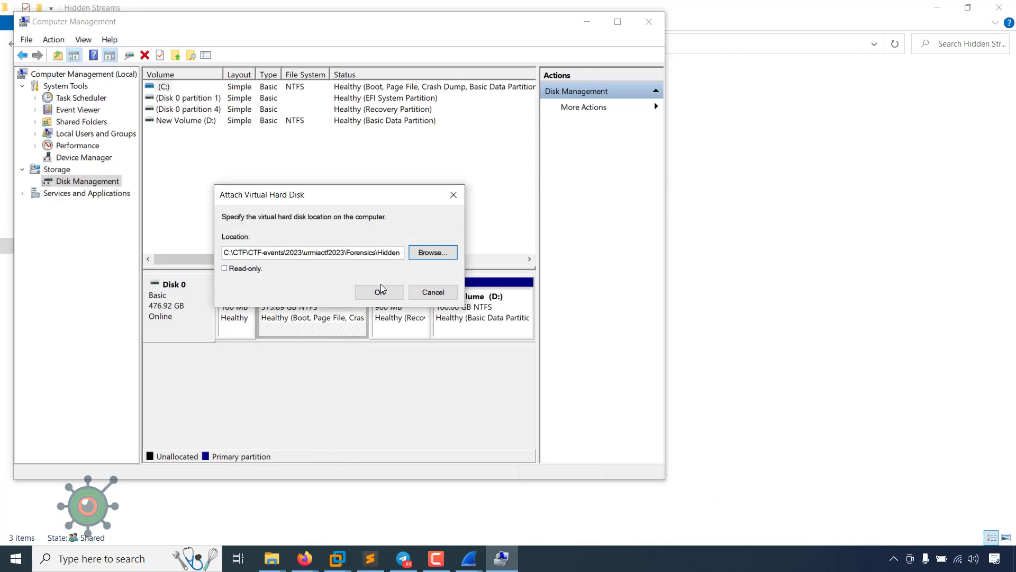
{"action": "left_click", "coordinate": [379, 292]}
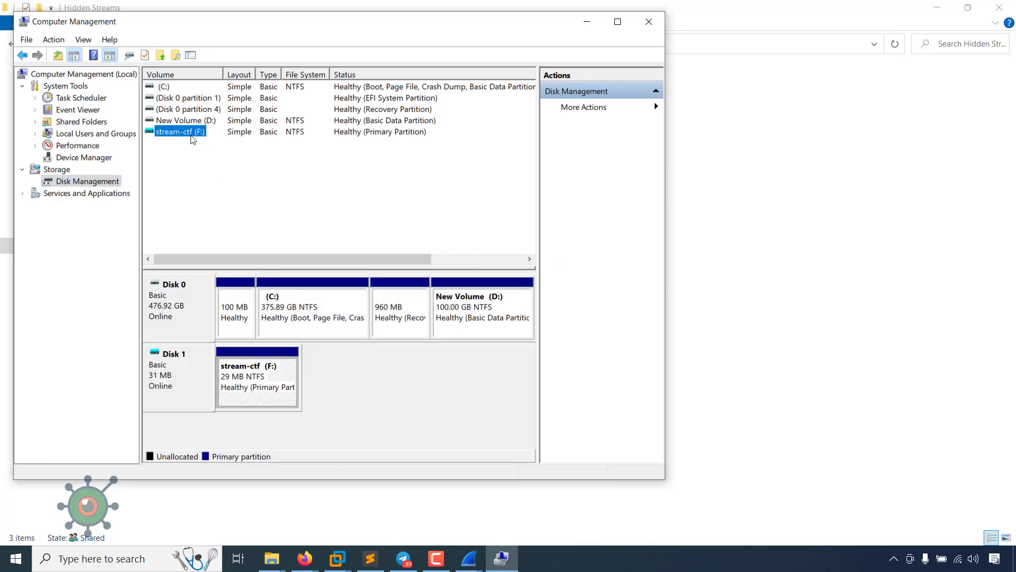
- Copy flag.zip from the stream-ctf (F:) drive and switch to the Kali virtual machine
{"action": "double_click", "coordinate": [180, 131]}
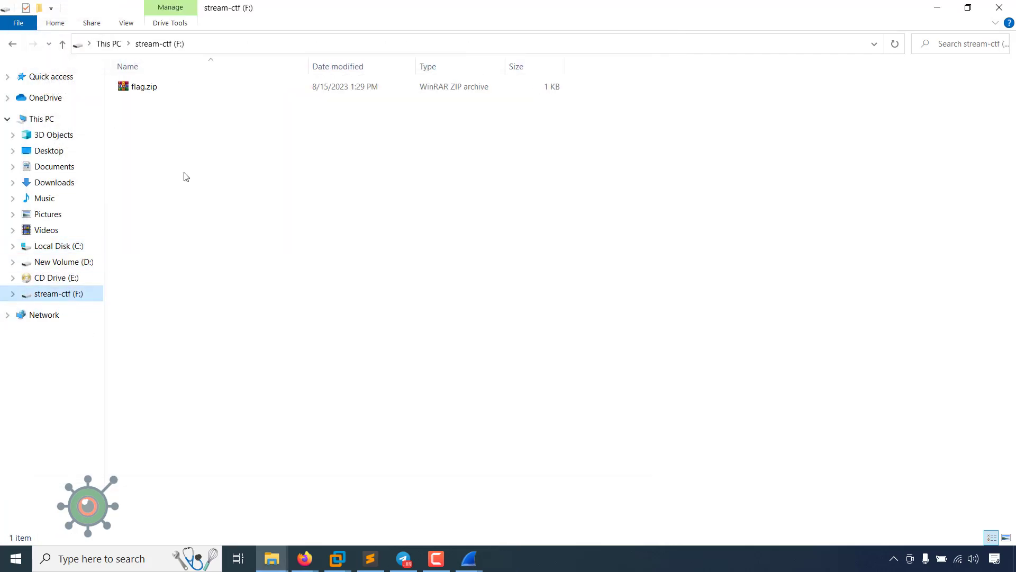
{"action": "right_click", "coordinate": [142, 86]}
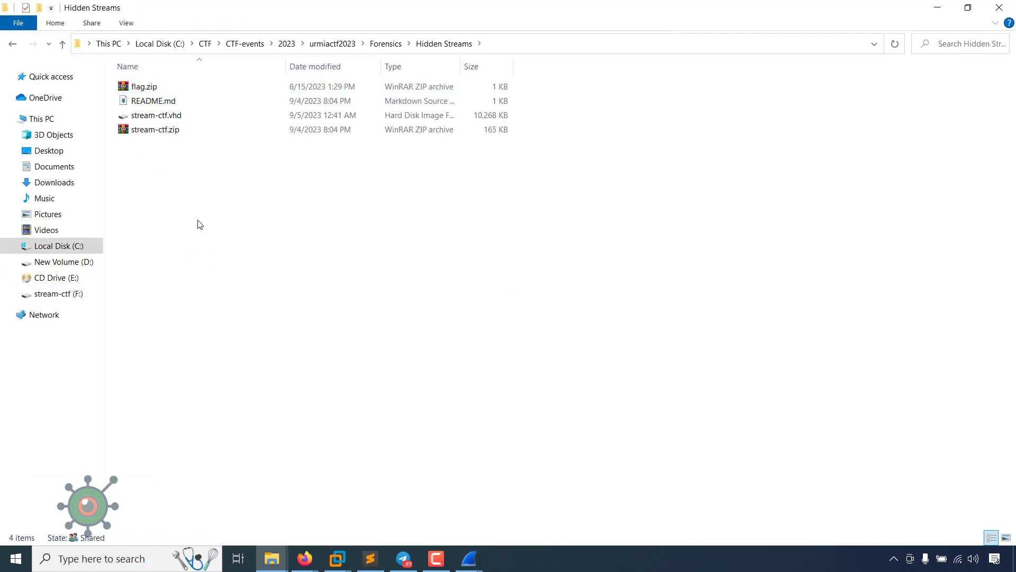
{"action": "left_click", "coordinate": [336, 558]}
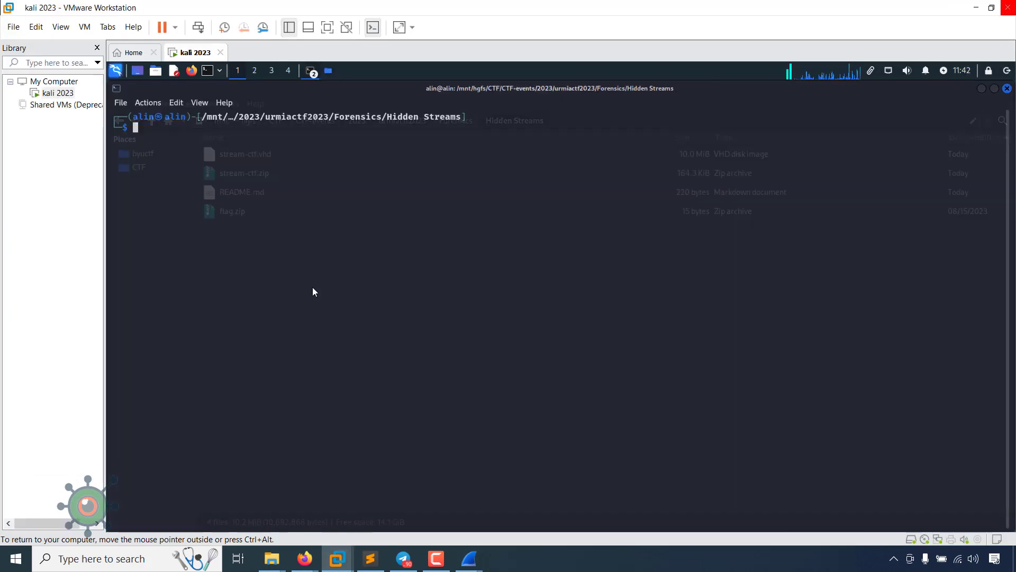
{"action": "key", "text": "Return"}
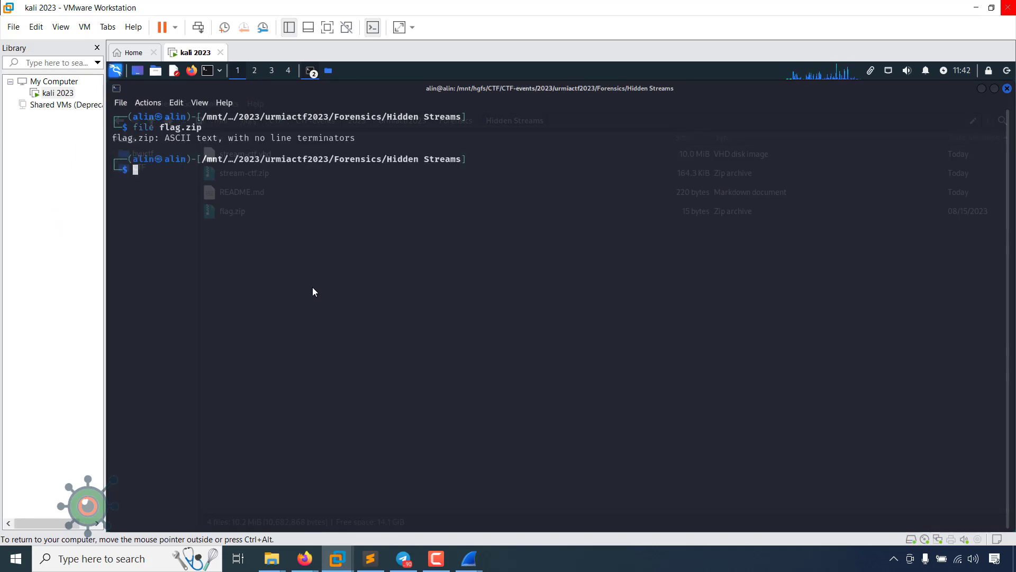
{"action": "type", "text": "strings flag.zip"}
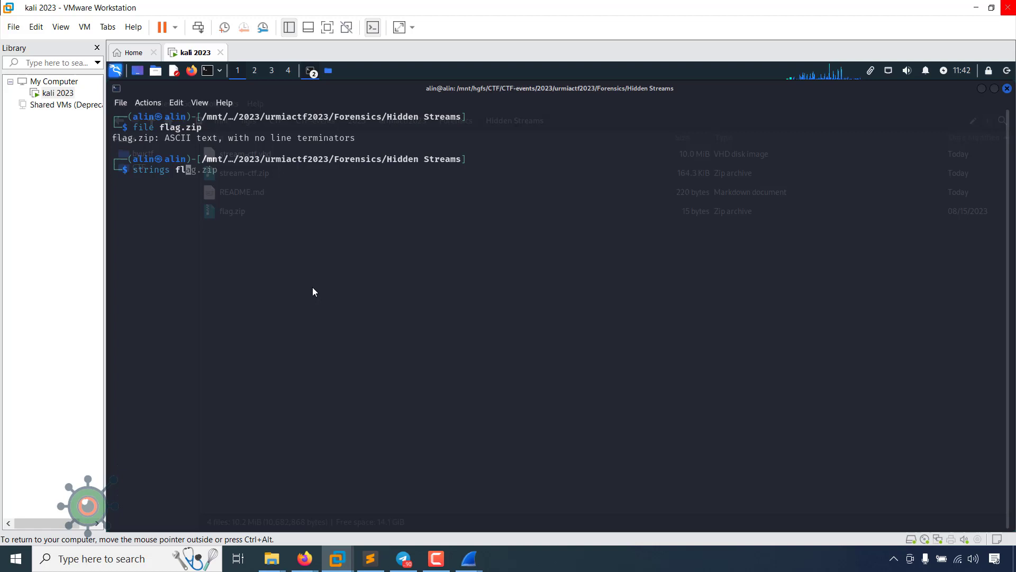
{"action": "key", "text": "Return"}
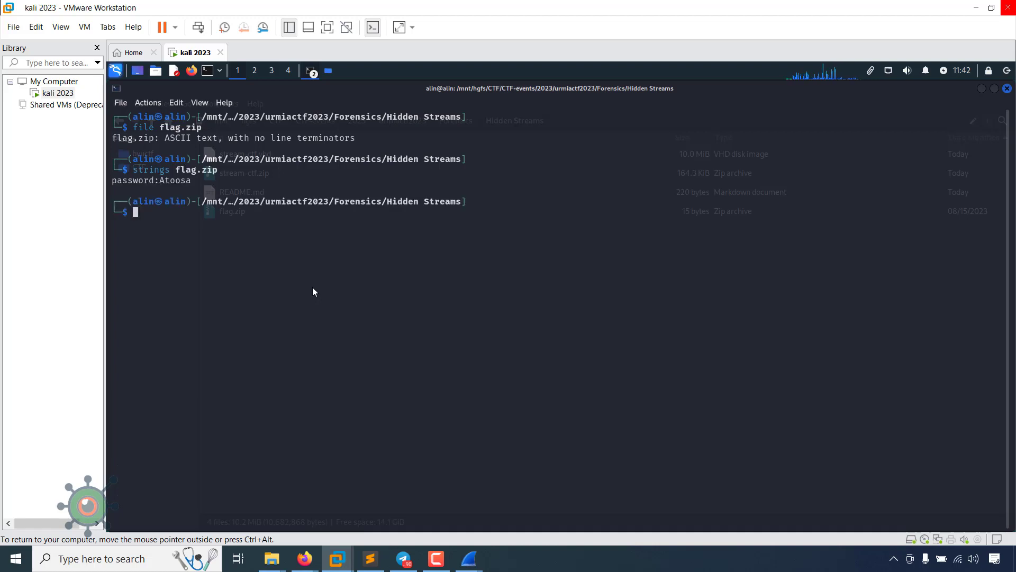
{"action": "left_click", "coordinate": [312, 71]}
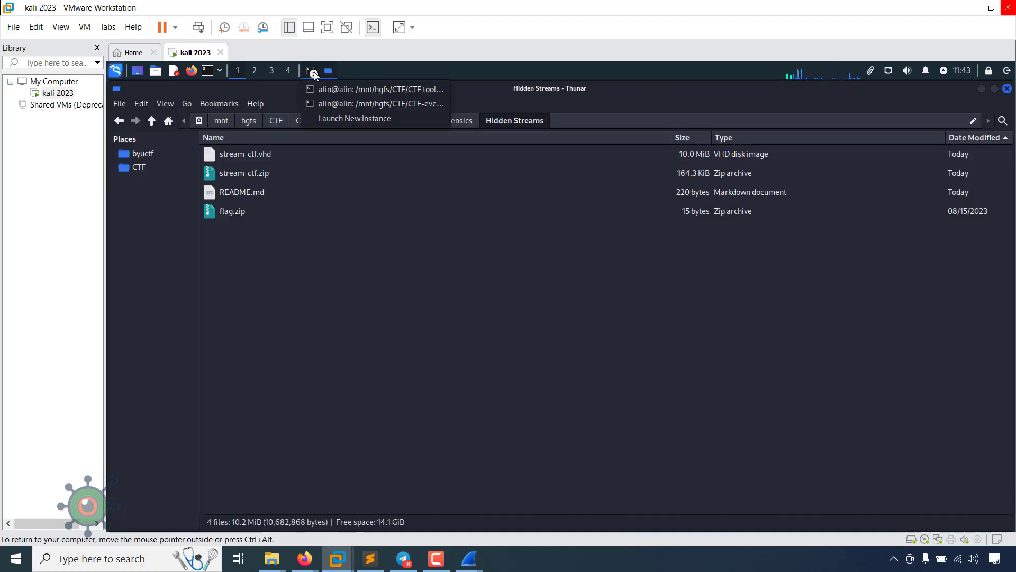
- Run Volatility's mftparser on stream-ctf.vhd and locate the $DATA ADS 'lookbehind' hex dump of a zipped uctf_flag.txt
{"action": "left_click", "coordinate": [379, 89]}
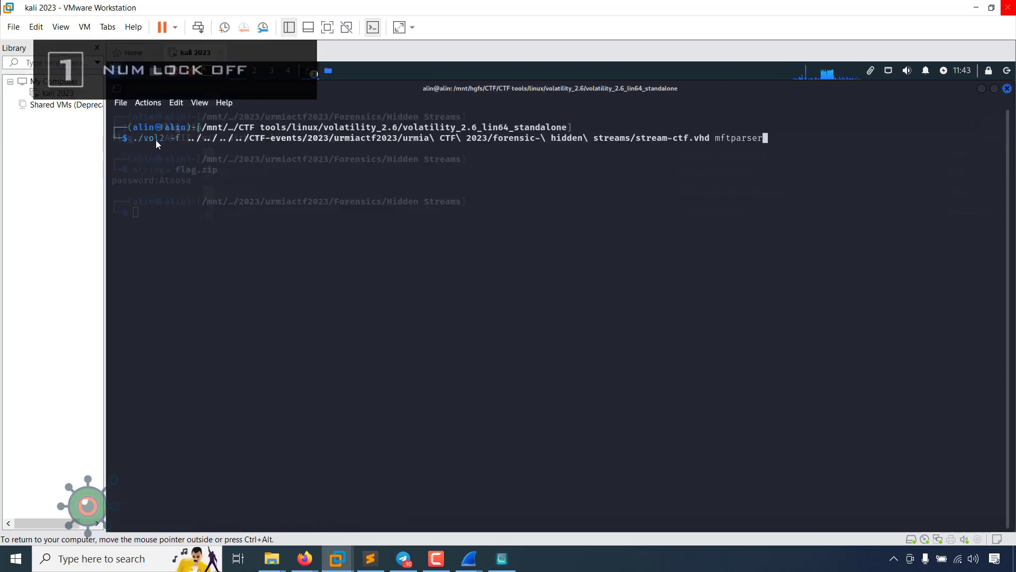
{"action": "double_click", "coordinate": [153, 137]}
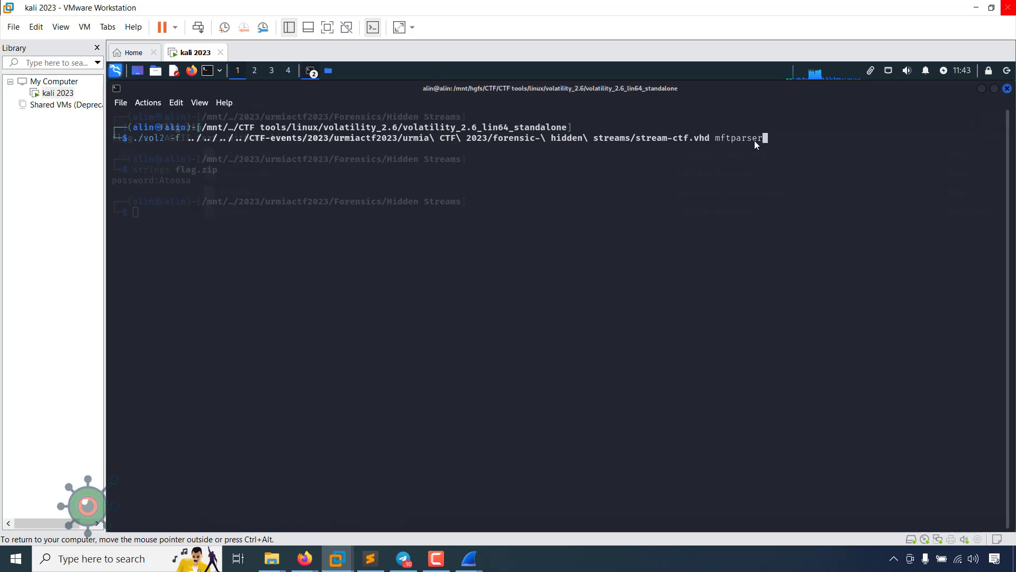
{"action": "key", "text": "numlock"}
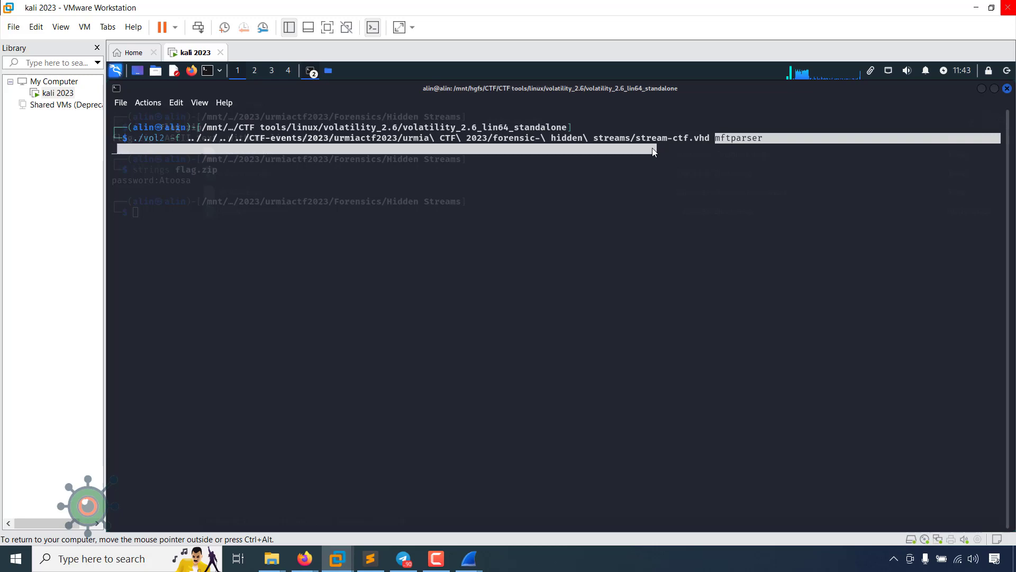
{"action": "key", "text": "Return"}
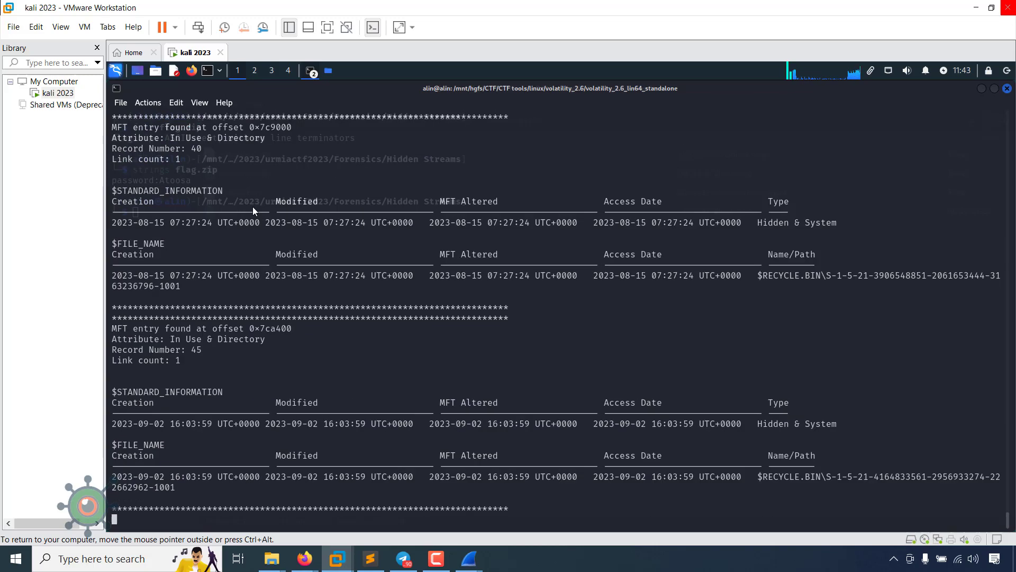
{"action": "scroll", "scroll_direction": "up", "scroll_amount": 3}
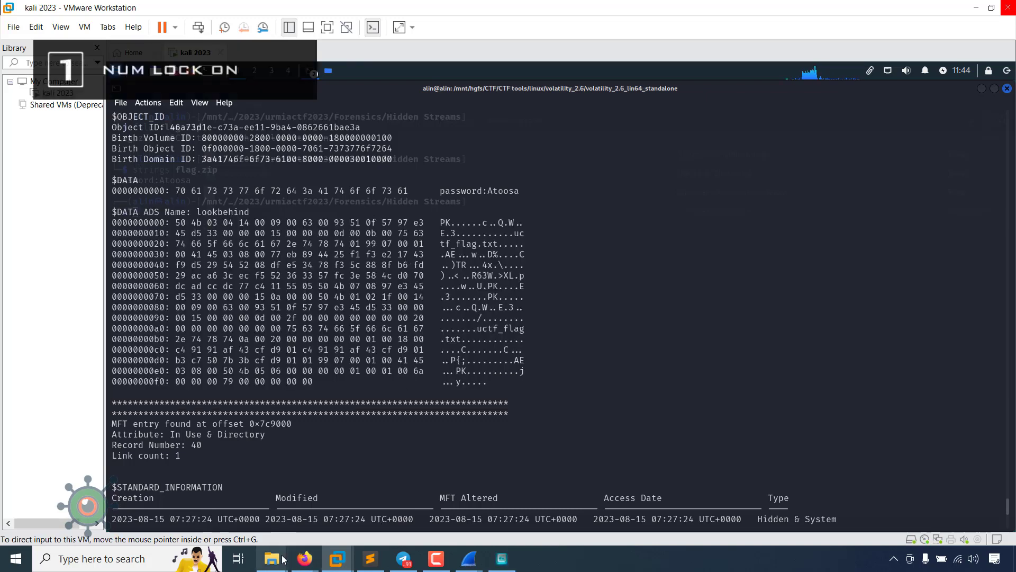
{"action": "left_click", "coordinate": [272, 558]}
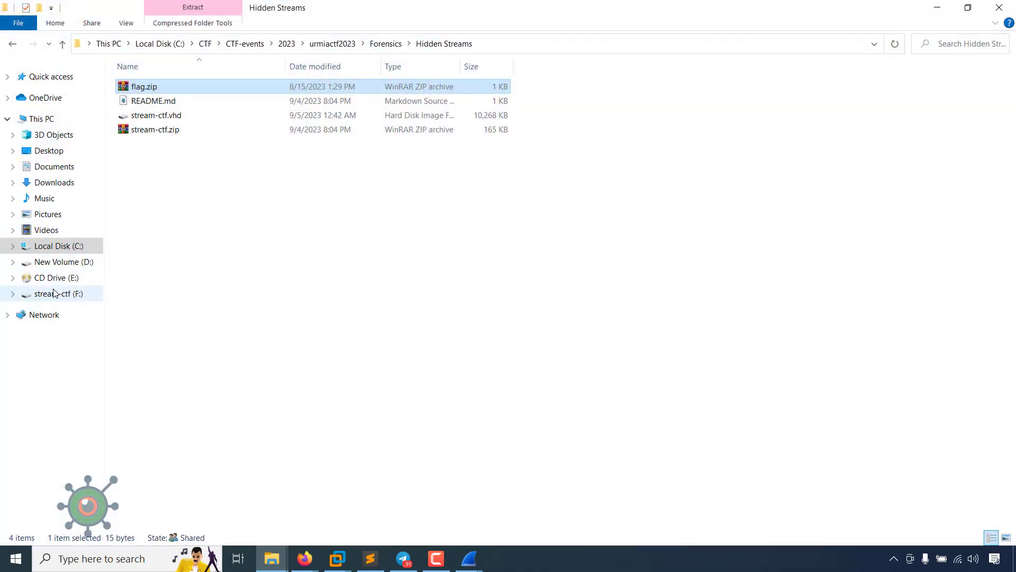
- Paste the lookbehind stream's hex bytes into hexa data.txt in Notepad++ and save it
{"action": "left_click", "coordinate": [57, 293]}
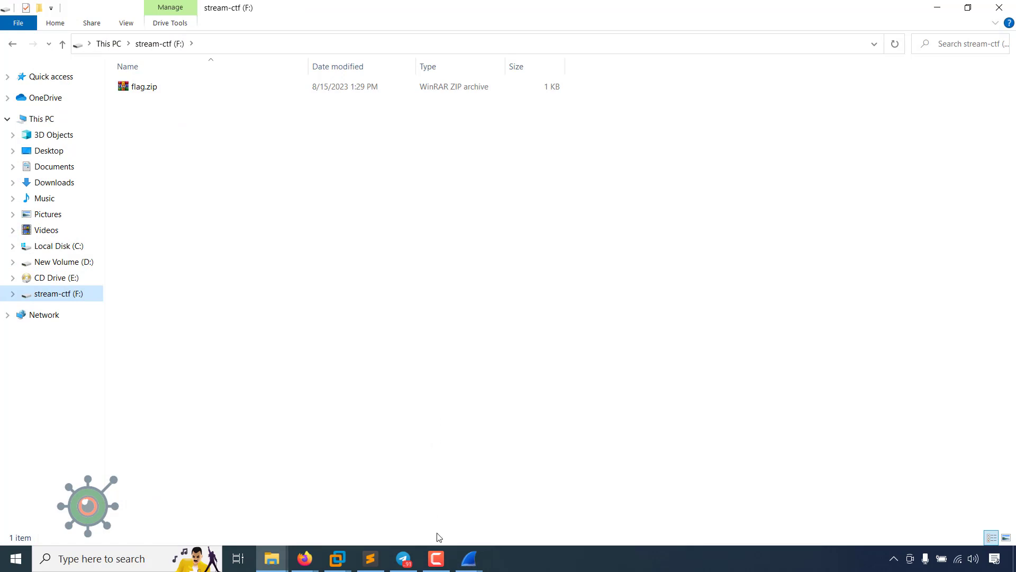
{"action": "mouse_move", "coordinate": [347, 400]}
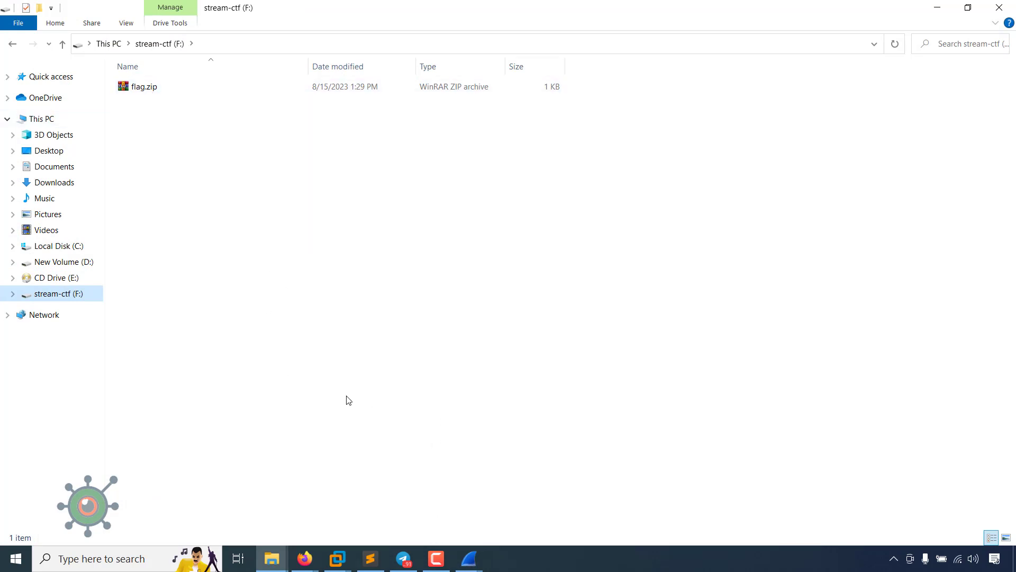
{"action": "left_click", "coordinate": [337, 558]}
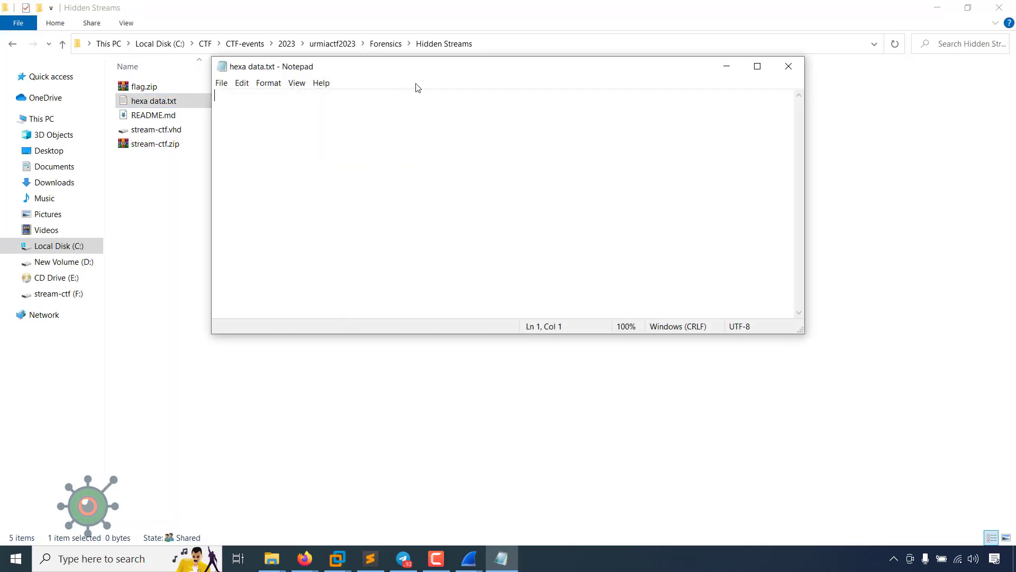
{"action": "left_click", "coordinate": [787, 65]}
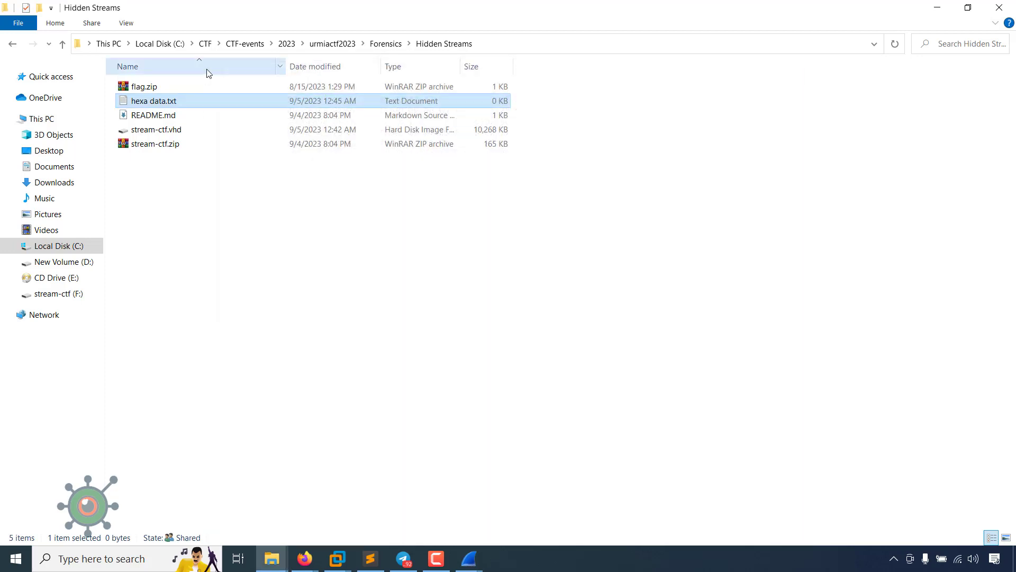
{"action": "double_click", "coordinate": [154, 101]}
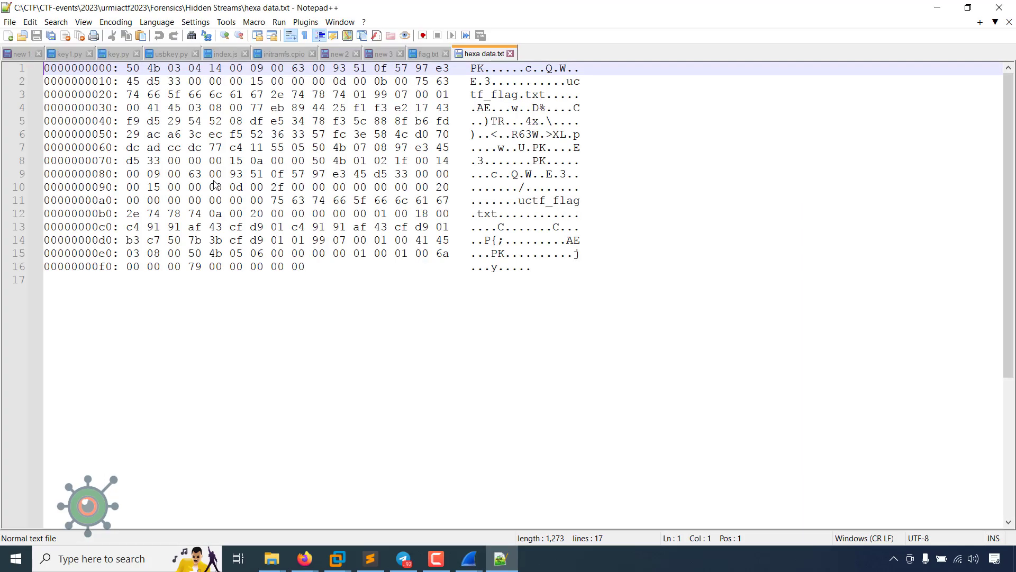
{"action": "mouse_move", "coordinate": [122, 271]}
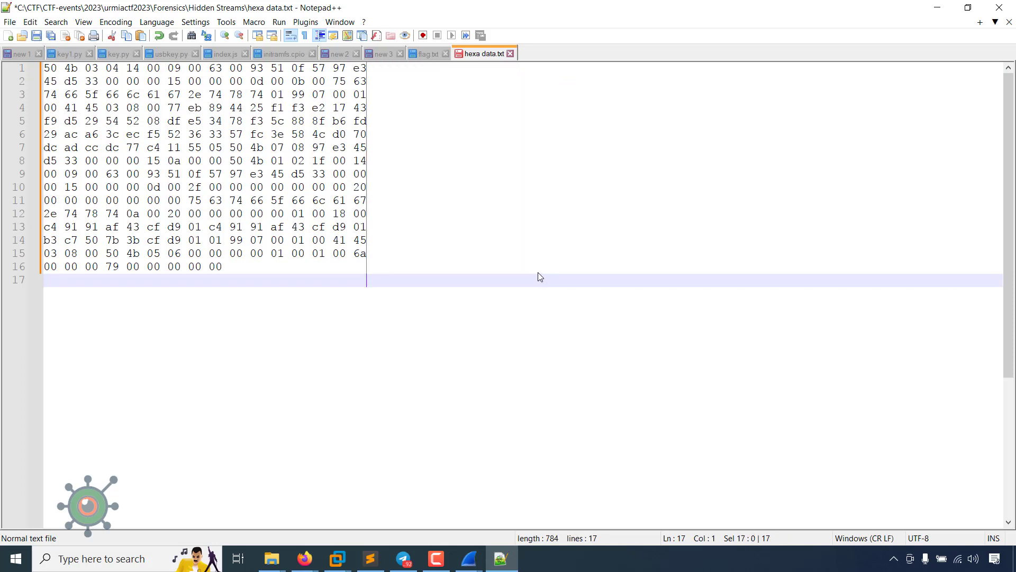
{"action": "key", "text": "Delete"}
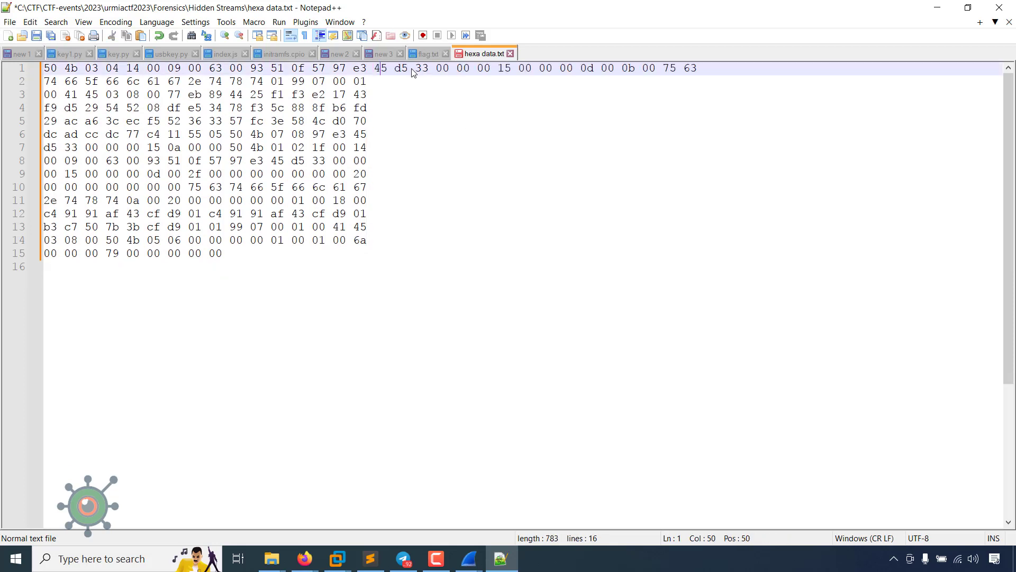
{"action": "key", "text": "Delete"}
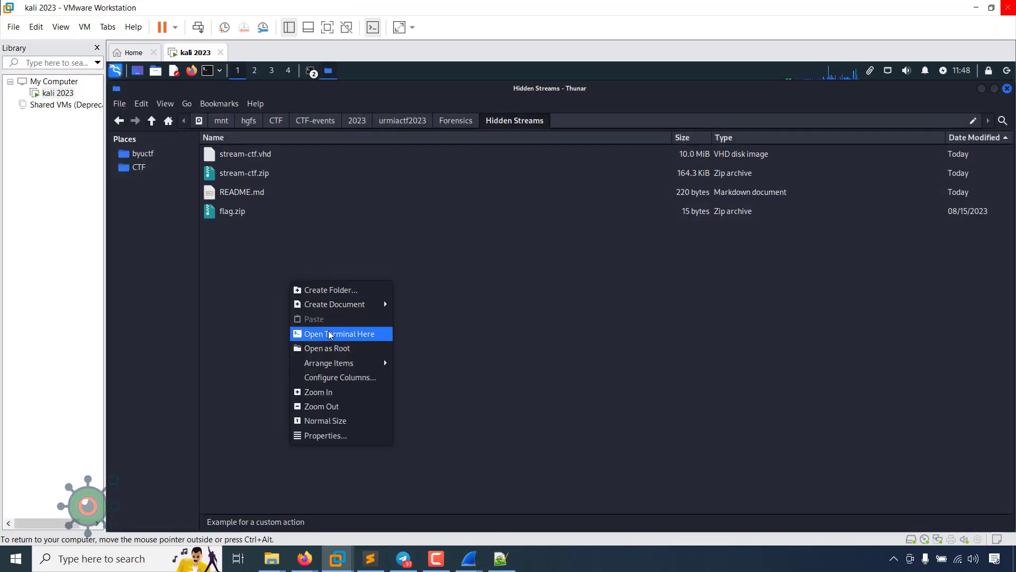
{"action": "mouse_move", "coordinate": [333, 304]}
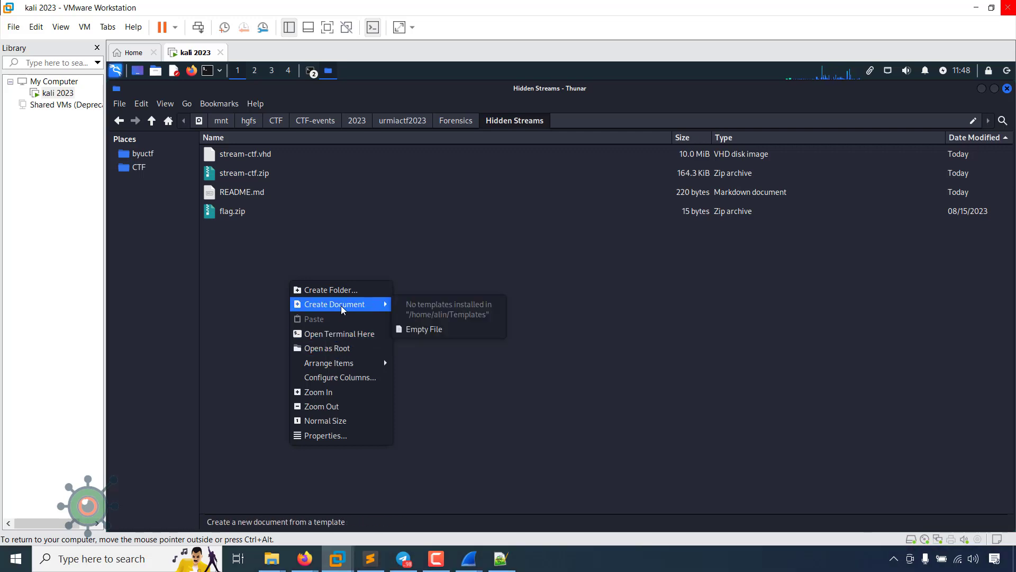
- Create an empty file named newfile.zip in the Hidden Streams folder and start a terminal there
{"action": "left_click", "coordinate": [424, 328]}
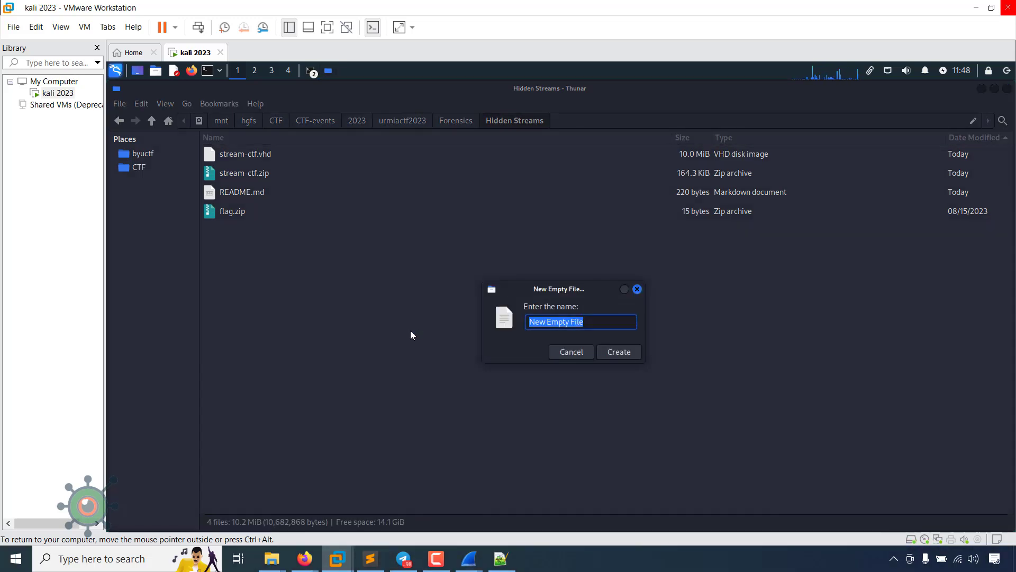
{"action": "type", "text": "newfile.zo"}
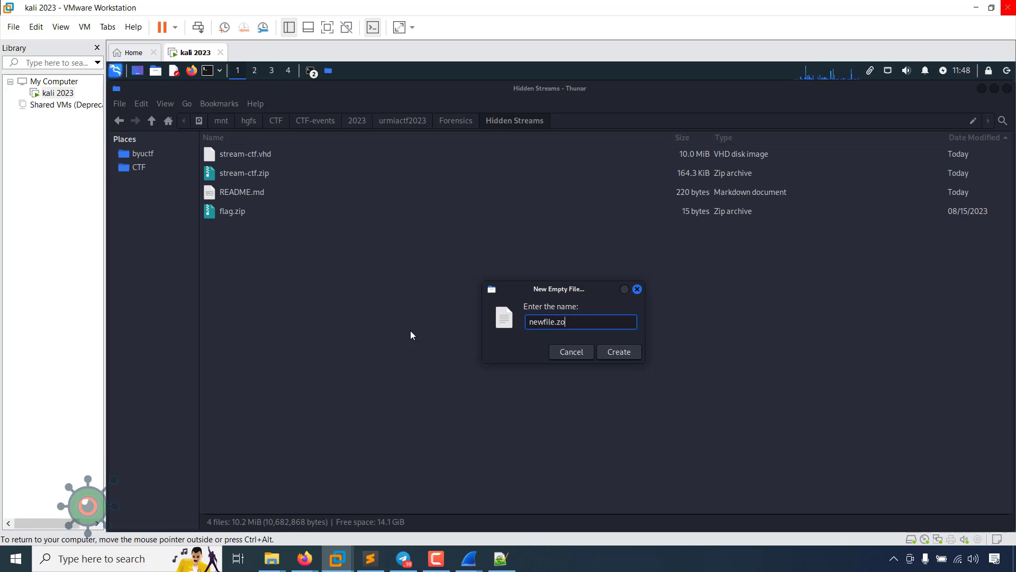
{"action": "left_click", "coordinate": [617, 352]}
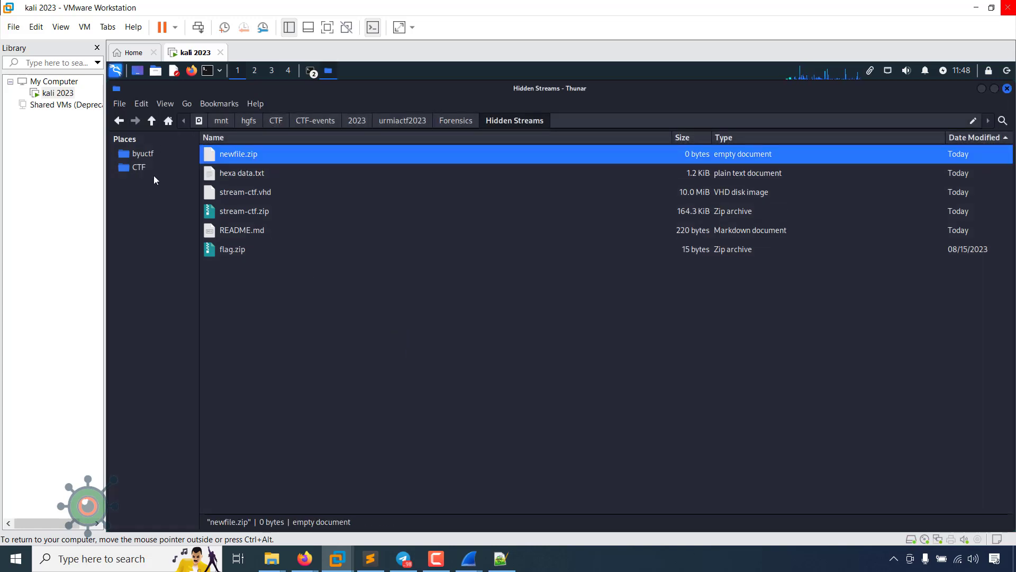
{"action": "right_click", "coordinate": [238, 153]}
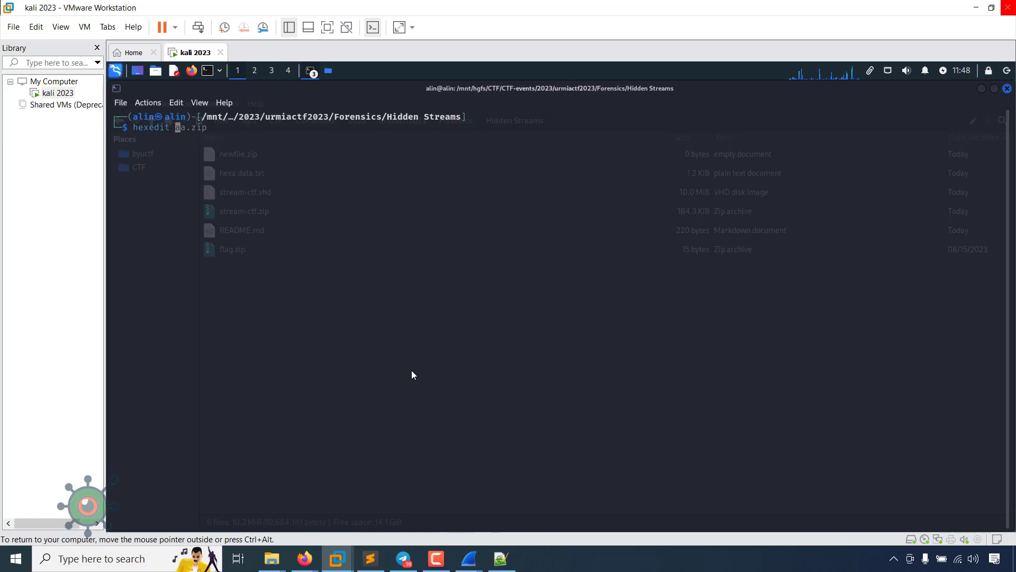
- Fill newfile.zip with the recovered bytes in hexedit, then verify it is an AES-encrypted zip holding uctf_flag.txt
{"action": "key", "text": "Return"}
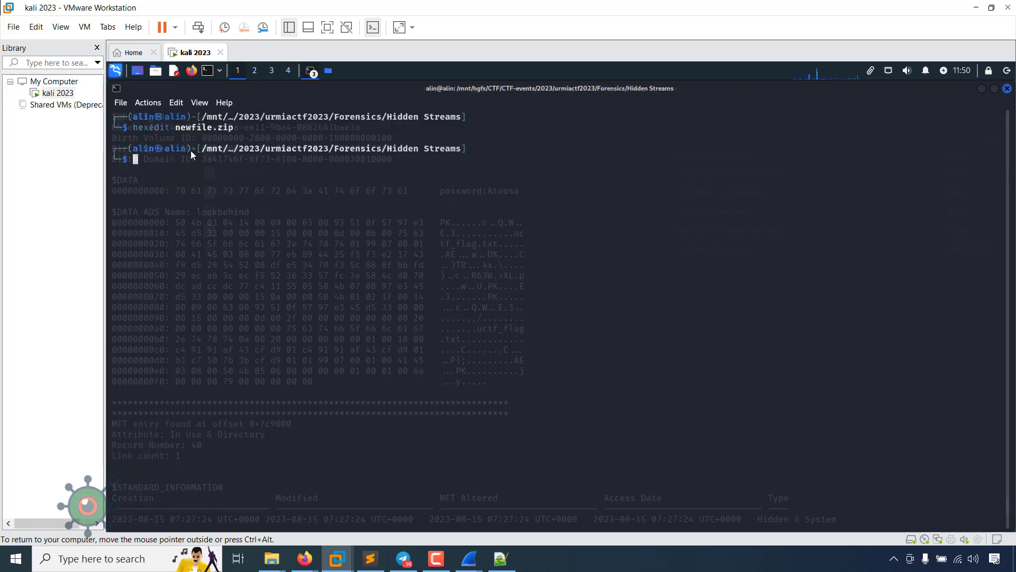
{"action": "type", "text": "file 543A"}
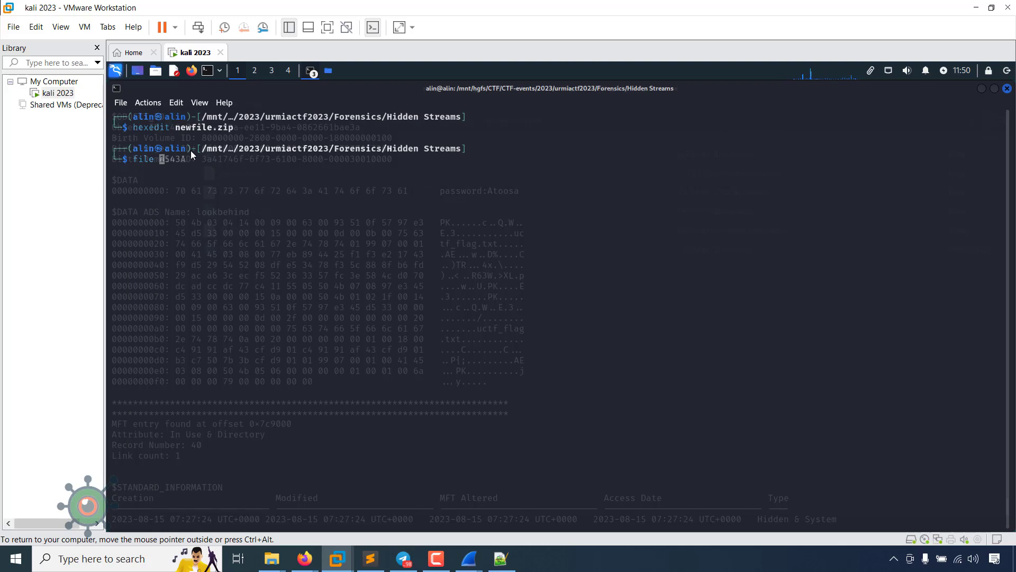
{"action": "key", "text": "Return"}
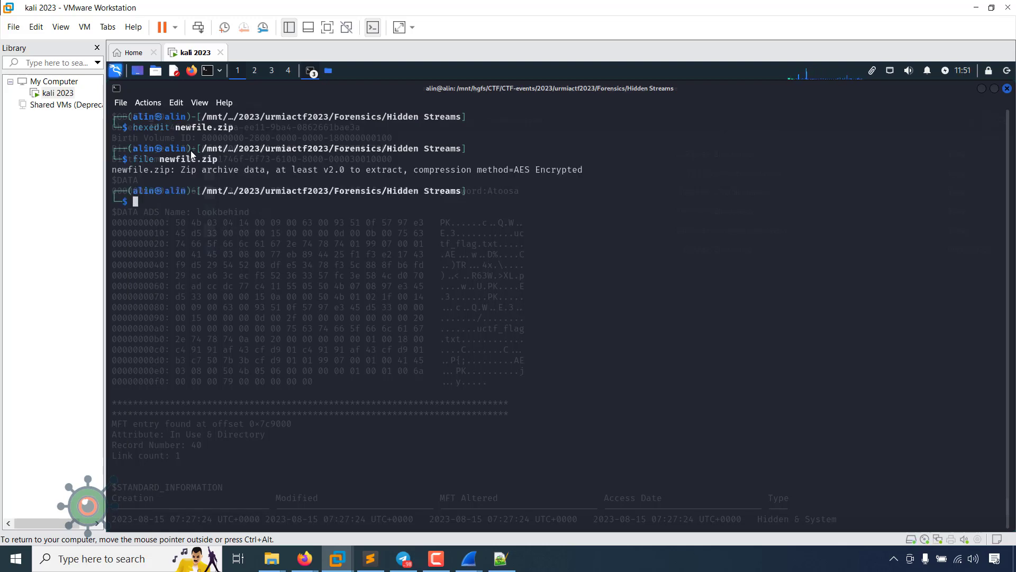
{"action": "type", "text": "strings libtacocat.so | grep uctf"}
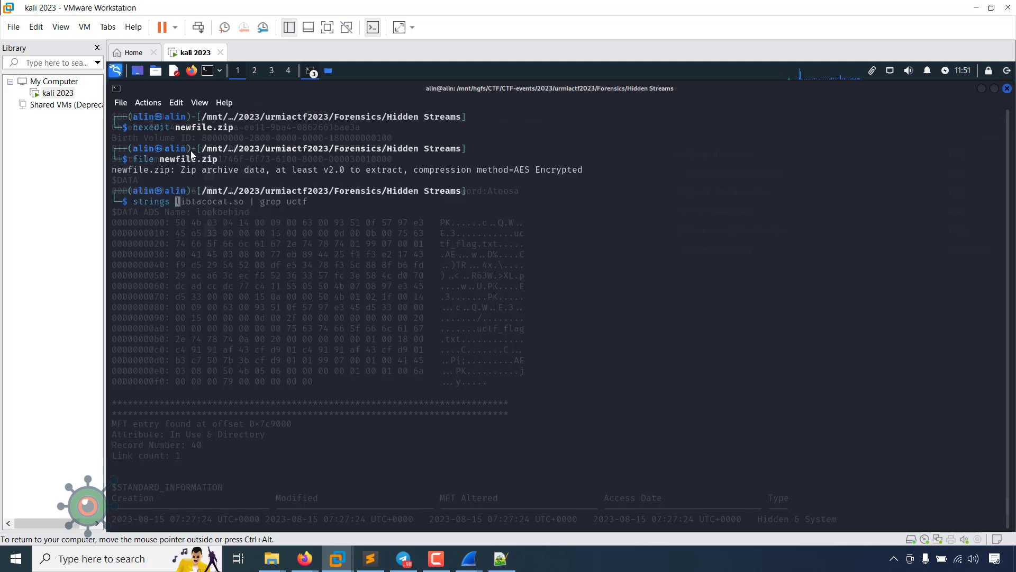
{"action": "key", "text": "Return"}
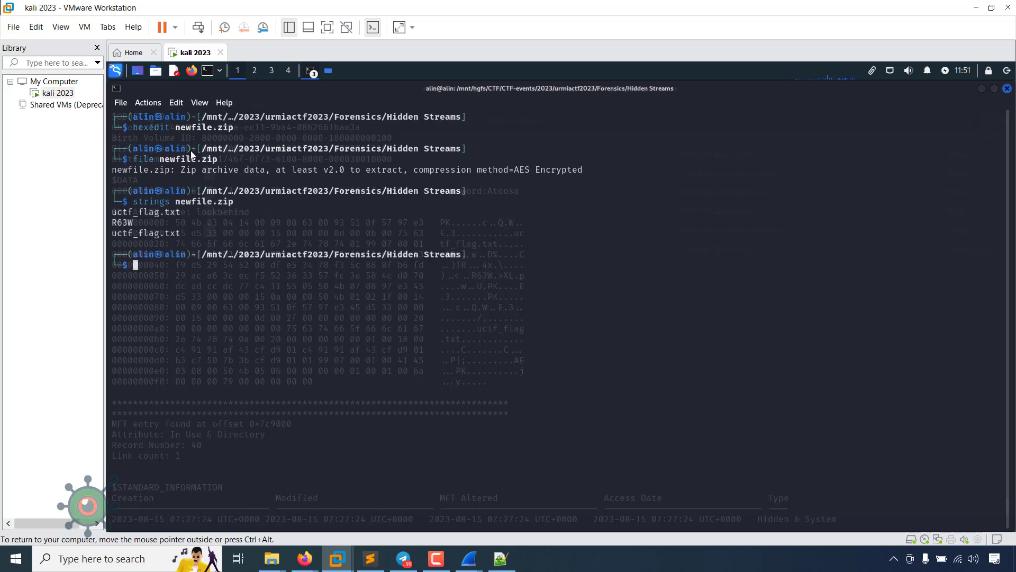
{"action": "right_click", "coordinate": [137, 114]}
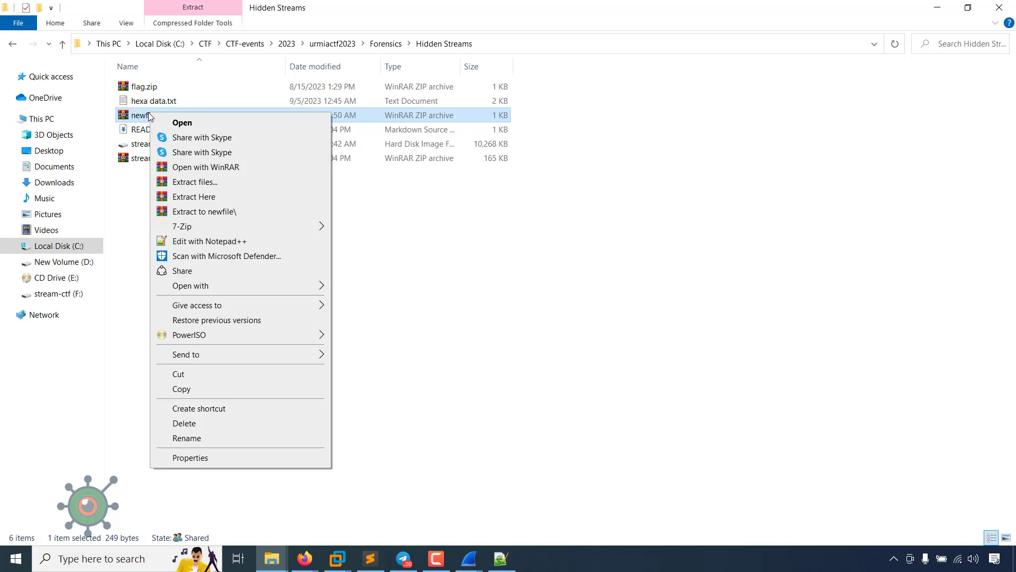
{"action": "left_click", "coordinate": [194, 197]}
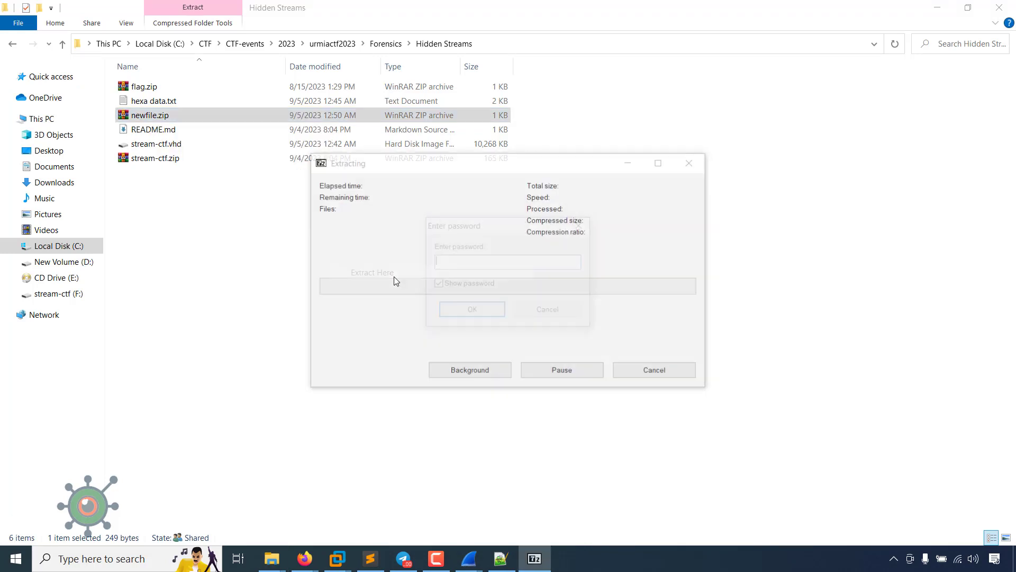
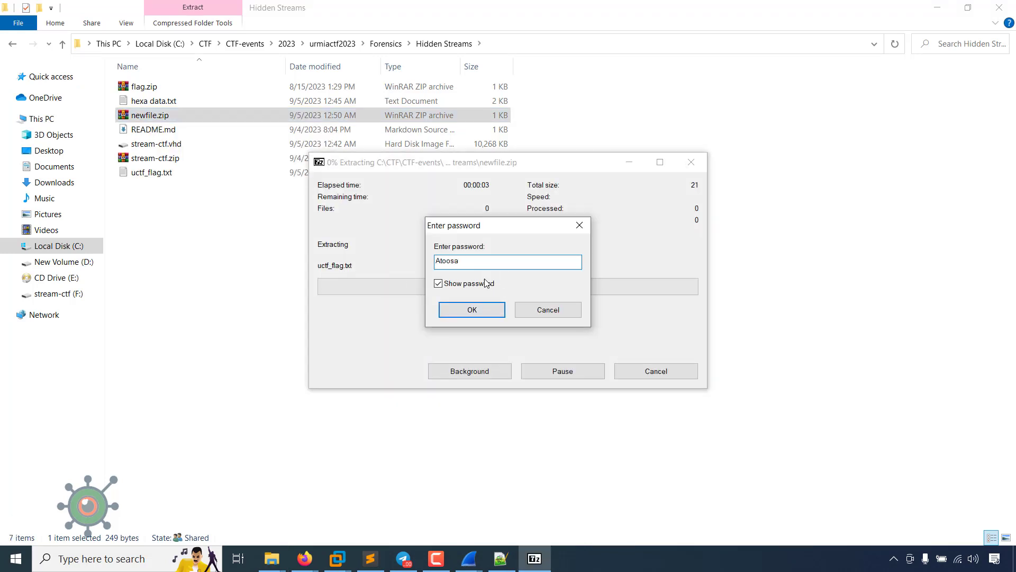
{"action": "left_click", "coordinate": [471, 310]}
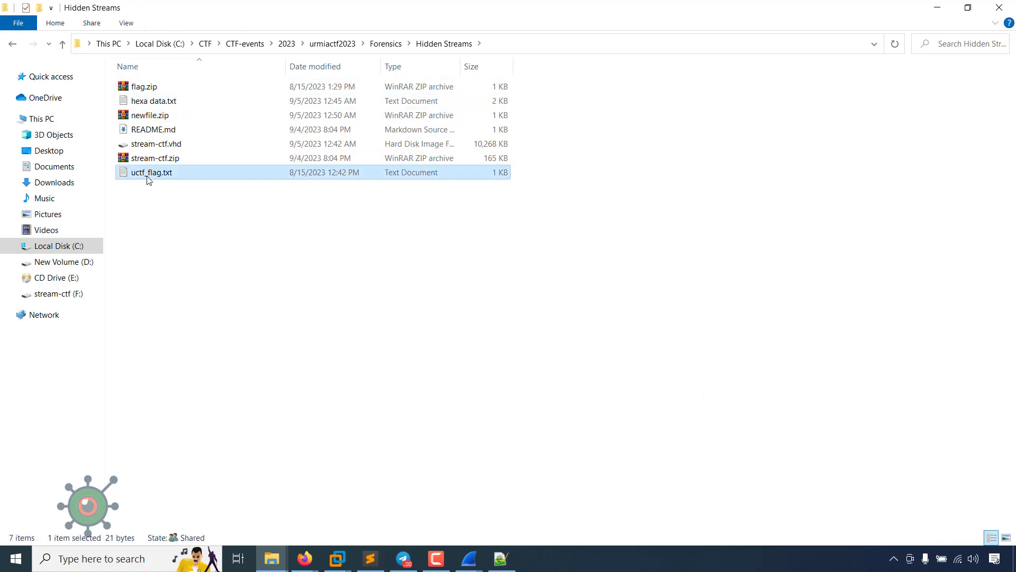
- Read uctf_flag.txt and copy the flag uctf{St. Mary Church}
{"action": "double_click", "coordinate": [151, 171]}
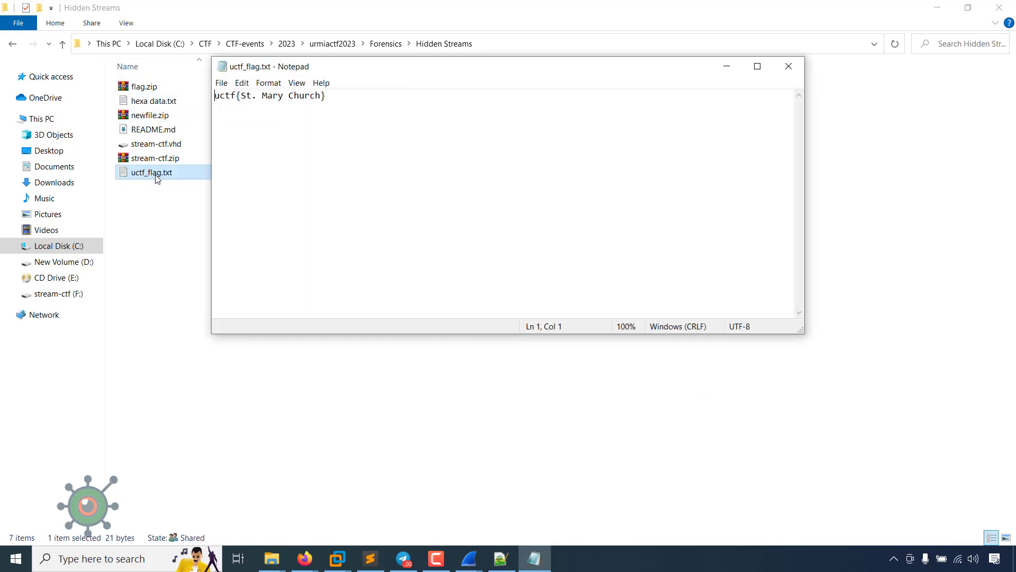
{"action": "key", "text": "ctrl+a"}
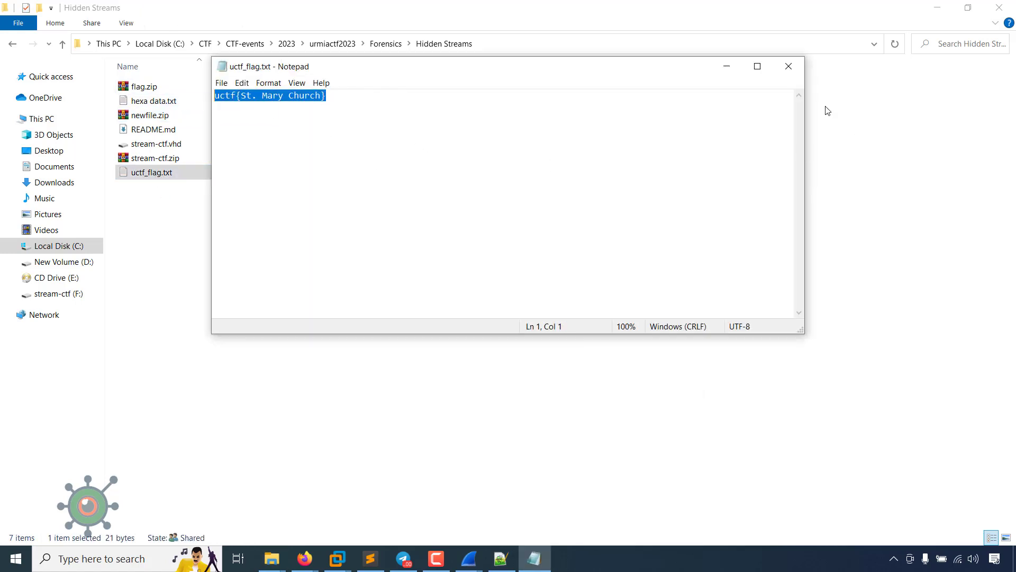
{"action": "left_click", "coordinate": [788, 66]}
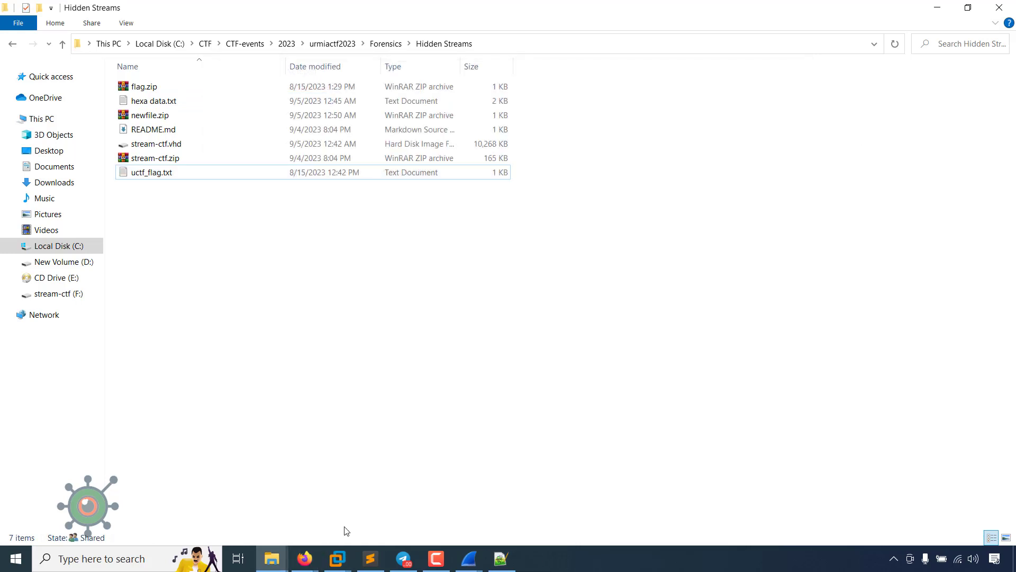
- Check the stream-ctf (F:) drive contents in Explorer, then return to the Kali terminal
{"action": "left_click", "coordinate": [337, 558]}
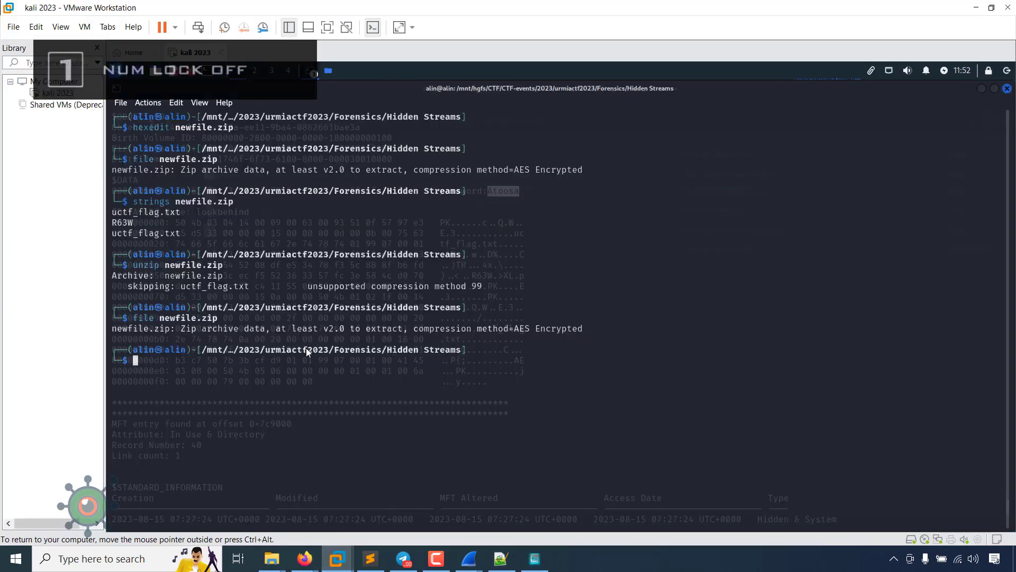
{"action": "left_click", "coordinate": [272, 558]}
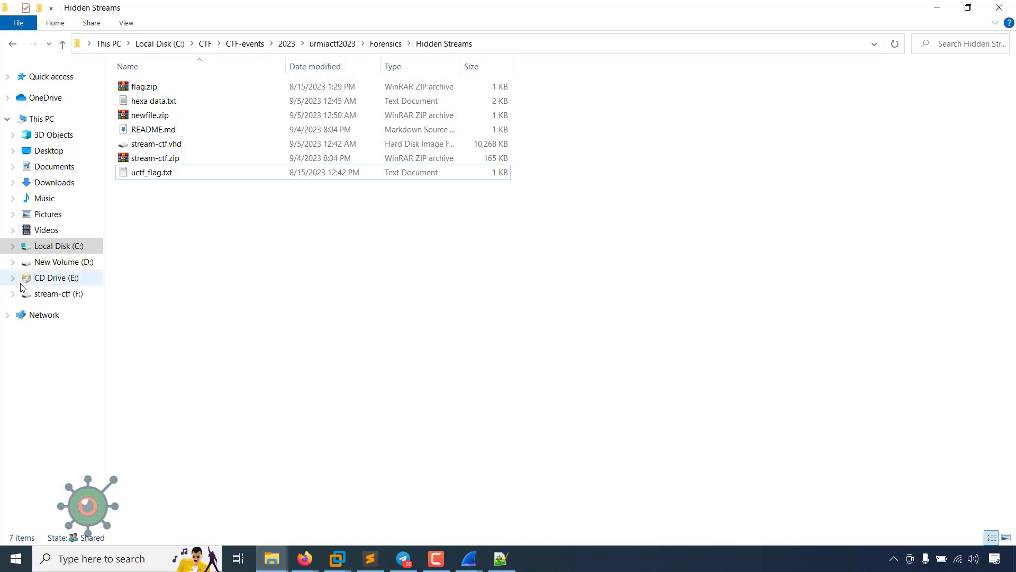
{"action": "left_click", "coordinate": [58, 294]}
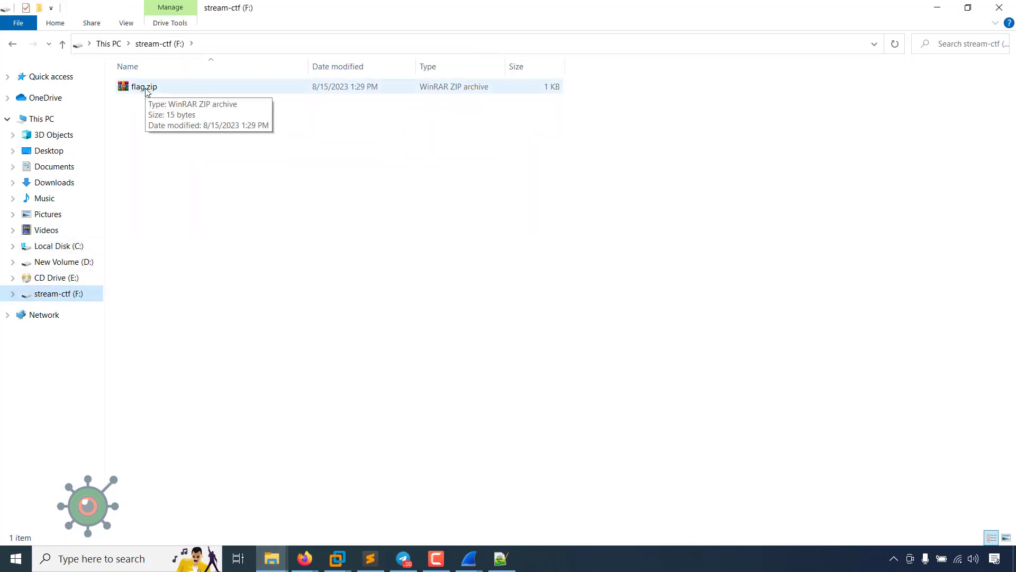
{"action": "mouse_move", "coordinate": [273, 348]}
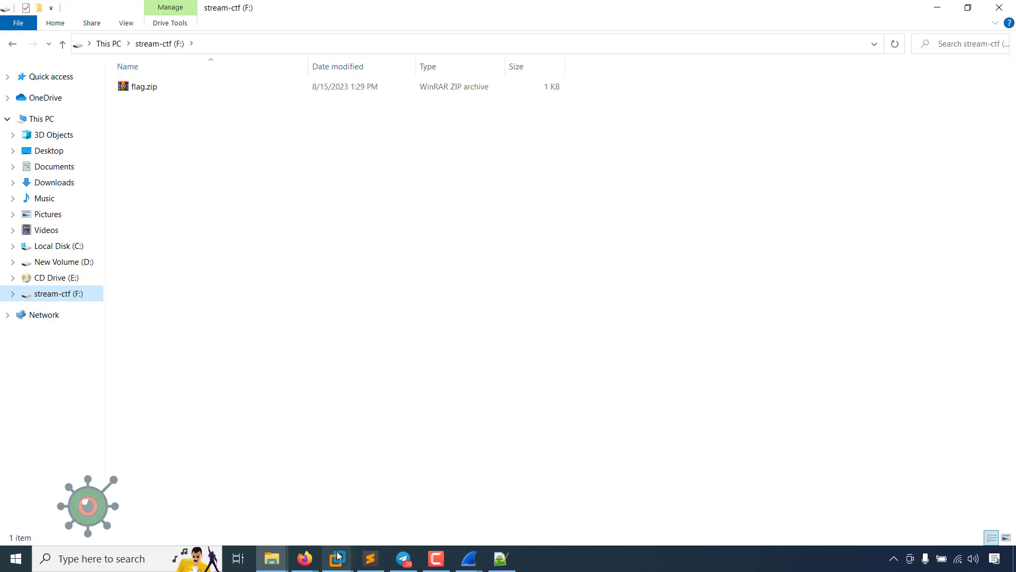
{"action": "left_click", "coordinate": [337, 558]}
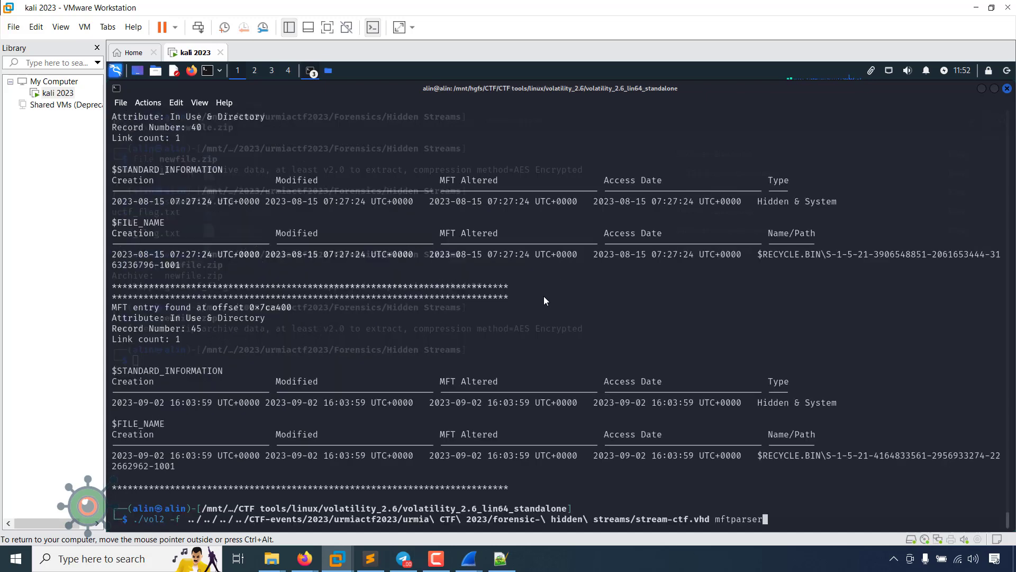
{"action": "mouse_move", "coordinate": [730, 528]}
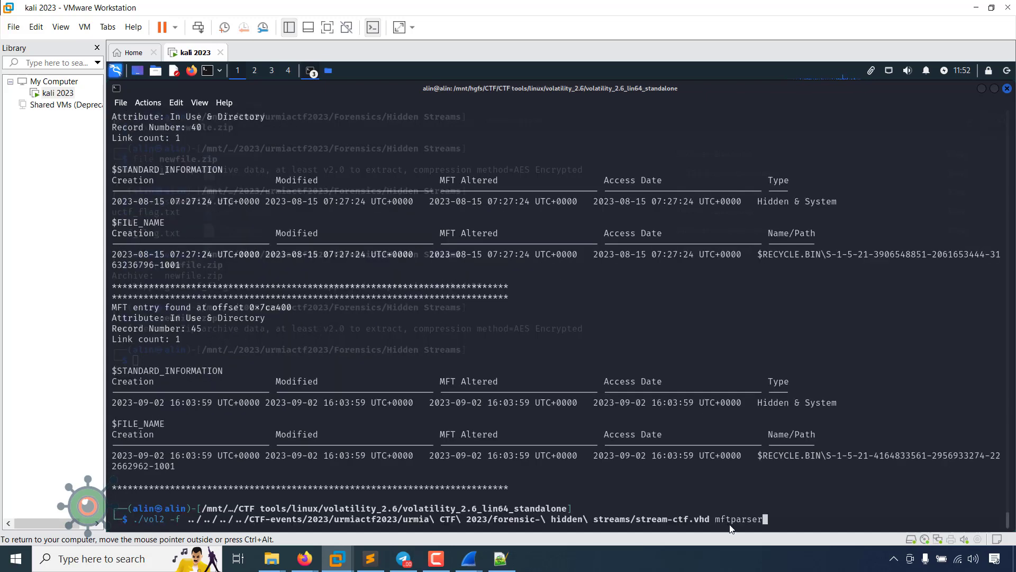
{"action": "mouse_move", "coordinate": [754, 530]}
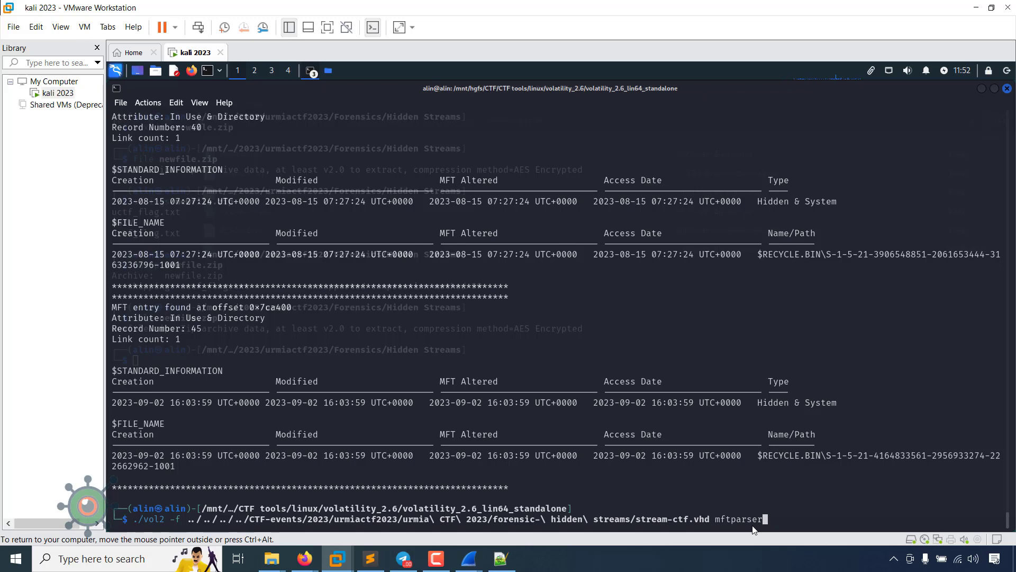
{"action": "key", "text": "numlock"}
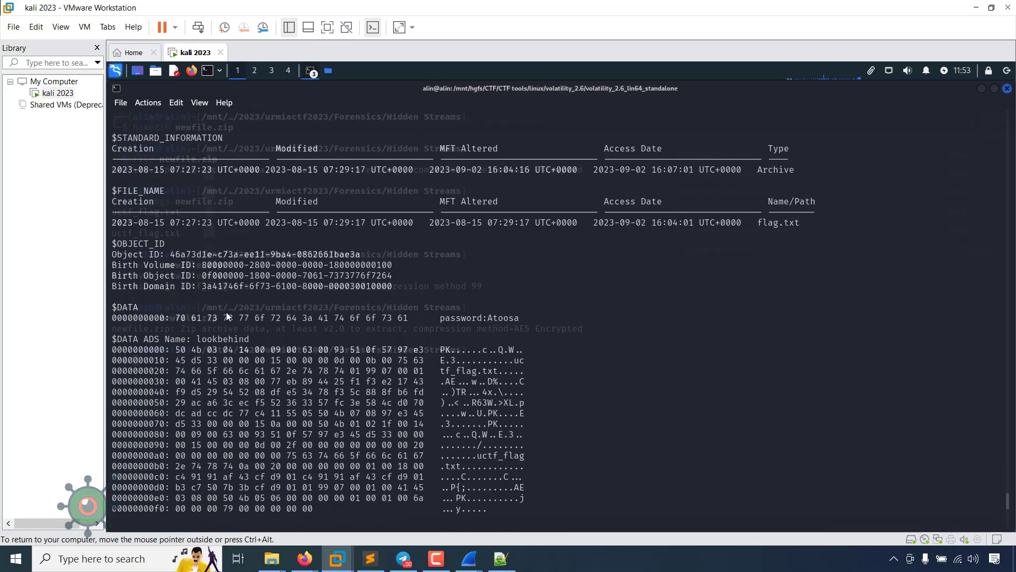
{"action": "scroll", "scroll_direction": "down", "scroll_amount": 3}
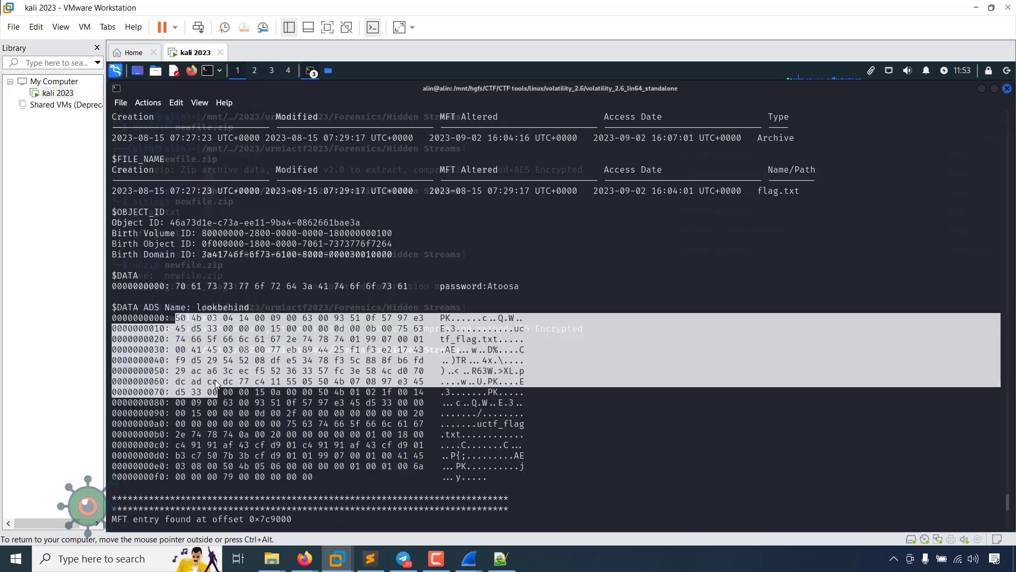
{"action": "left_click", "coordinate": [473, 328]}
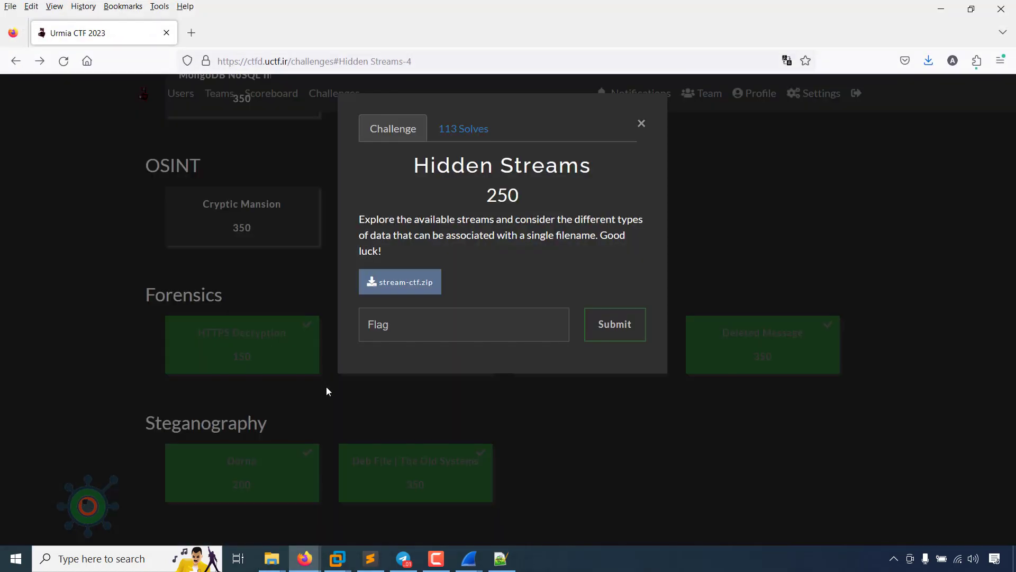
- Close the Hidden Streams challenge and bring up the Deleted Message challenge about a deleted Android SMS password
{"action": "left_click", "coordinate": [642, 123]}
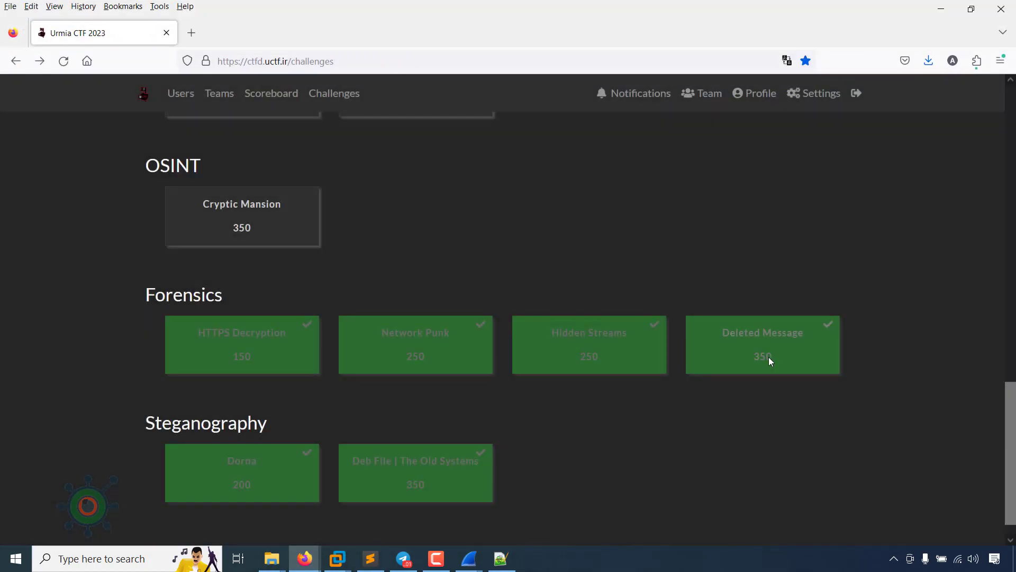
{"action": "left_click", "coordinate": [762, 344]}
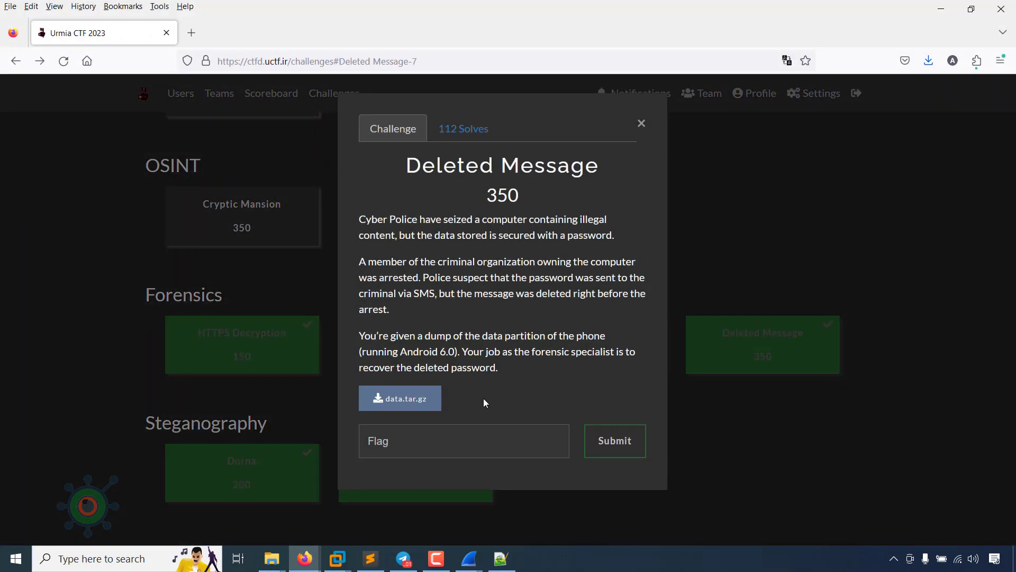
{"action": "mouse_move", "coordinate": [461, 235]}
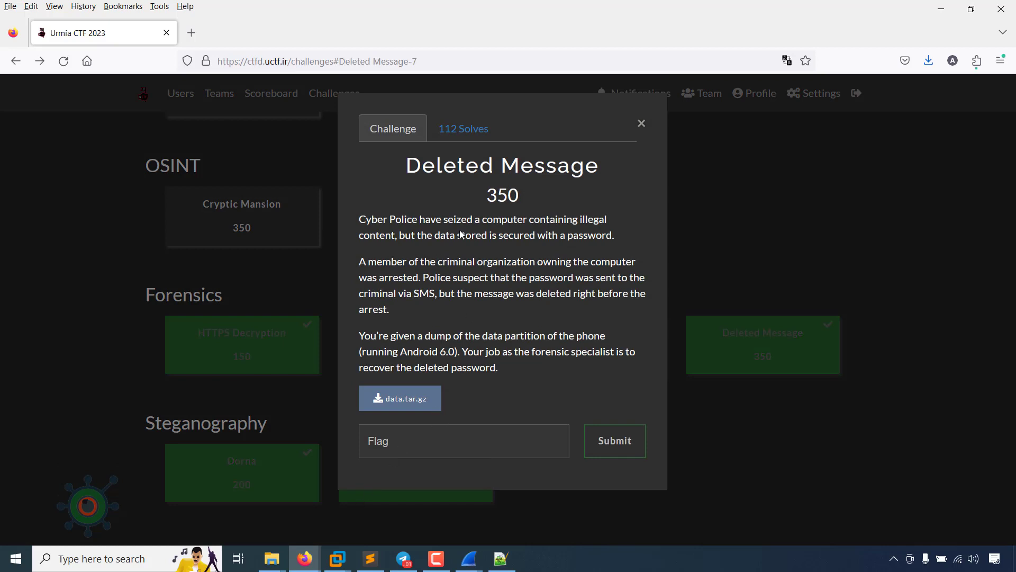
{"action": "mouse_move", "coordinate": [550, 232]}
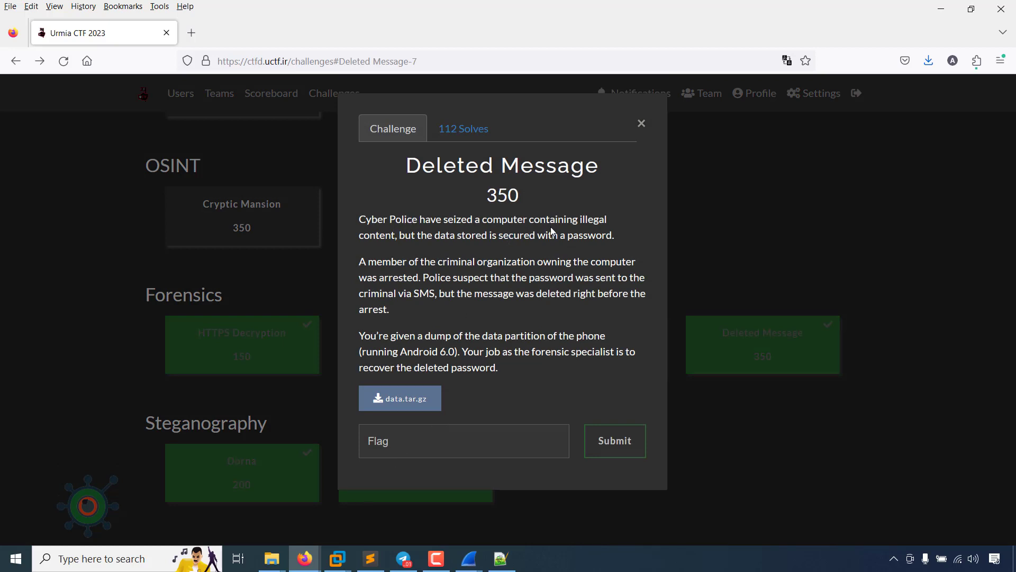
{"action": "mouse_move", "coordinate": [489, 247]}
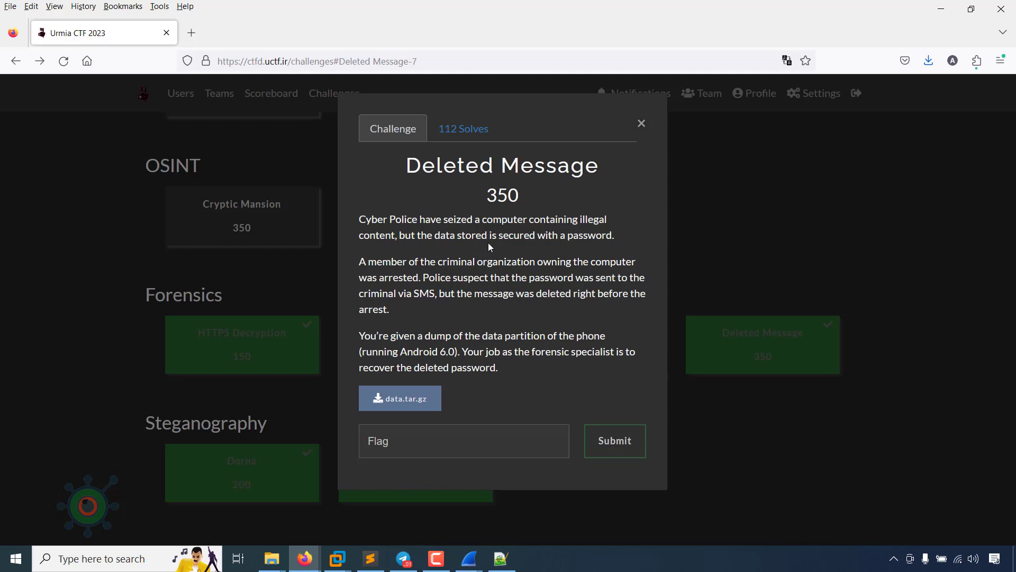
{"action": "mouse_move", "coordinate": [531, 292]}
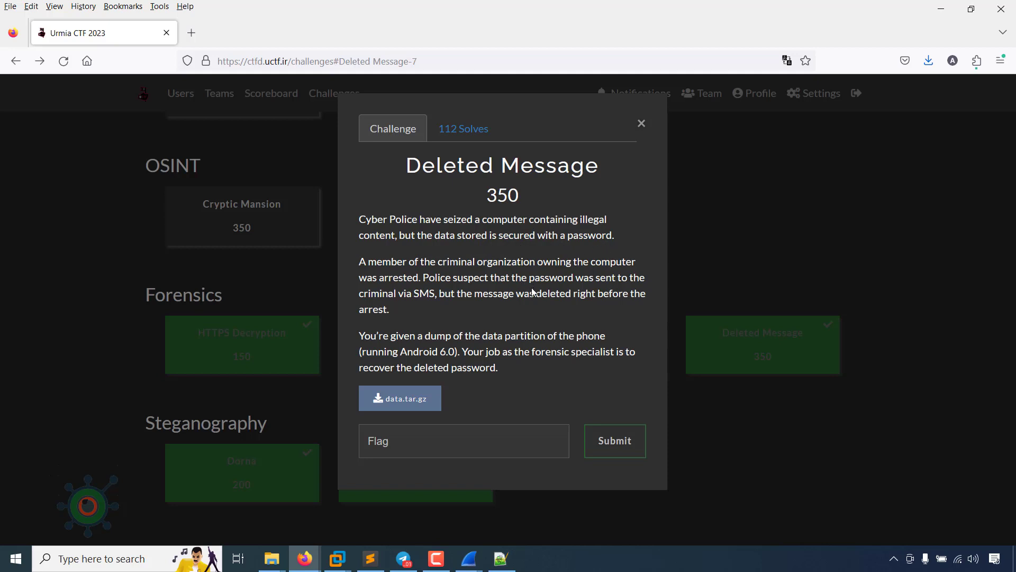
{"action": "mouse_move", "coordinate": [508, 340]}
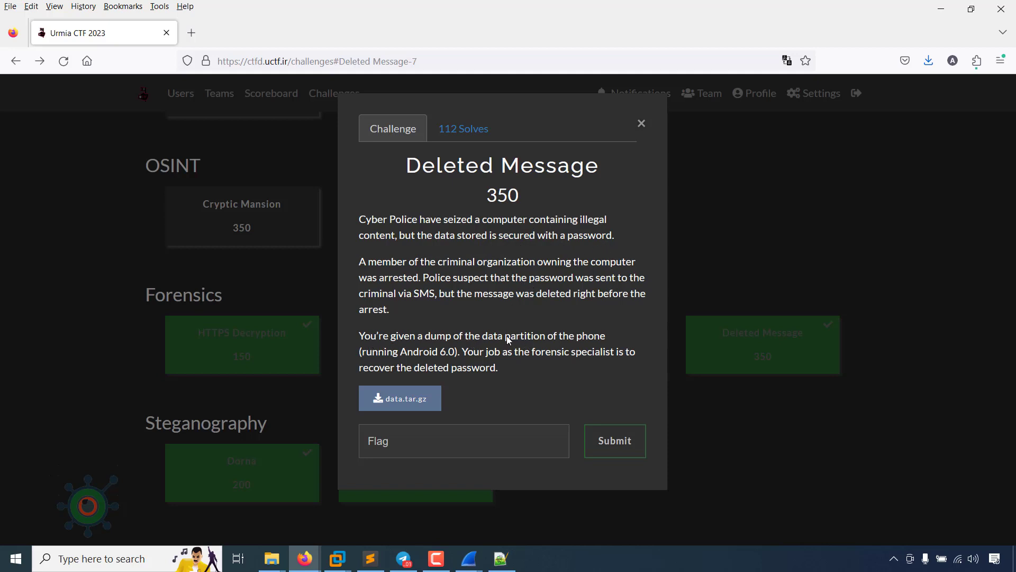
{"action": "double_click", "coordinate": [380, 350]}
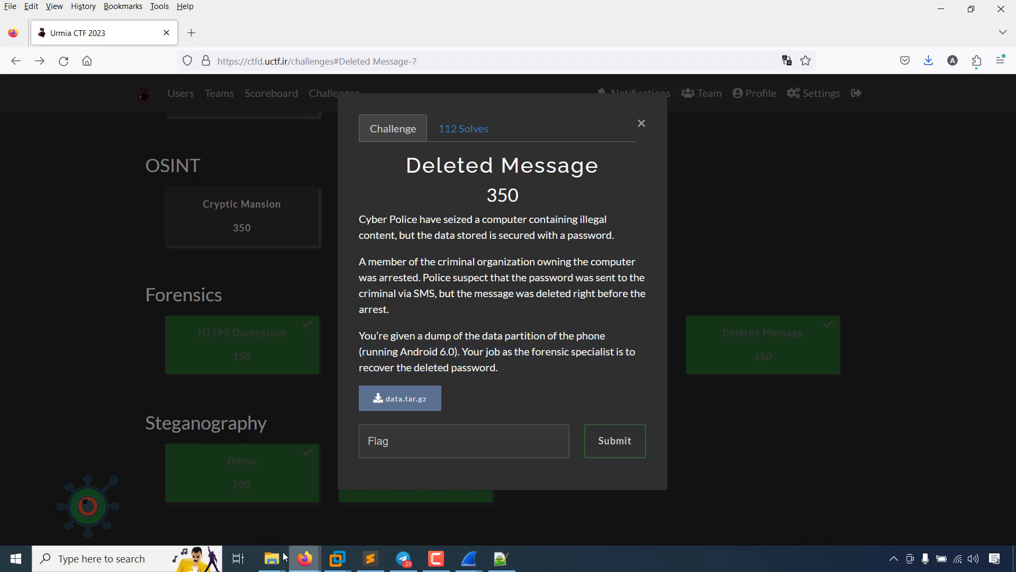
- Extract data.tar.gz with 7-Zip into data.tar\, then extract the inner data.tar in place
{"action": "left_click", "coordinate": [271, 558]}
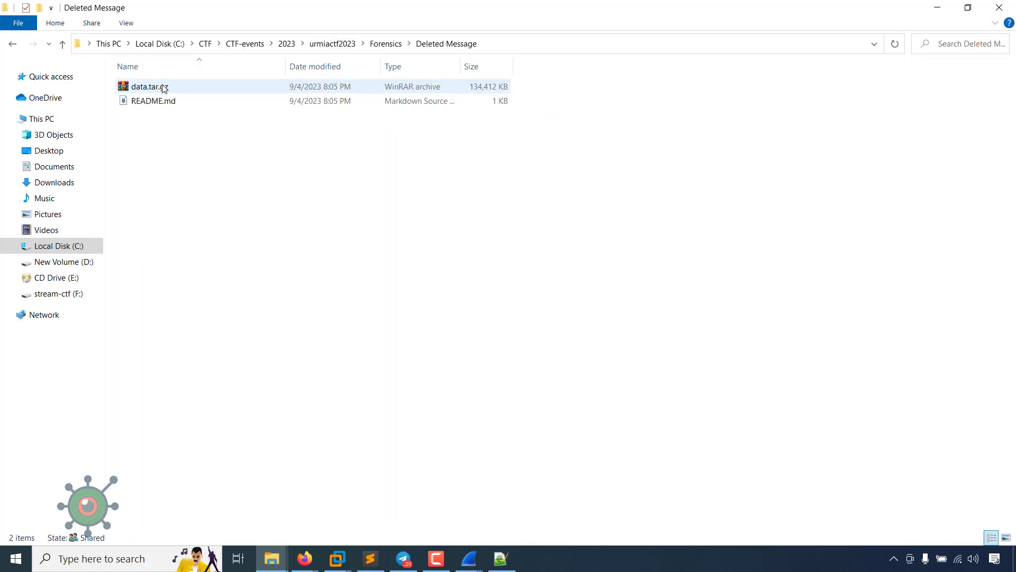
{"action": "right_click", "coordinate": [148, 86]}
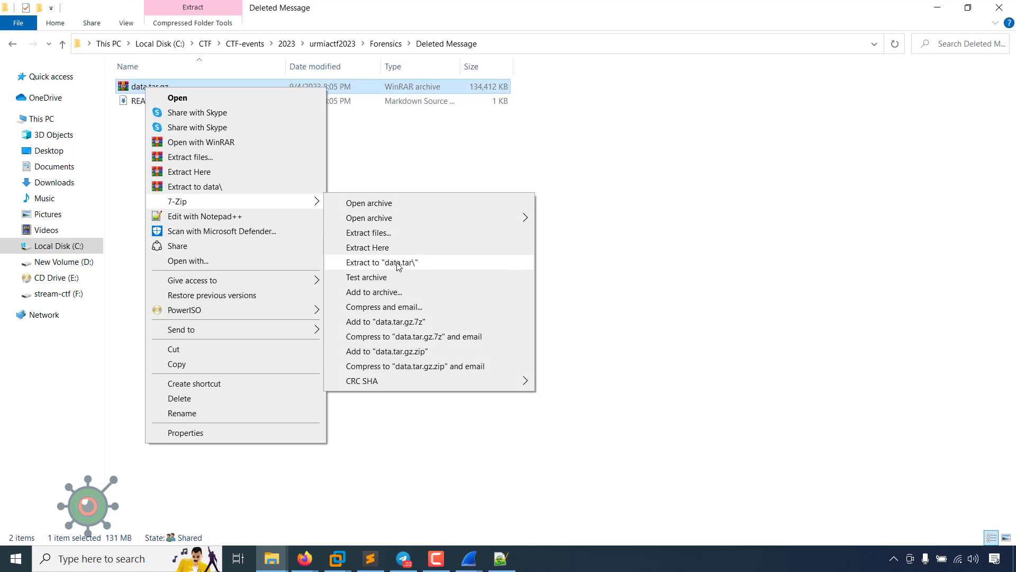
{"action": "left_click", "coordinate": [382, 261]}
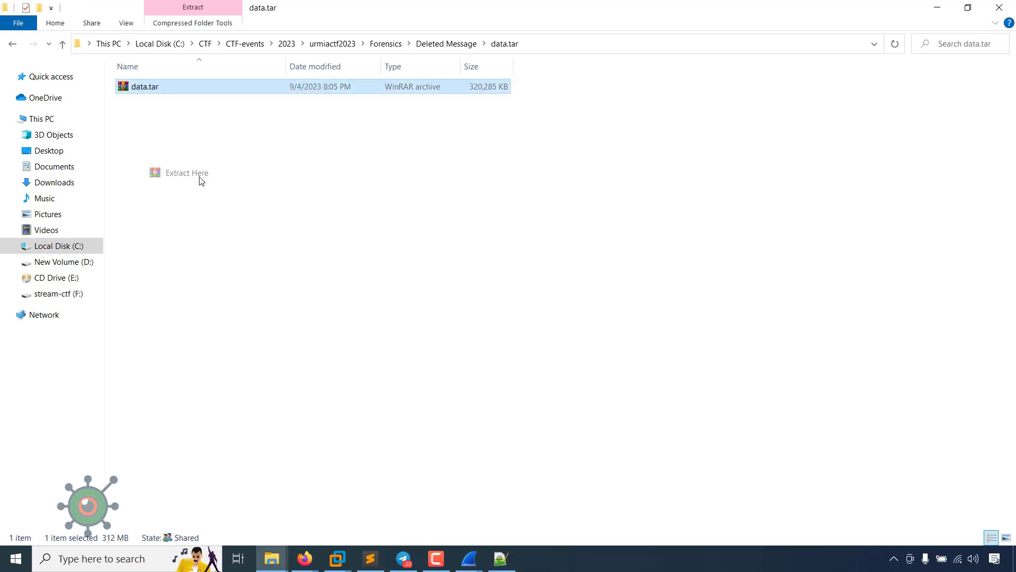
{"action": "left_click", "coordinate": [185, 173]}
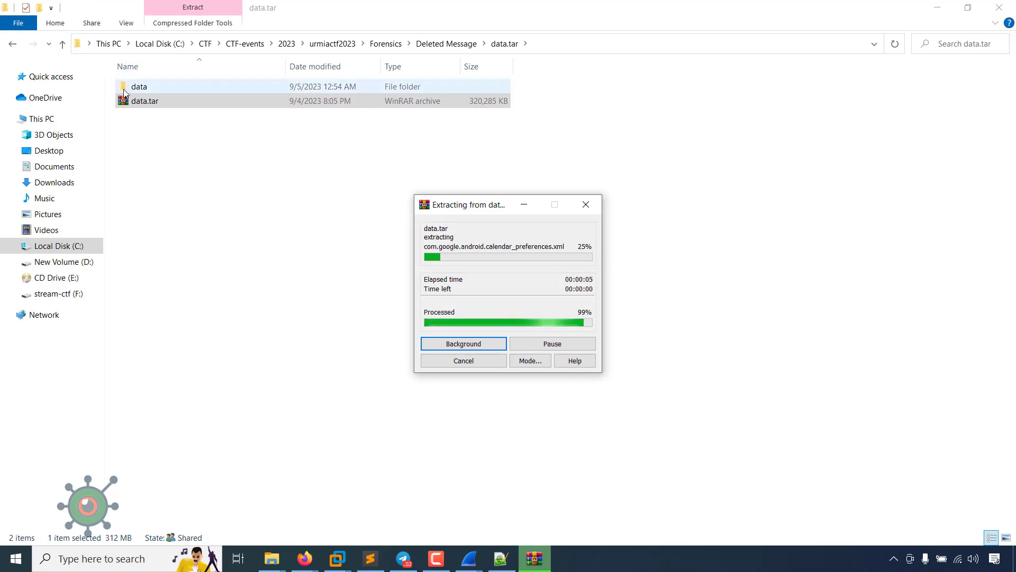
- Enter the extracted Android data folder and select all of its 26 items
{"action": "double_click", "coordinate": [138, 86]}
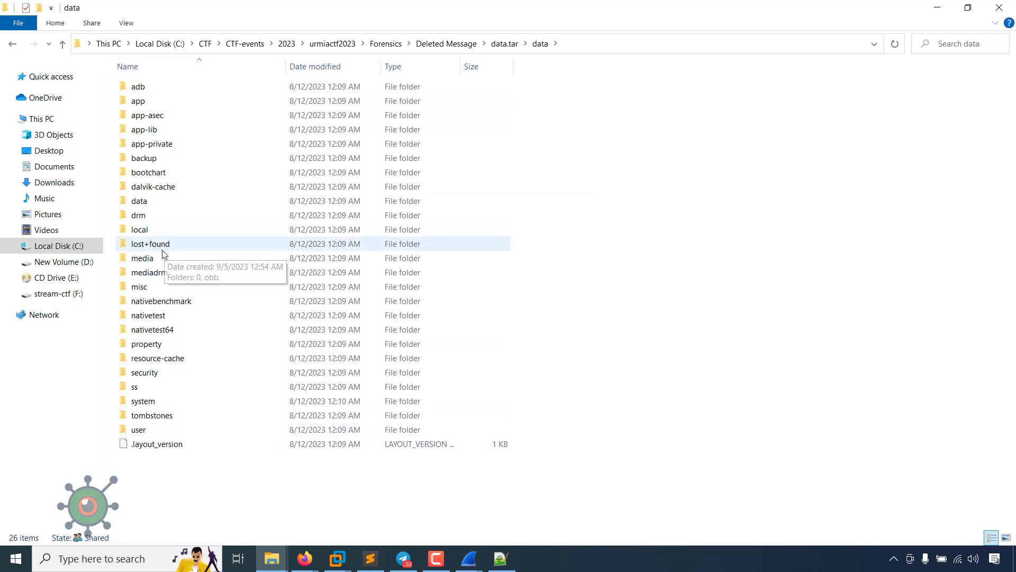
{"action": "mouse_move", "coordinate": [106, 82]}
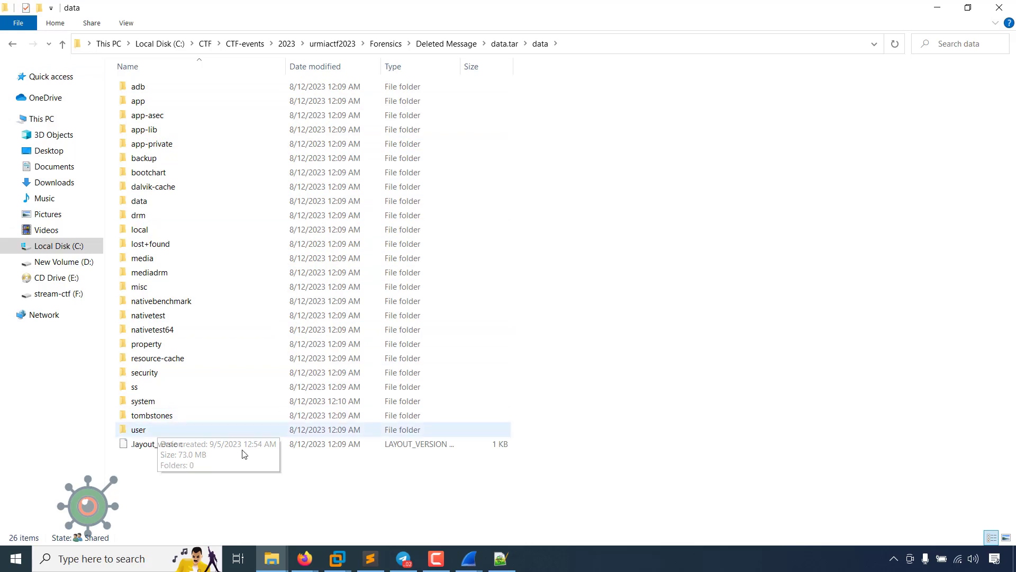
{"action": "key", "text": "ctrl+a"}
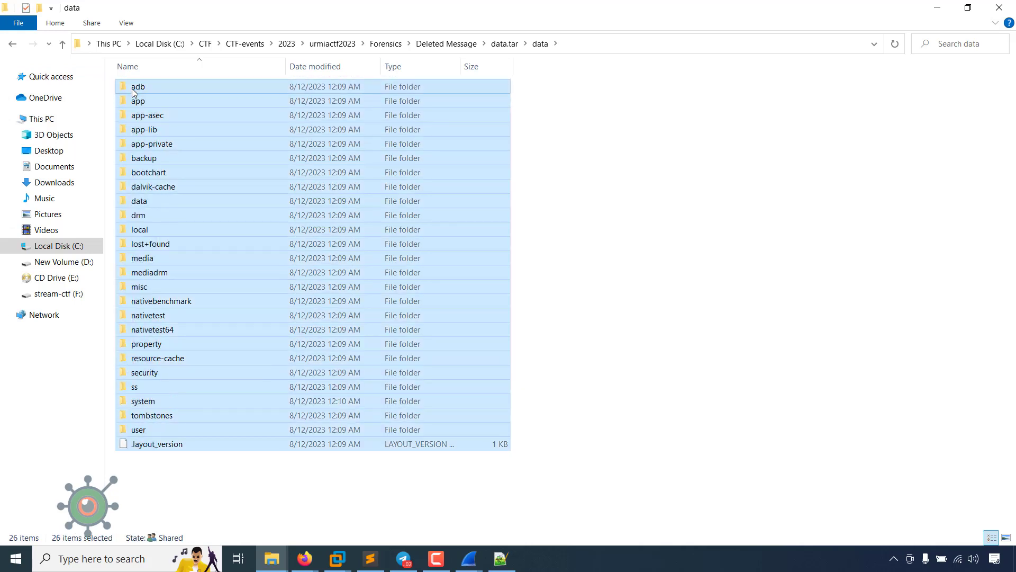
{"action": "mouse_move", "coordinate": [147, 129]}
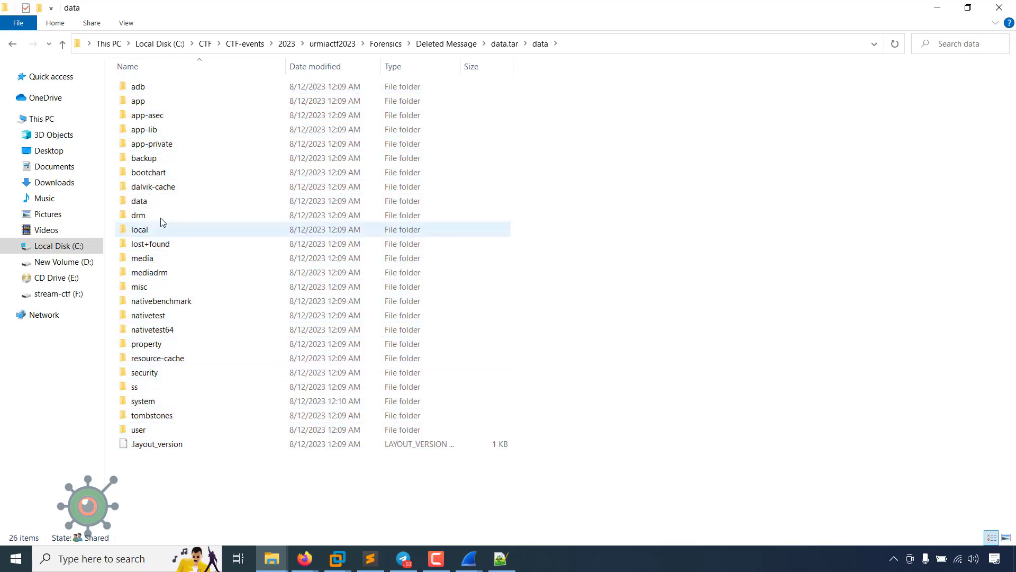
{"action": "mouse_move", "coordinate": [165, 375]}
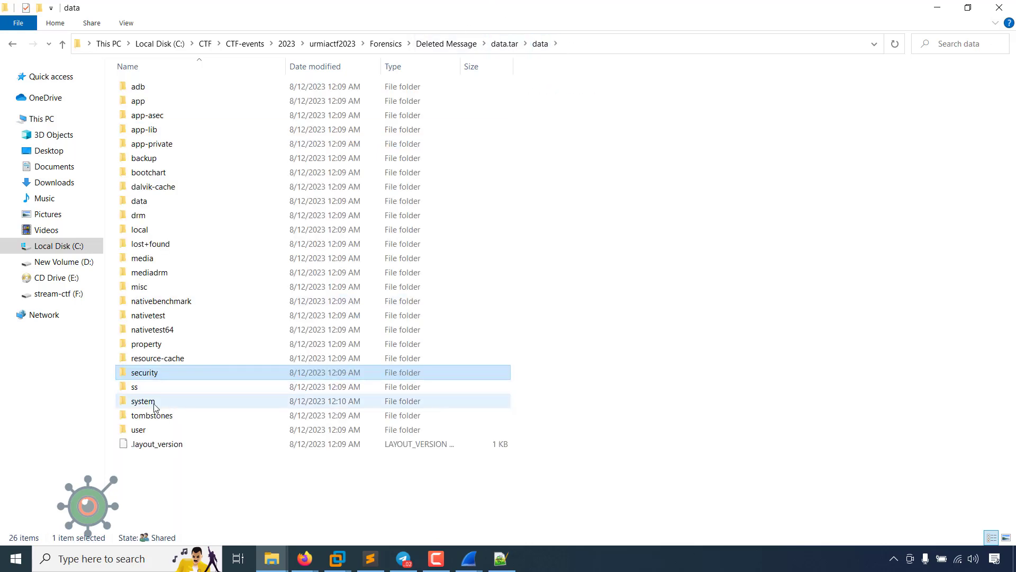
- Load notification_log.db from the system folder into SQLiteStudio
{"action": "double_click", "coordinate": [142, 400]}
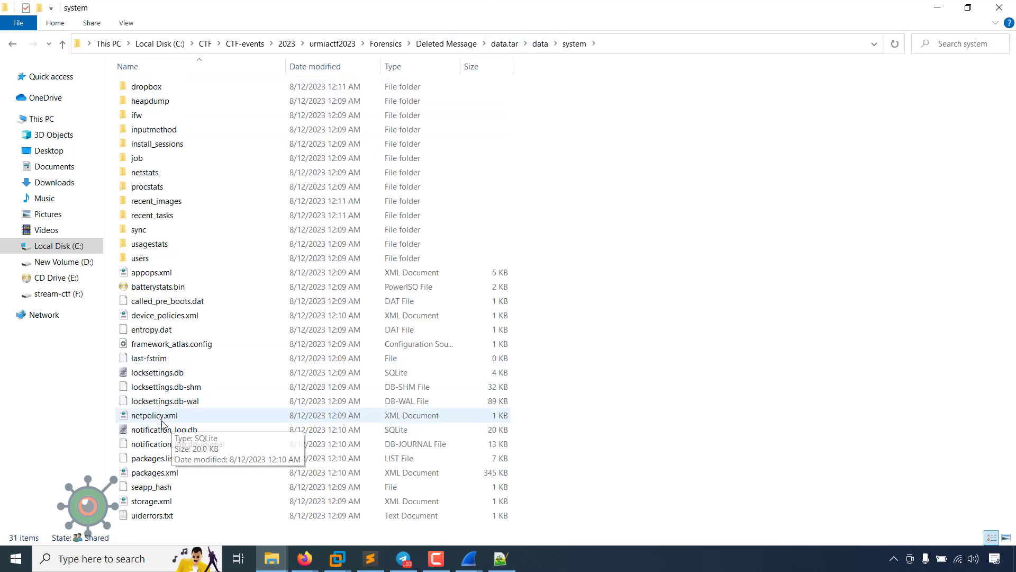
{"action": "left_click", "coordinate": [157, 371]}
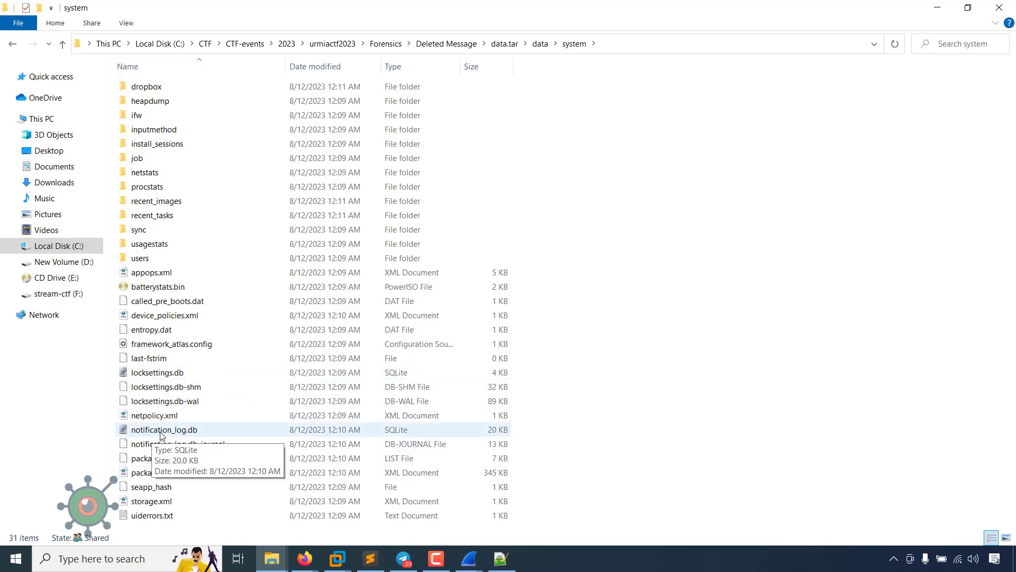
{"action": "left_click", "coordinate": [163, 429]}
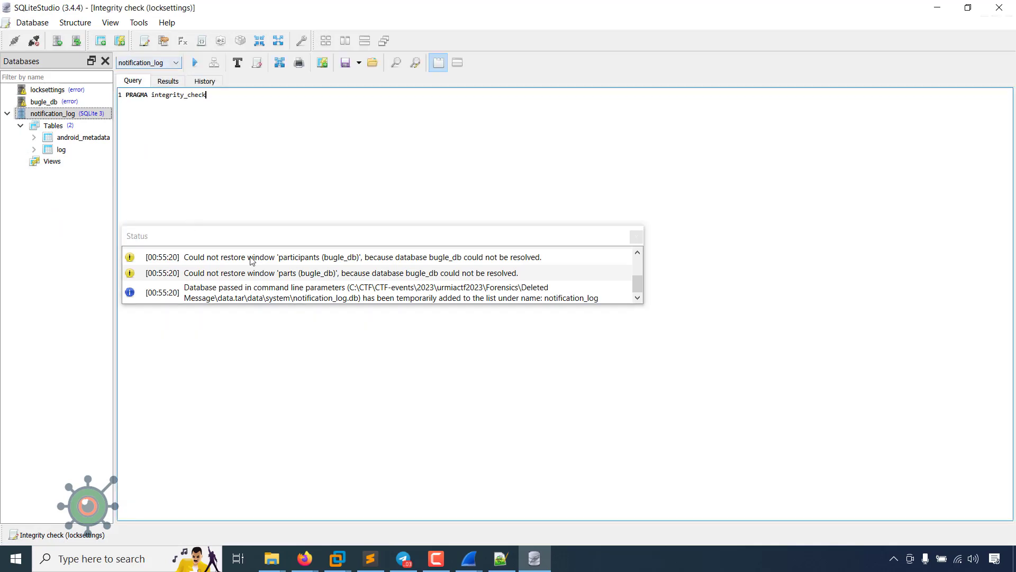
- View the android_metadata and log table data, inspecting row 4's com.android.messaging tag and key
{"action": "double_click", "coordinate": [82, 136]}
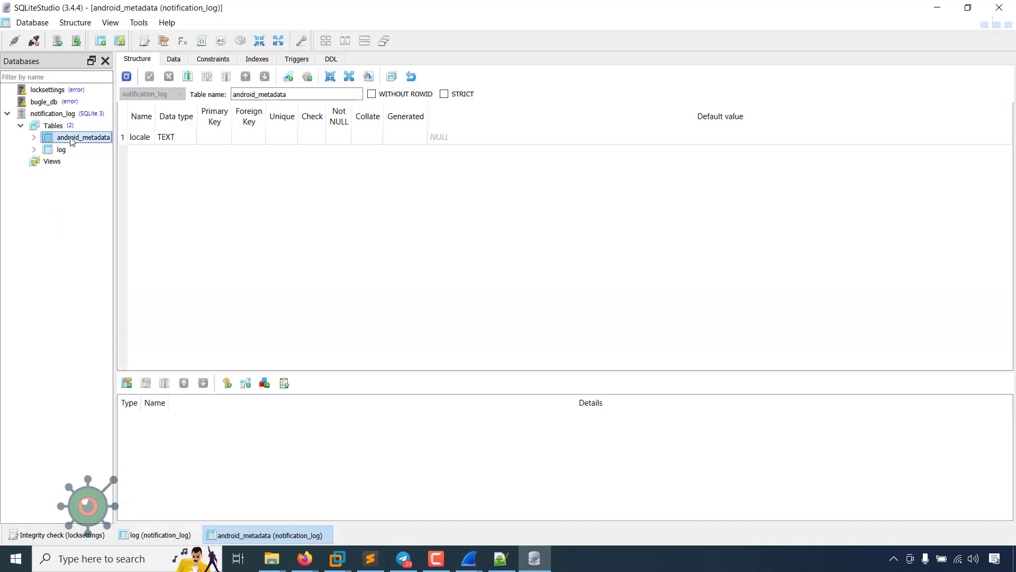
{"action": "left_click", "coordinate": [172, 59]}
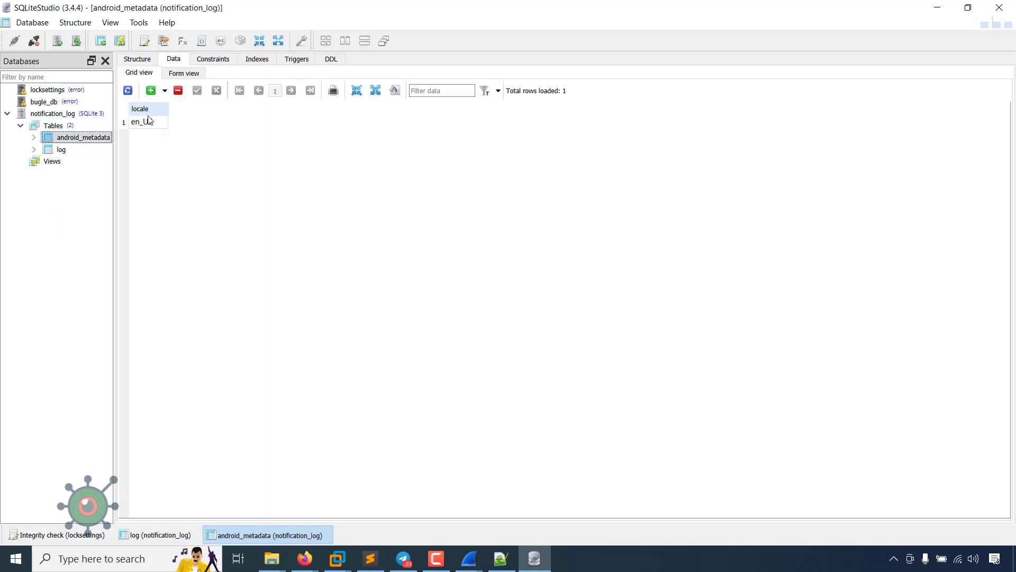
{"action": "double_click", "coordinate": [61, 149]}
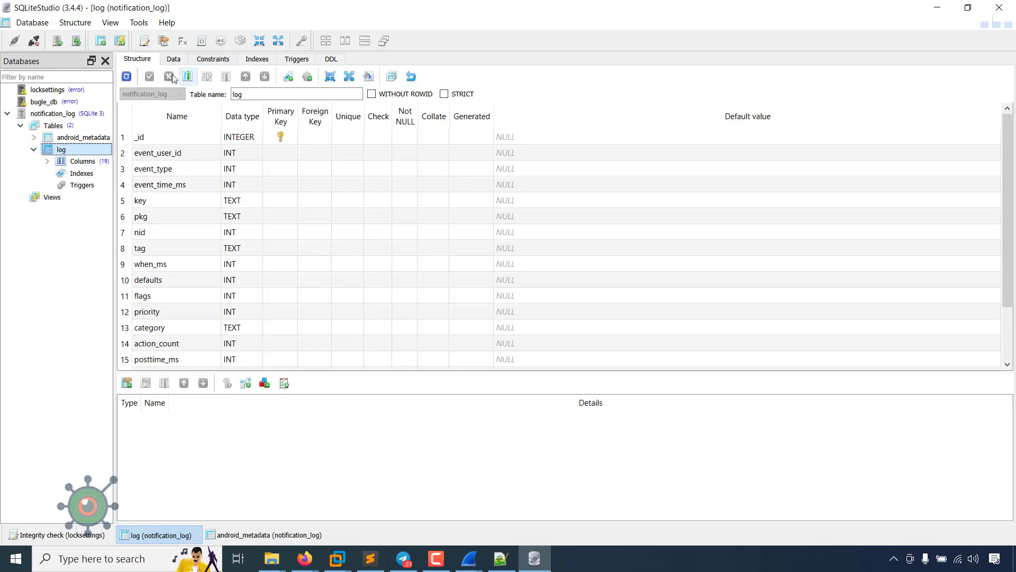
{"action": "left_click", "coordinate": [172, 59]}
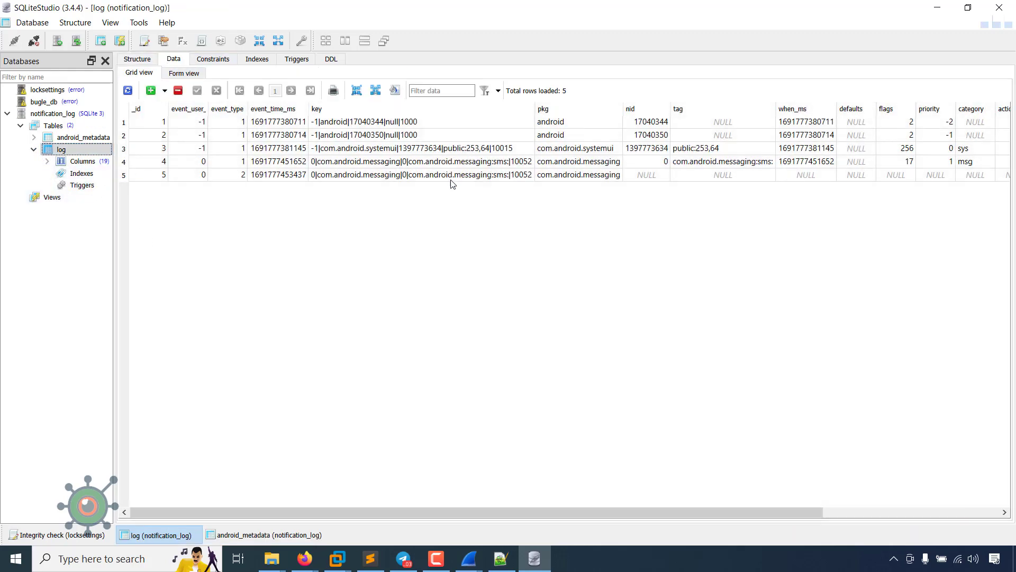
{"action": "left_click", "coordinate": [721, 161]}
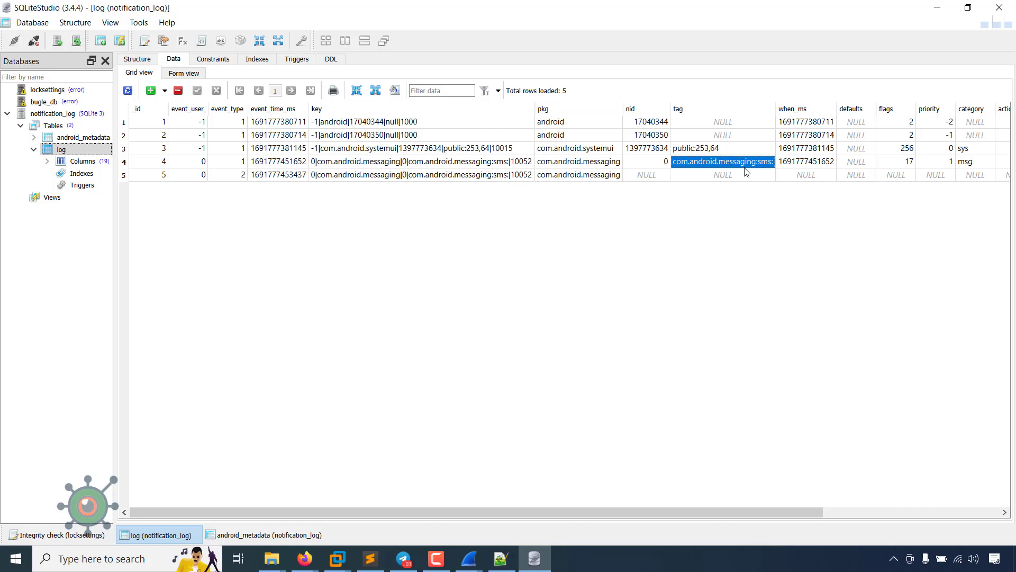
{"action": "left_click", "coordinate": [421, 161]}
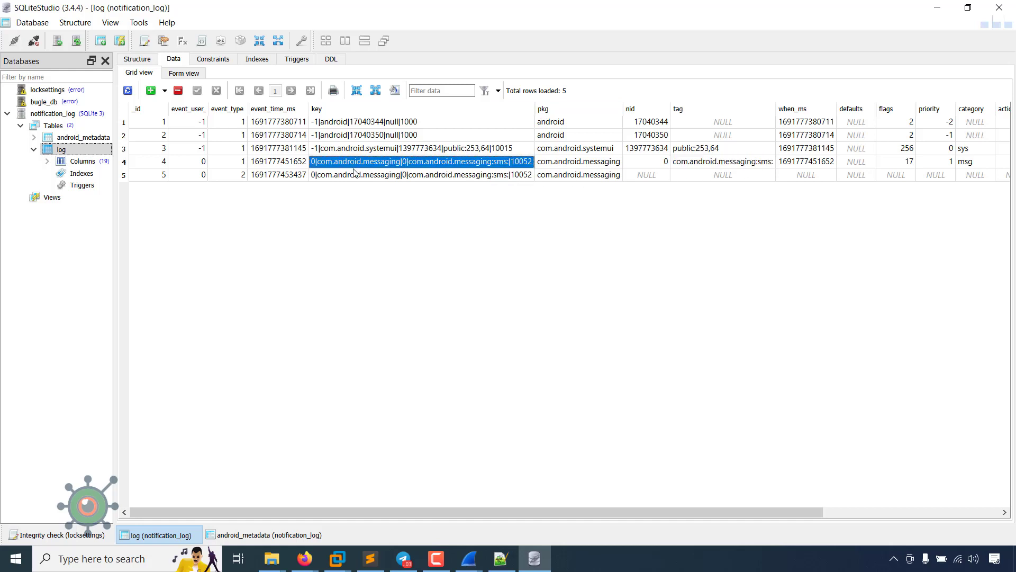
{"action": "mouse_move", "coordinate": [499, 170]}
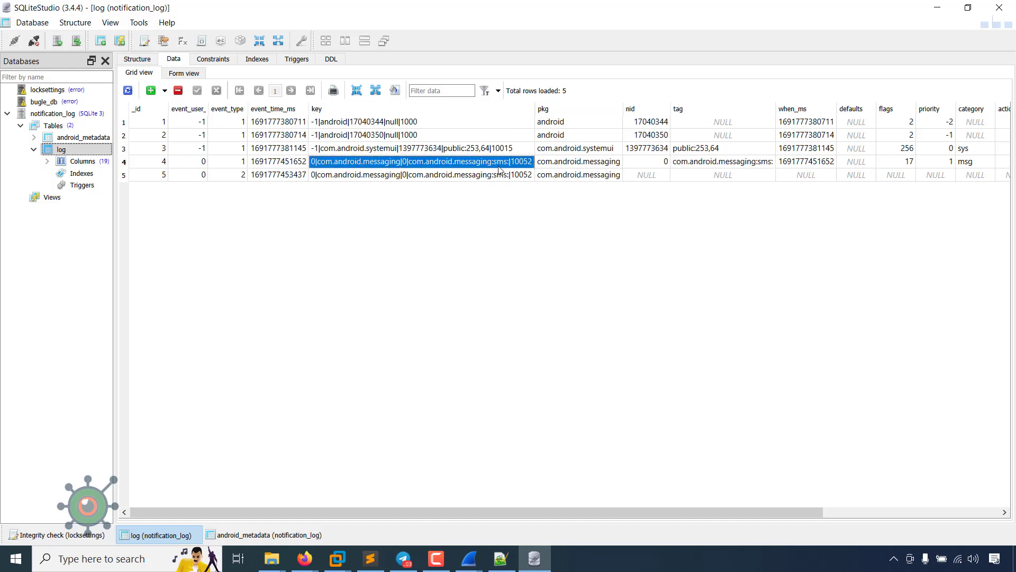
- Navigate into data/com.android.messaging/databases and show the file actions for bugle_db
{"action": "left_click", "coordinate": [272, 558]}
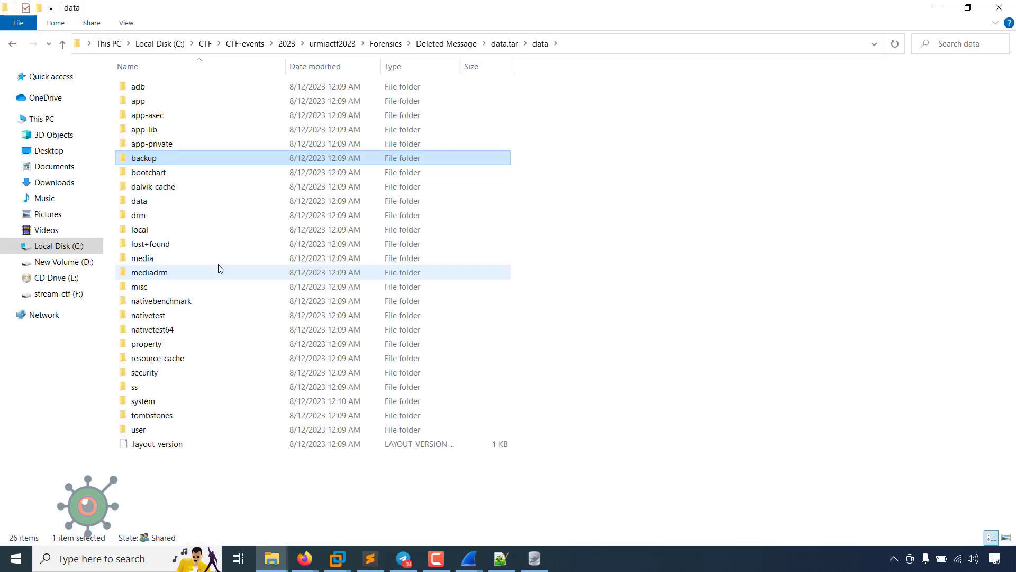
{"action": "double_click", "coordinate": [139, 200]}
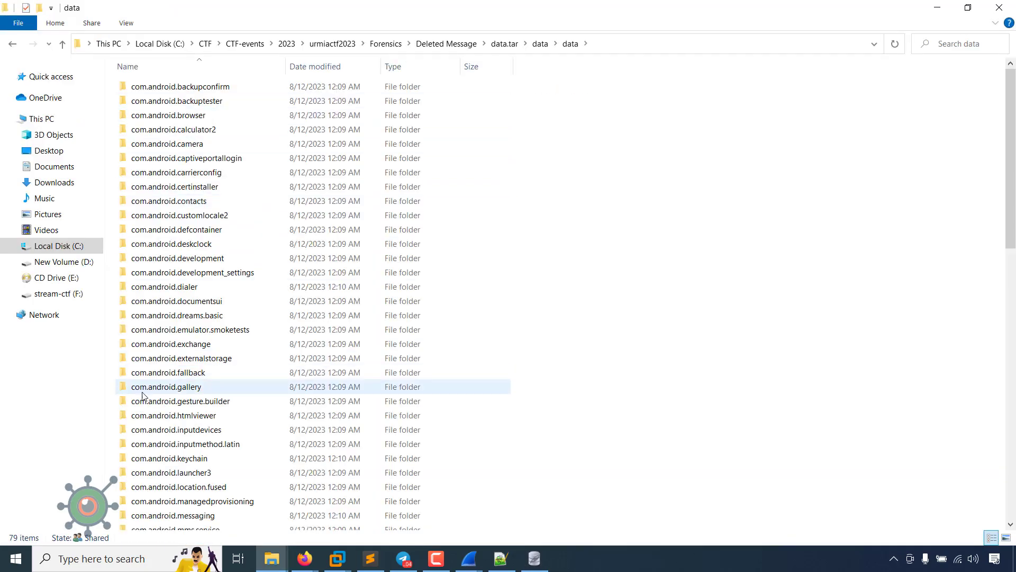
{"action": "scroll", "scroll_direction": "down", "scroll_amount": 3}
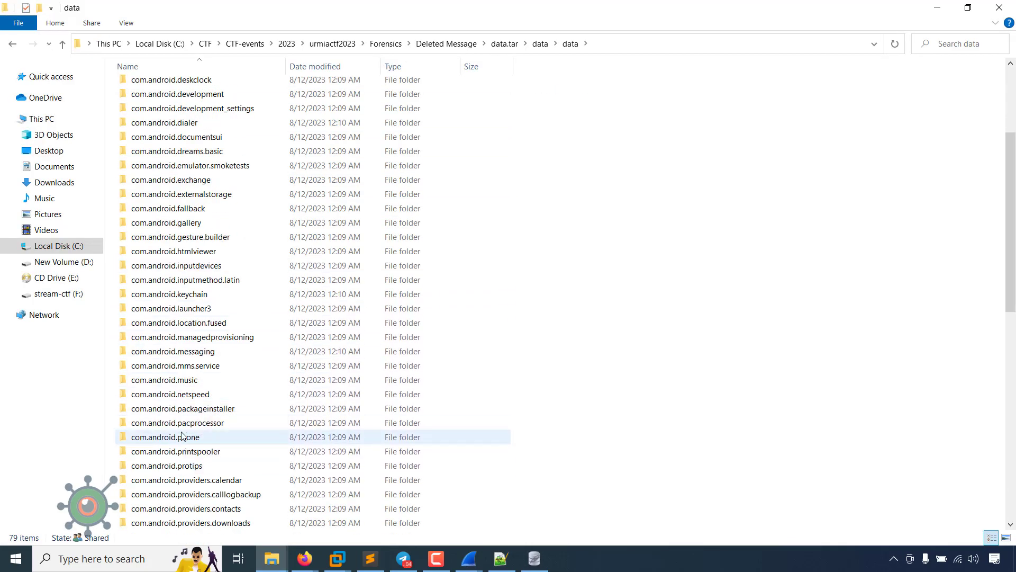
{"action": "double_click", "coordinate": [172, 351]}
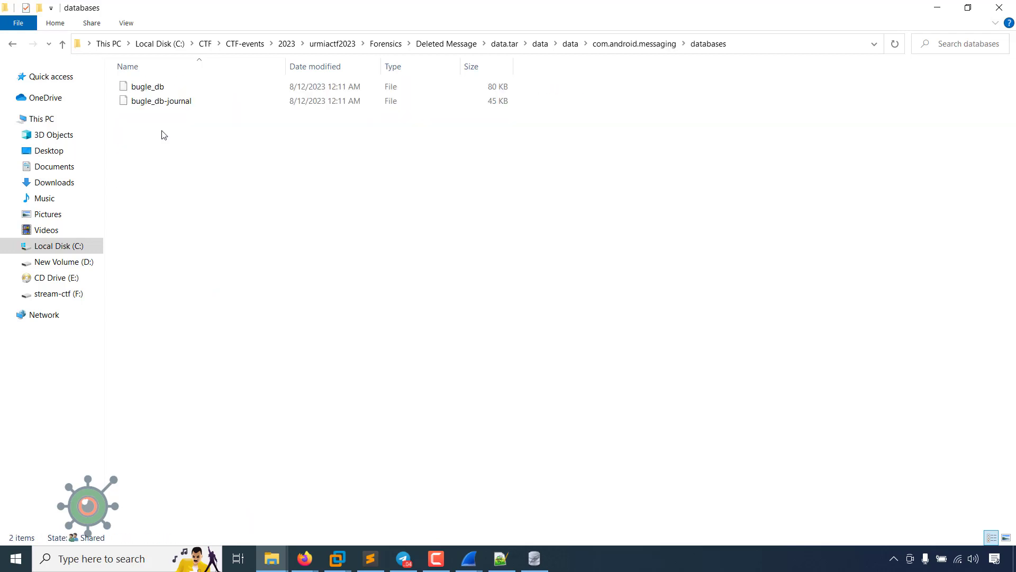
{"action": "mouse_move", "coordinate": [148, 86]}
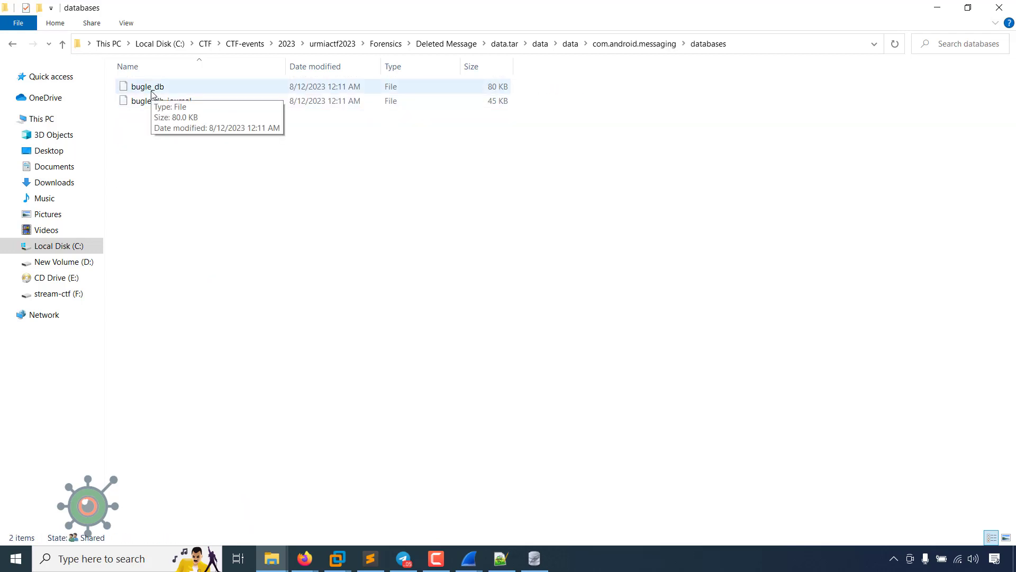
{"action": "right_click", "coordinate": [146, 86]}
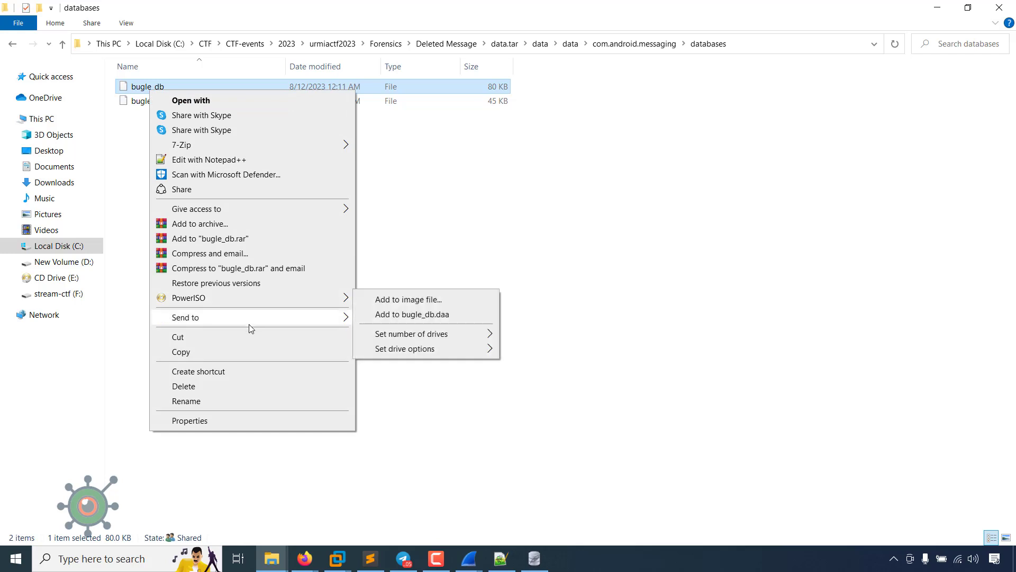
{"action": "mouse_move", "coordinate": [252, 155]}
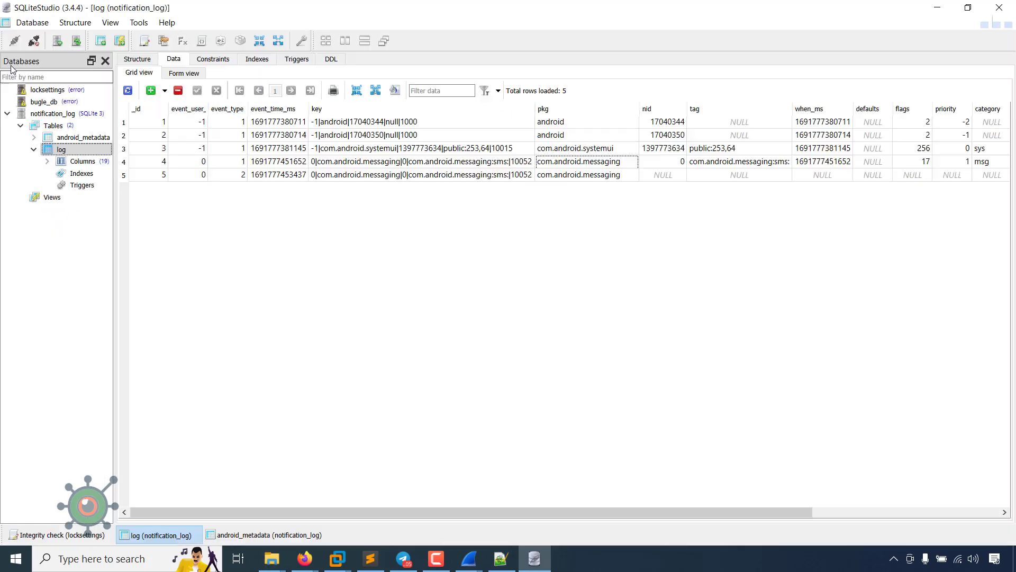
- Add com.android.messaging/databases/bugle_db via Database > Add a database, listed as bugle_db0
{"action": "left_click", "coordinate": [32, 22]}
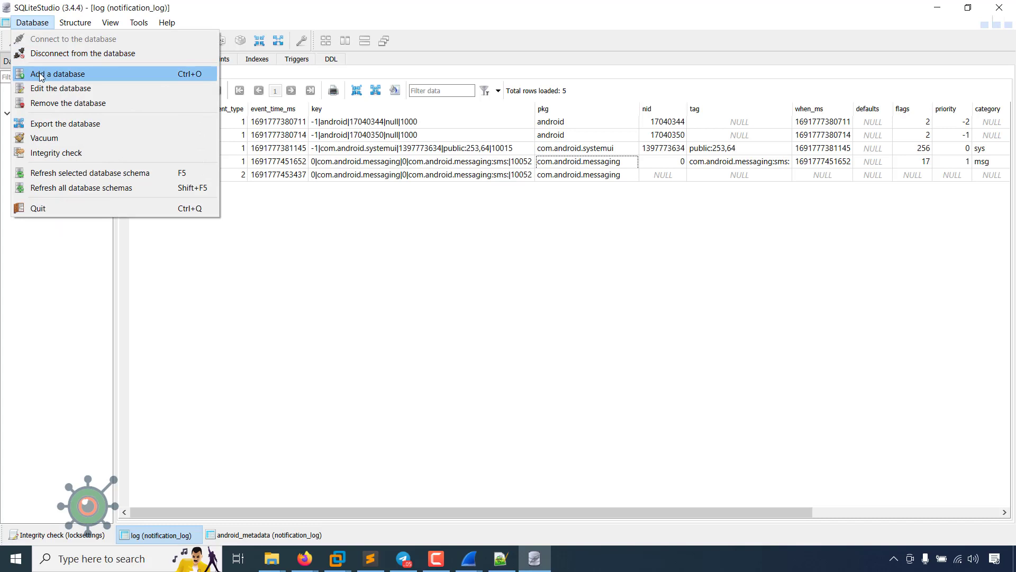
{"action": "left_click", "coordinate": [57, 73]}
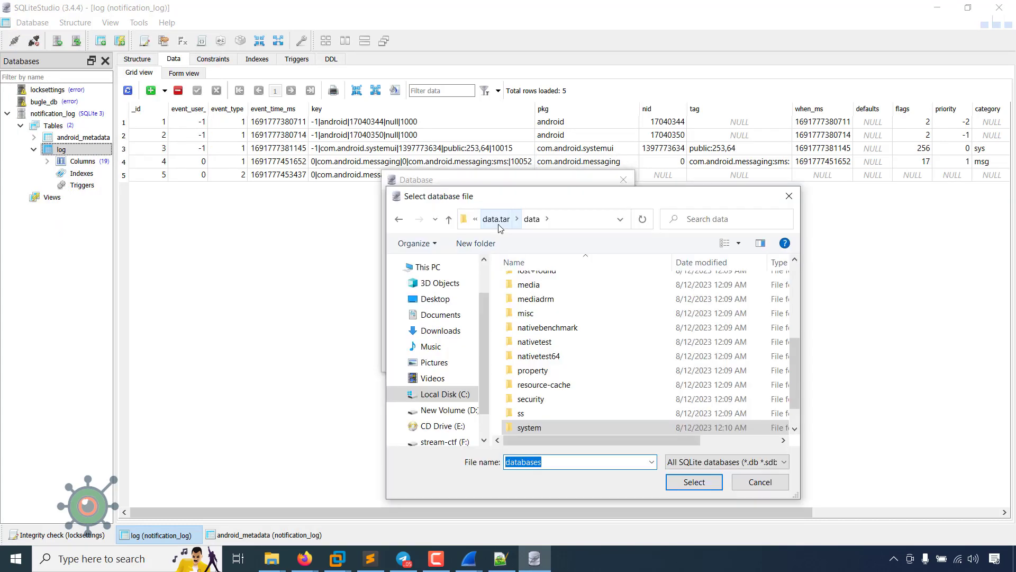
{"action": "scroll", "scroll_direction": "up", "scroll_amount": 3}
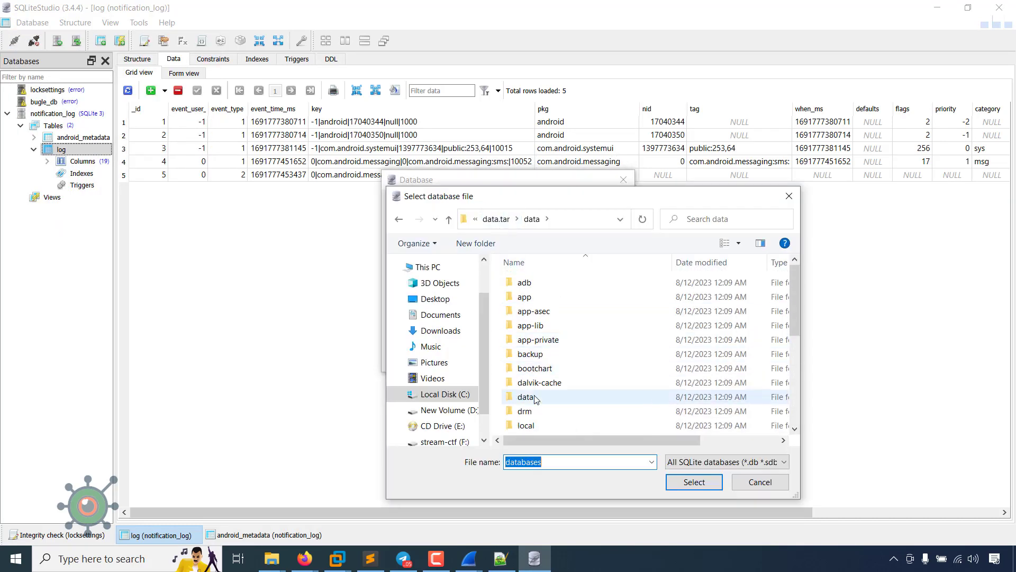
{"action": "double_click", "coordinate": [527, 397]}
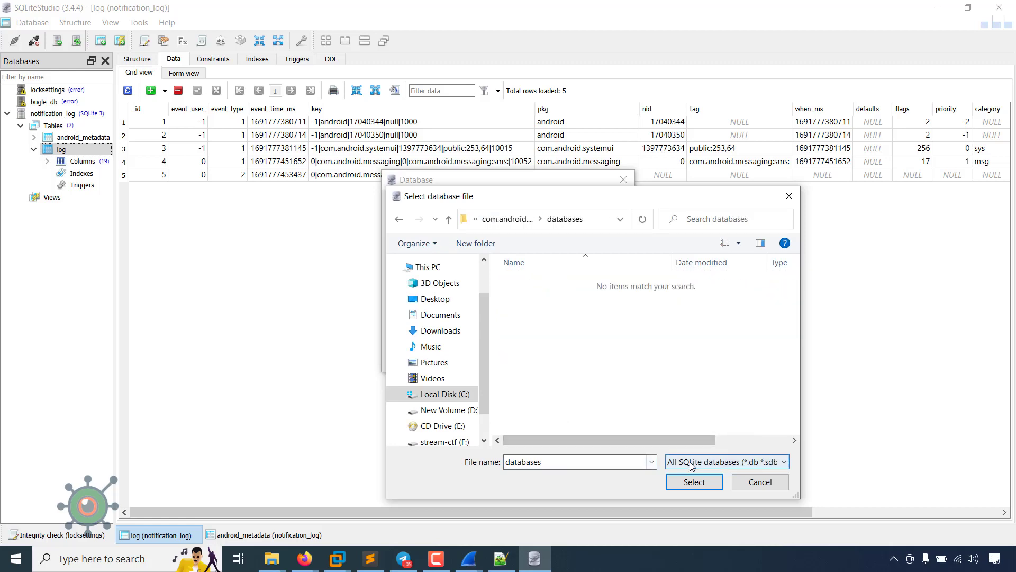
{"action": "left_click", "coordinate": [692, 482]}
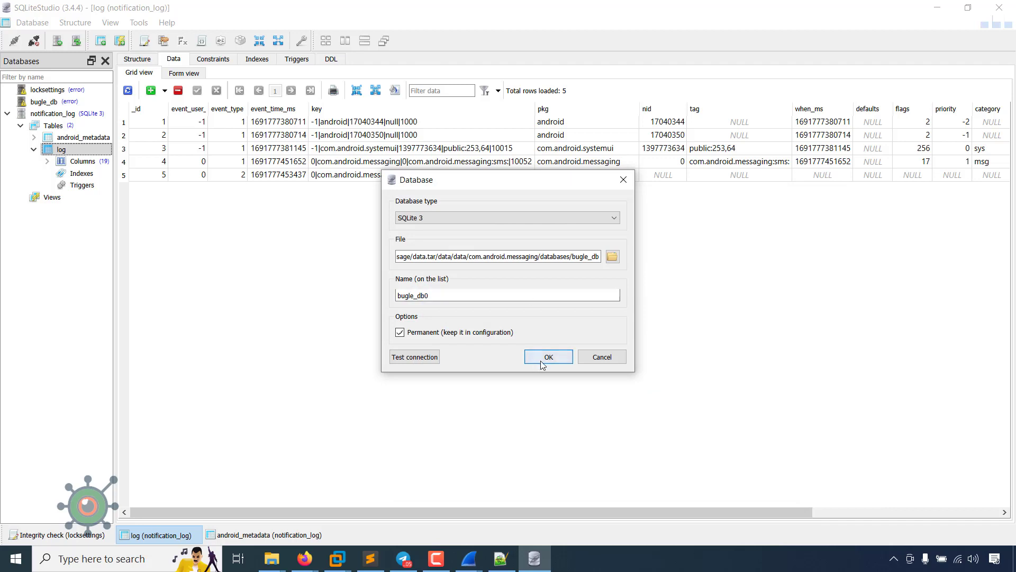
{"action": "left_click", "coordinate": [547, 357]}
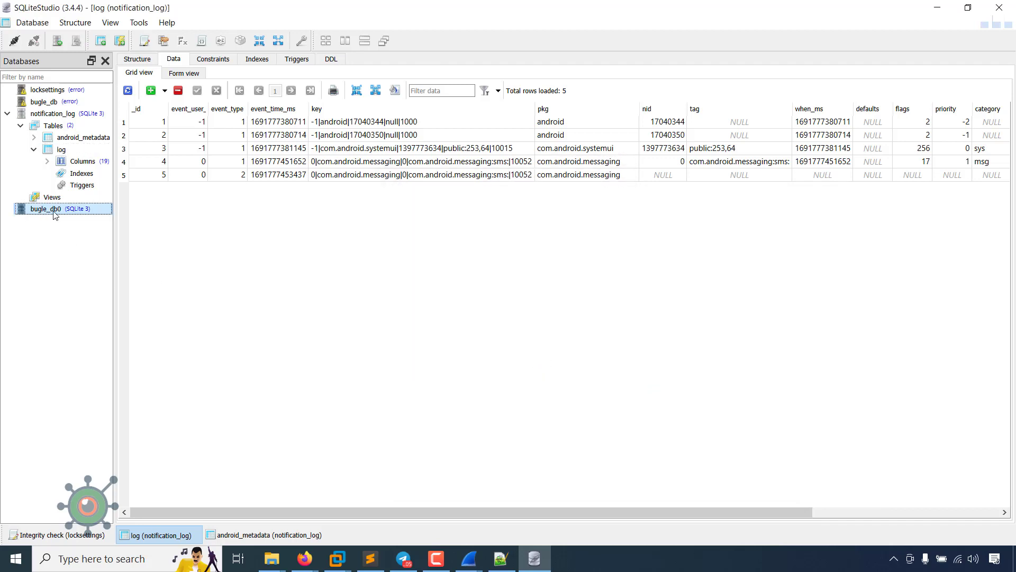
- Browse android_metadata, conversation_participants, participants and parts, selecting the uctf{l057_1n_urm14…} flag text
{"action": "left_click", "coordinate": [7, 209]}
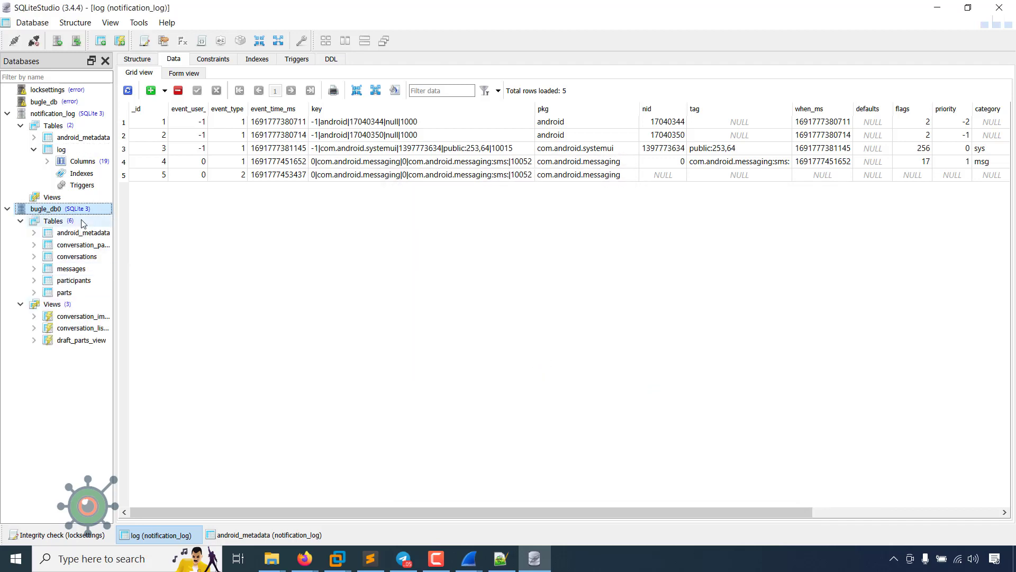
{"action": "double_click", "coordinate": [85, 233]}
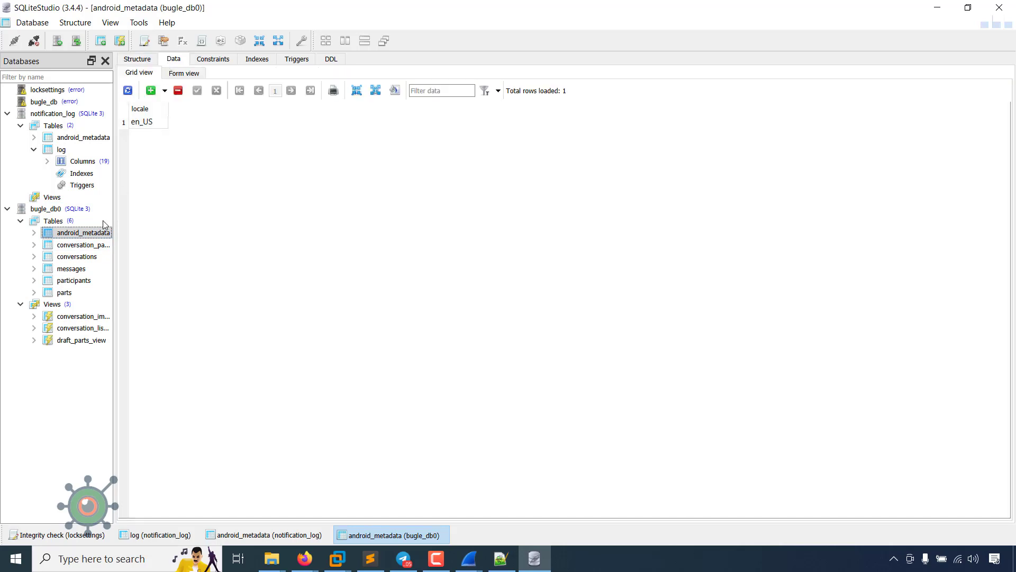
{"action": "double_click", "coordinate": [82, 245]}
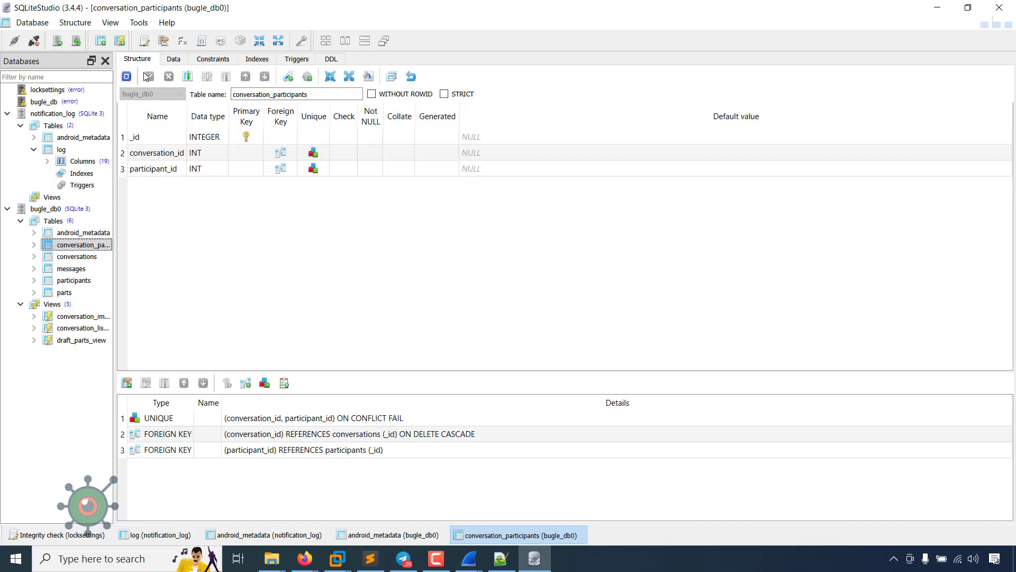
{"action": "double_click", "coordinate": [75, 279]}
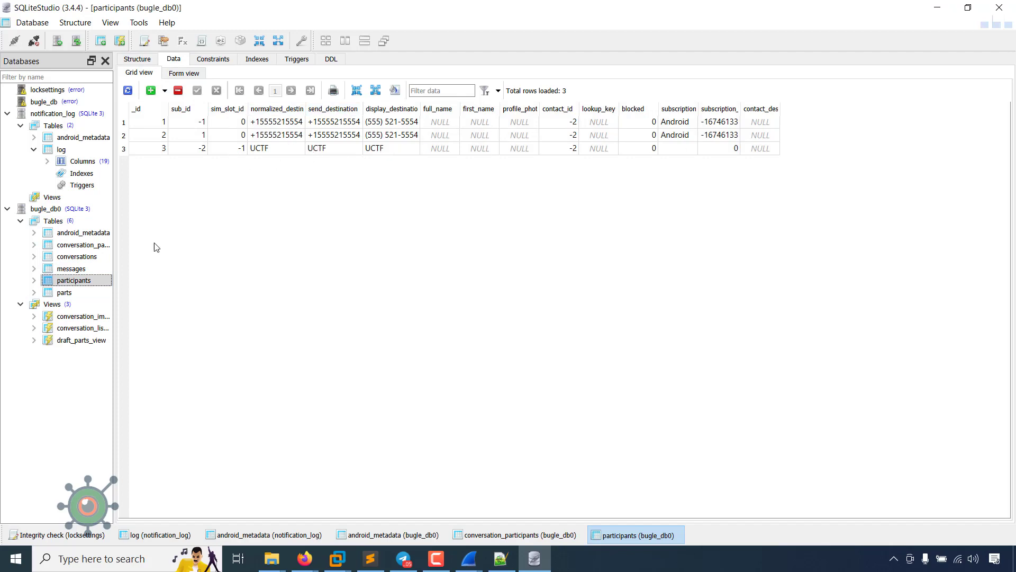
{"action": "double_click", "coordinate": [64, 292]}
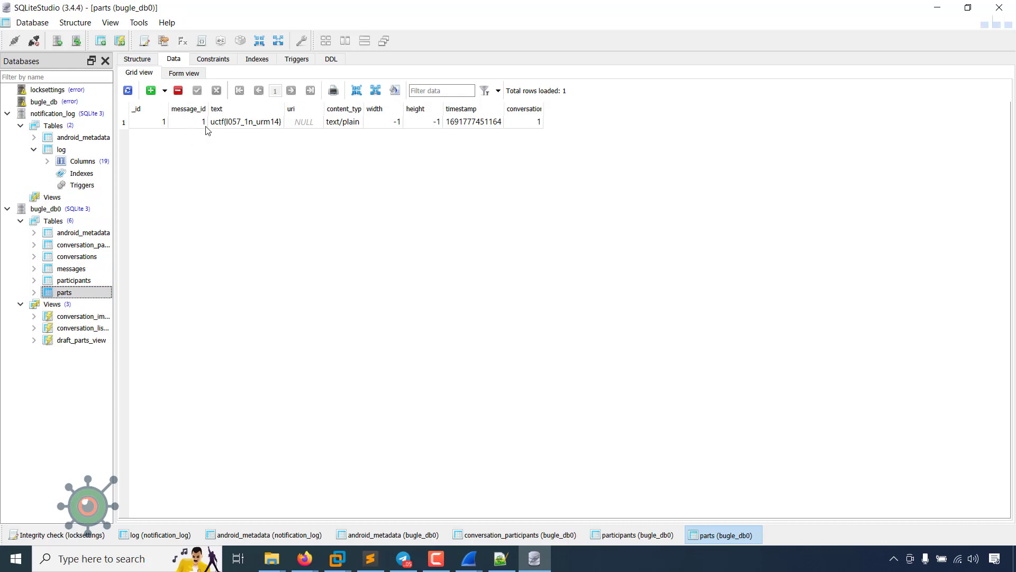
{"action": "double_click", "coordinate": [246, 122]}
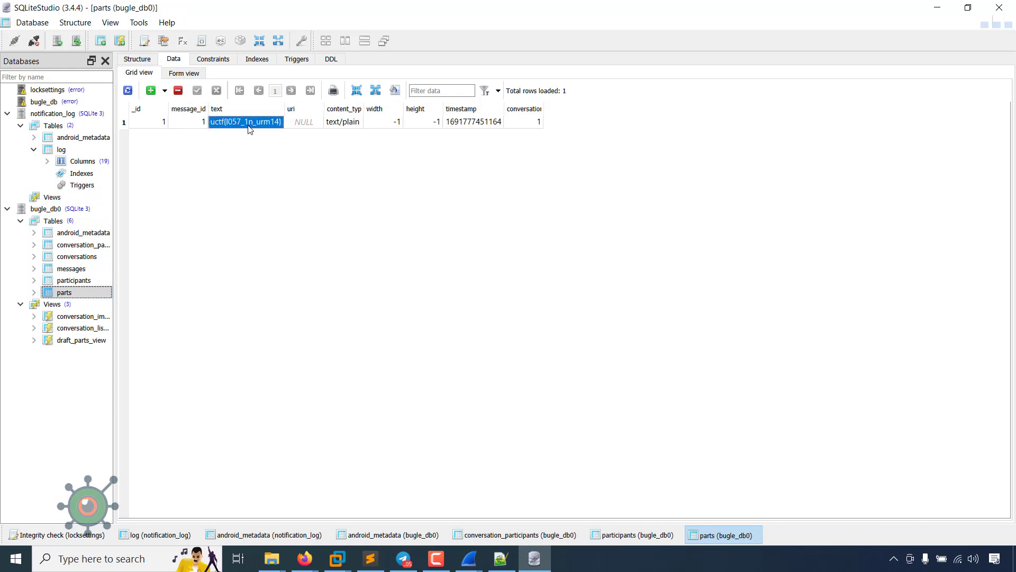
{"action": "mouse_move", "coordinate": [367, 465]}
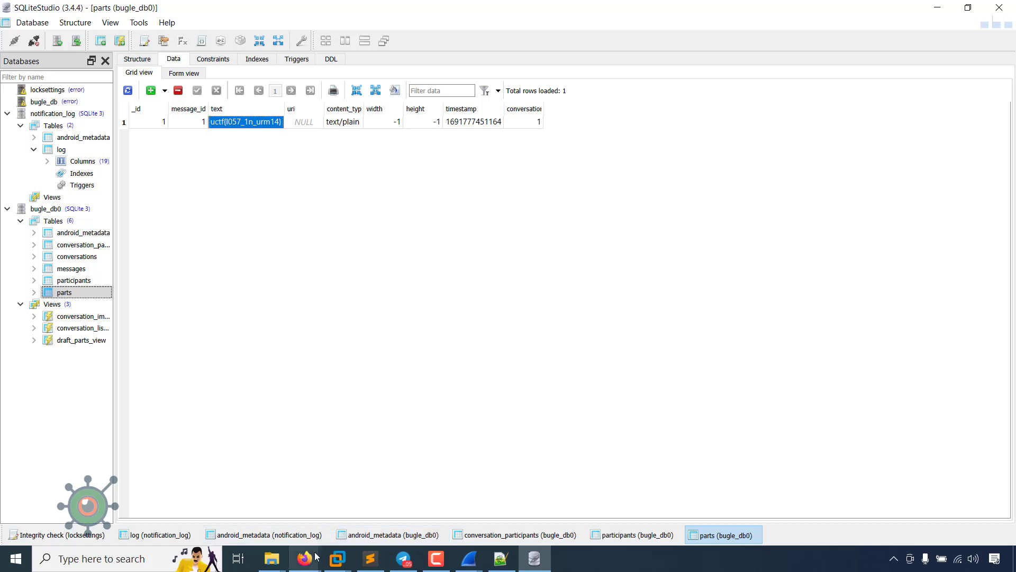
- Return to the Urmia CTF 2023 challenges page showing all four Forensics challenges solved
{"action": "left_click", "coordinate": [304, 558]}
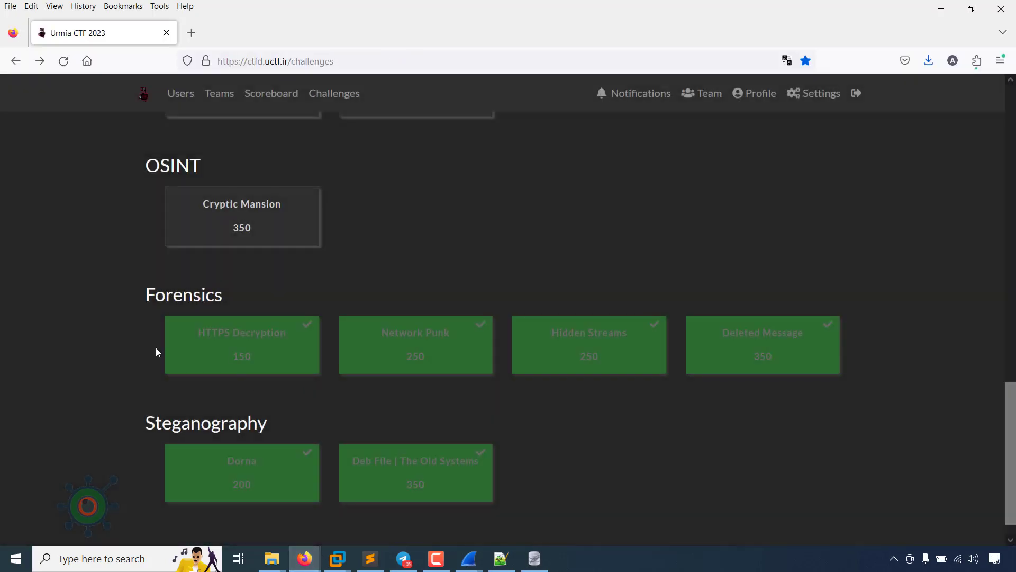
{"action": "mouse_move", "coordinate": [723, 379]}
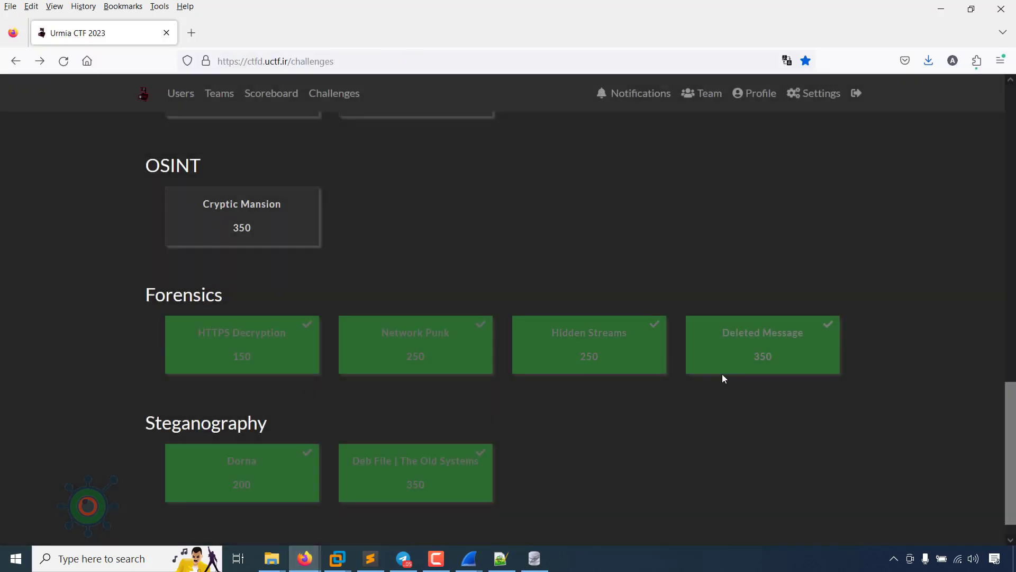
{"action": "scroll", "scroll_direction": "down", "scroll_amount": 3}
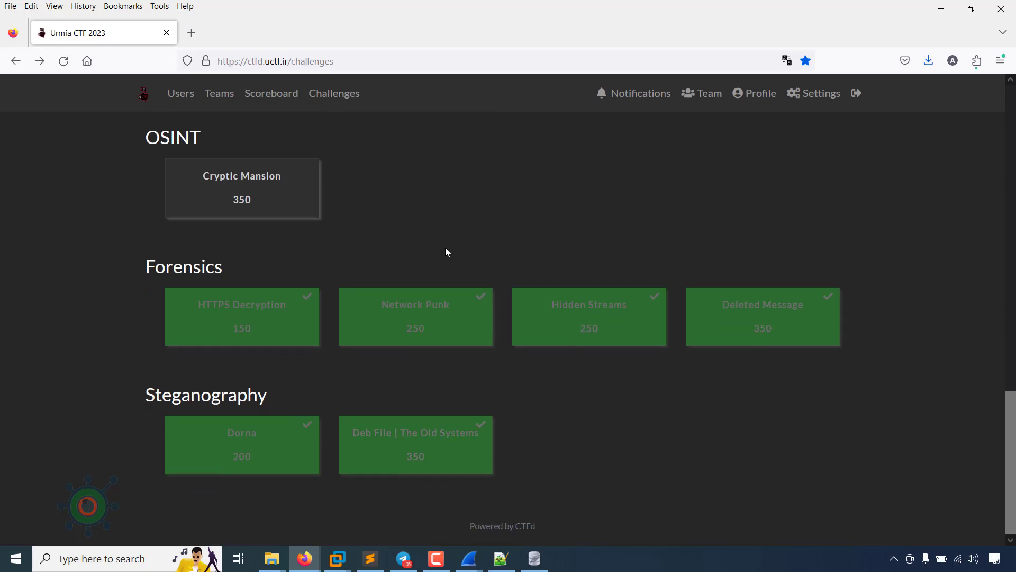